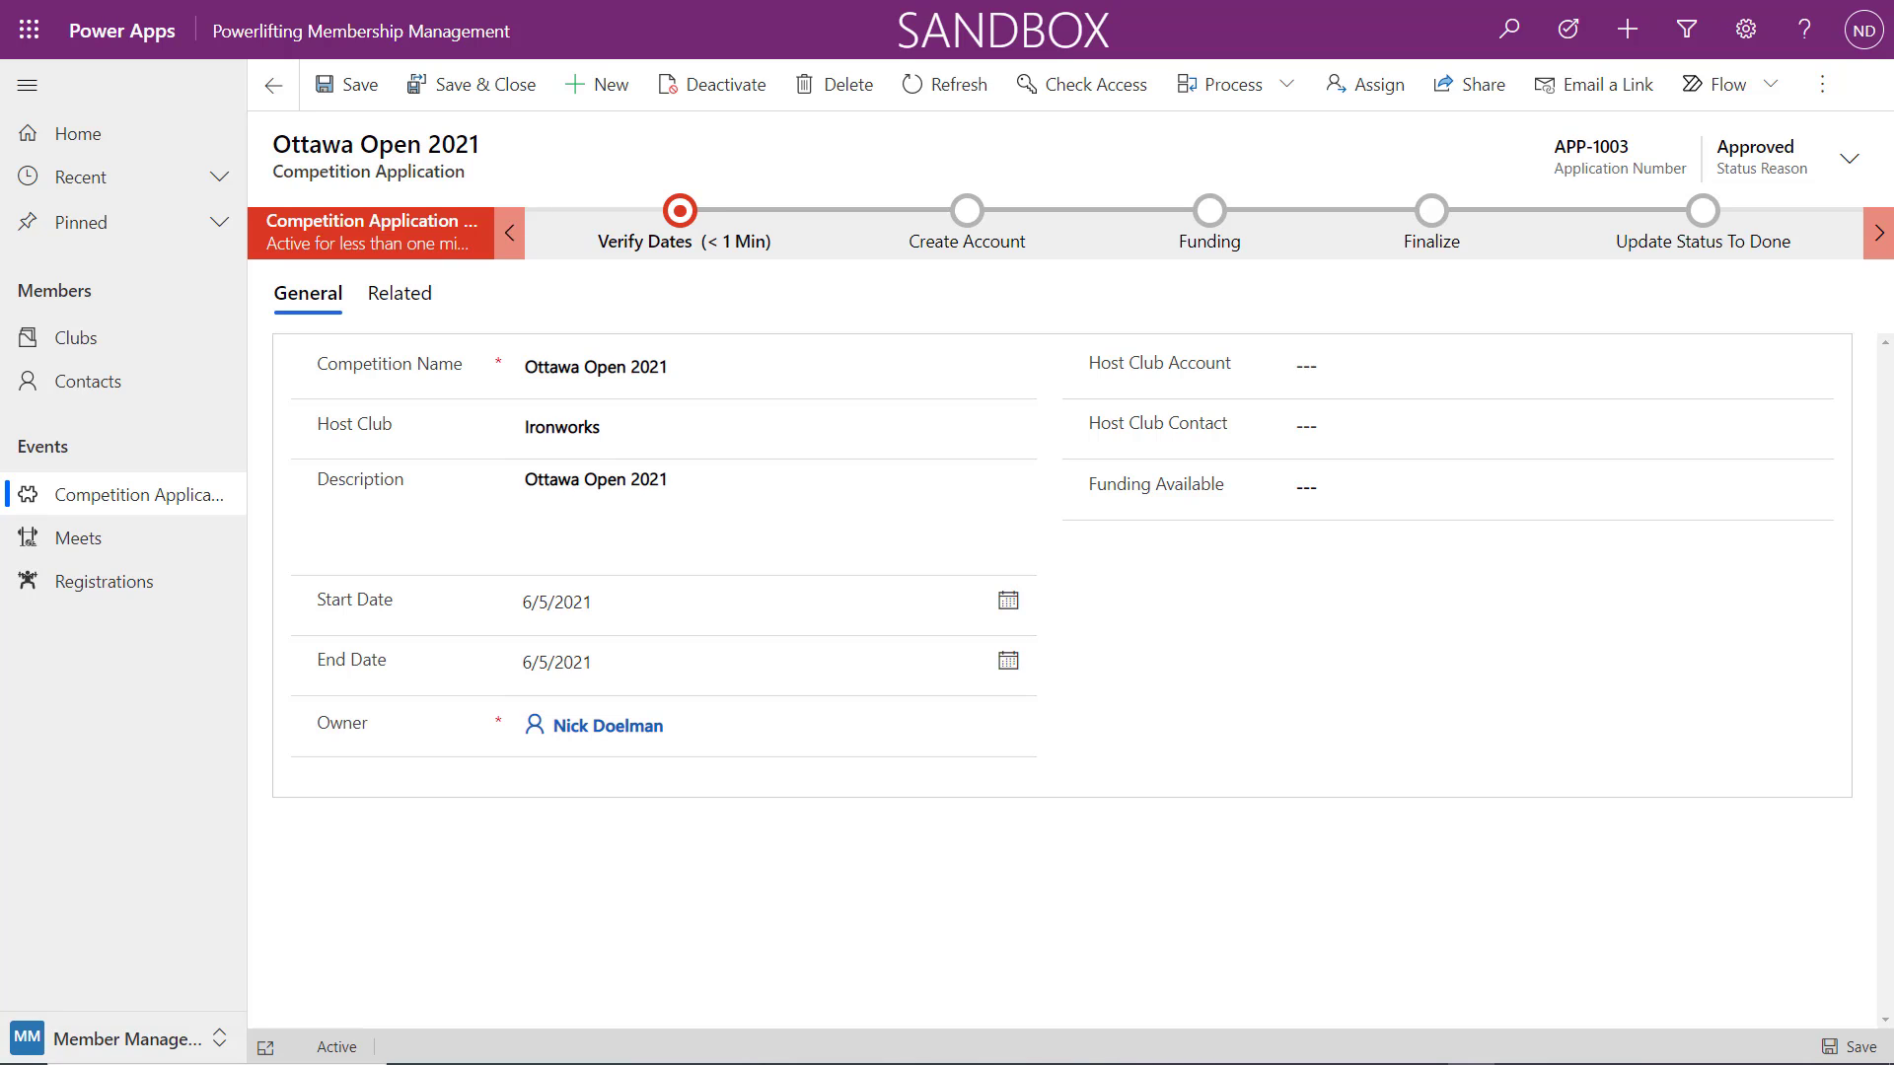
Advance Ottawa Open 2021 from Verify Dates to the next stage and select the Host Account field.
left_click(677, 209)
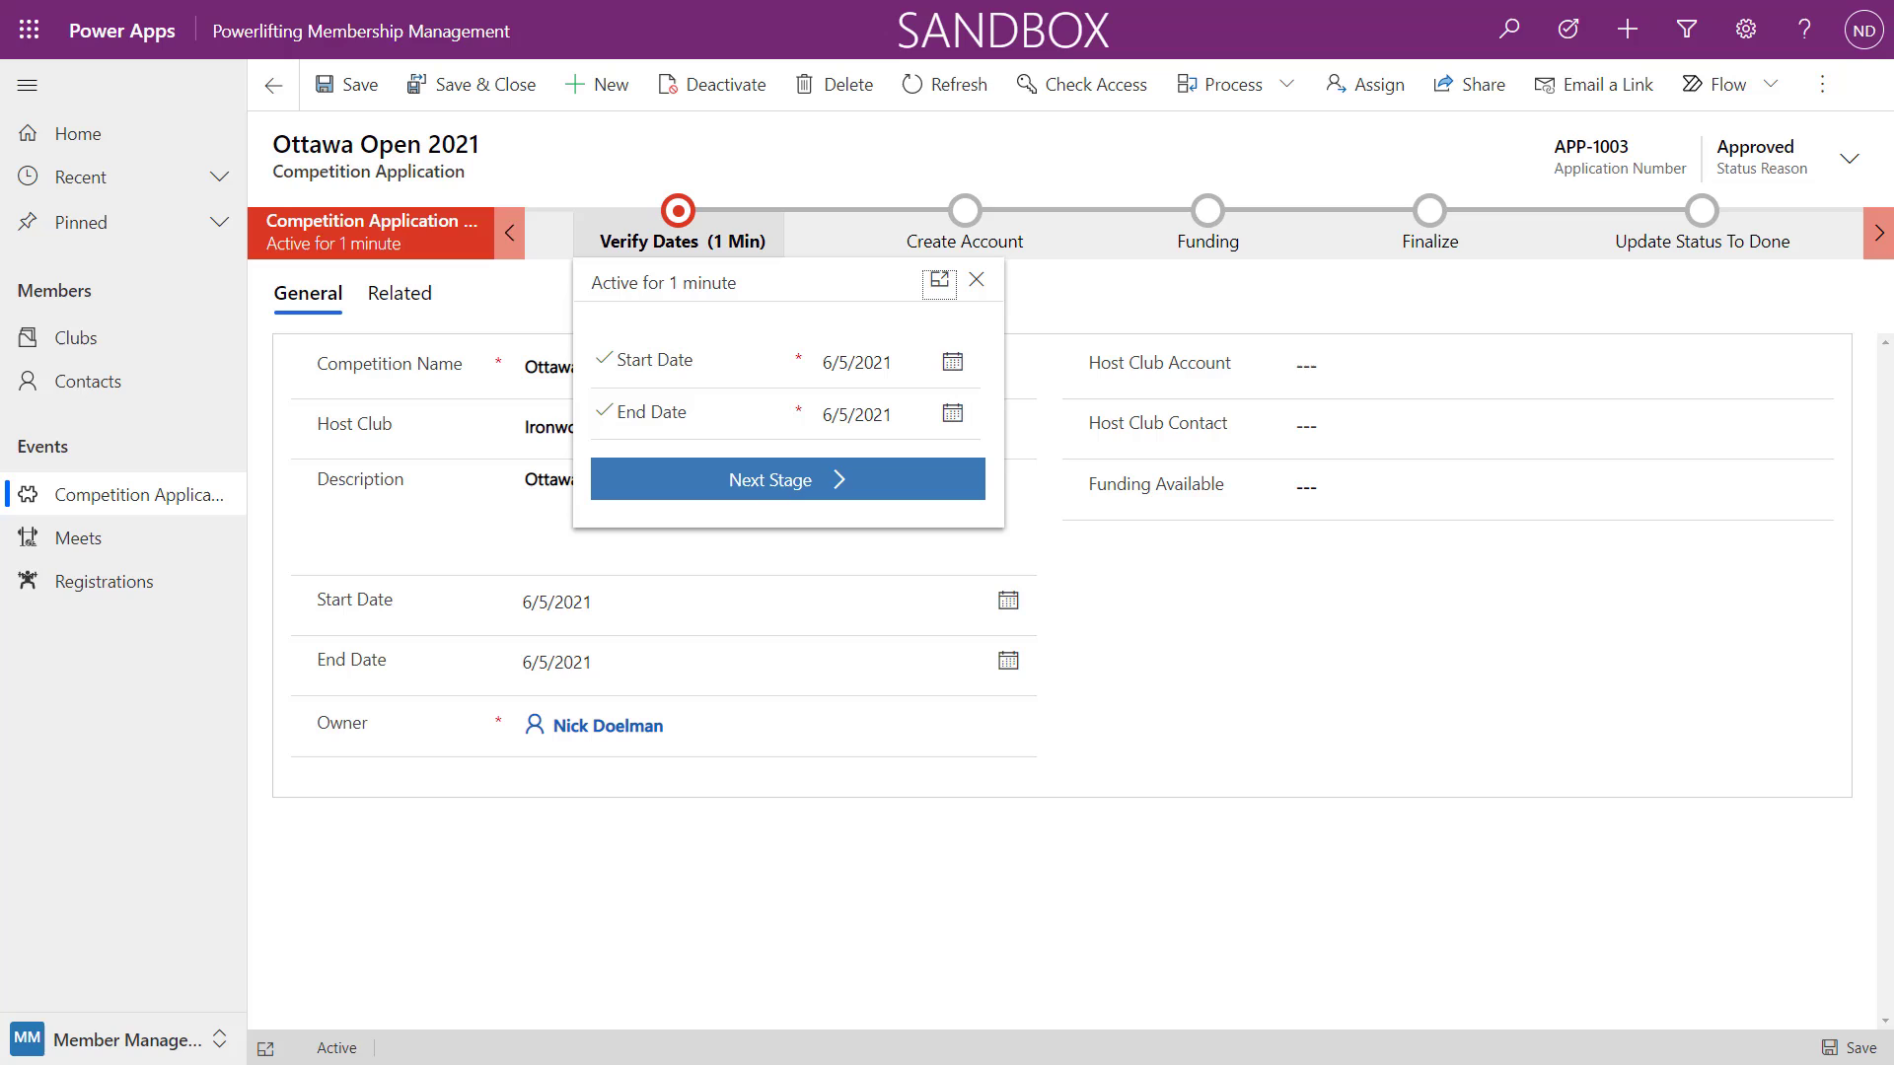
left_click(789, 477)
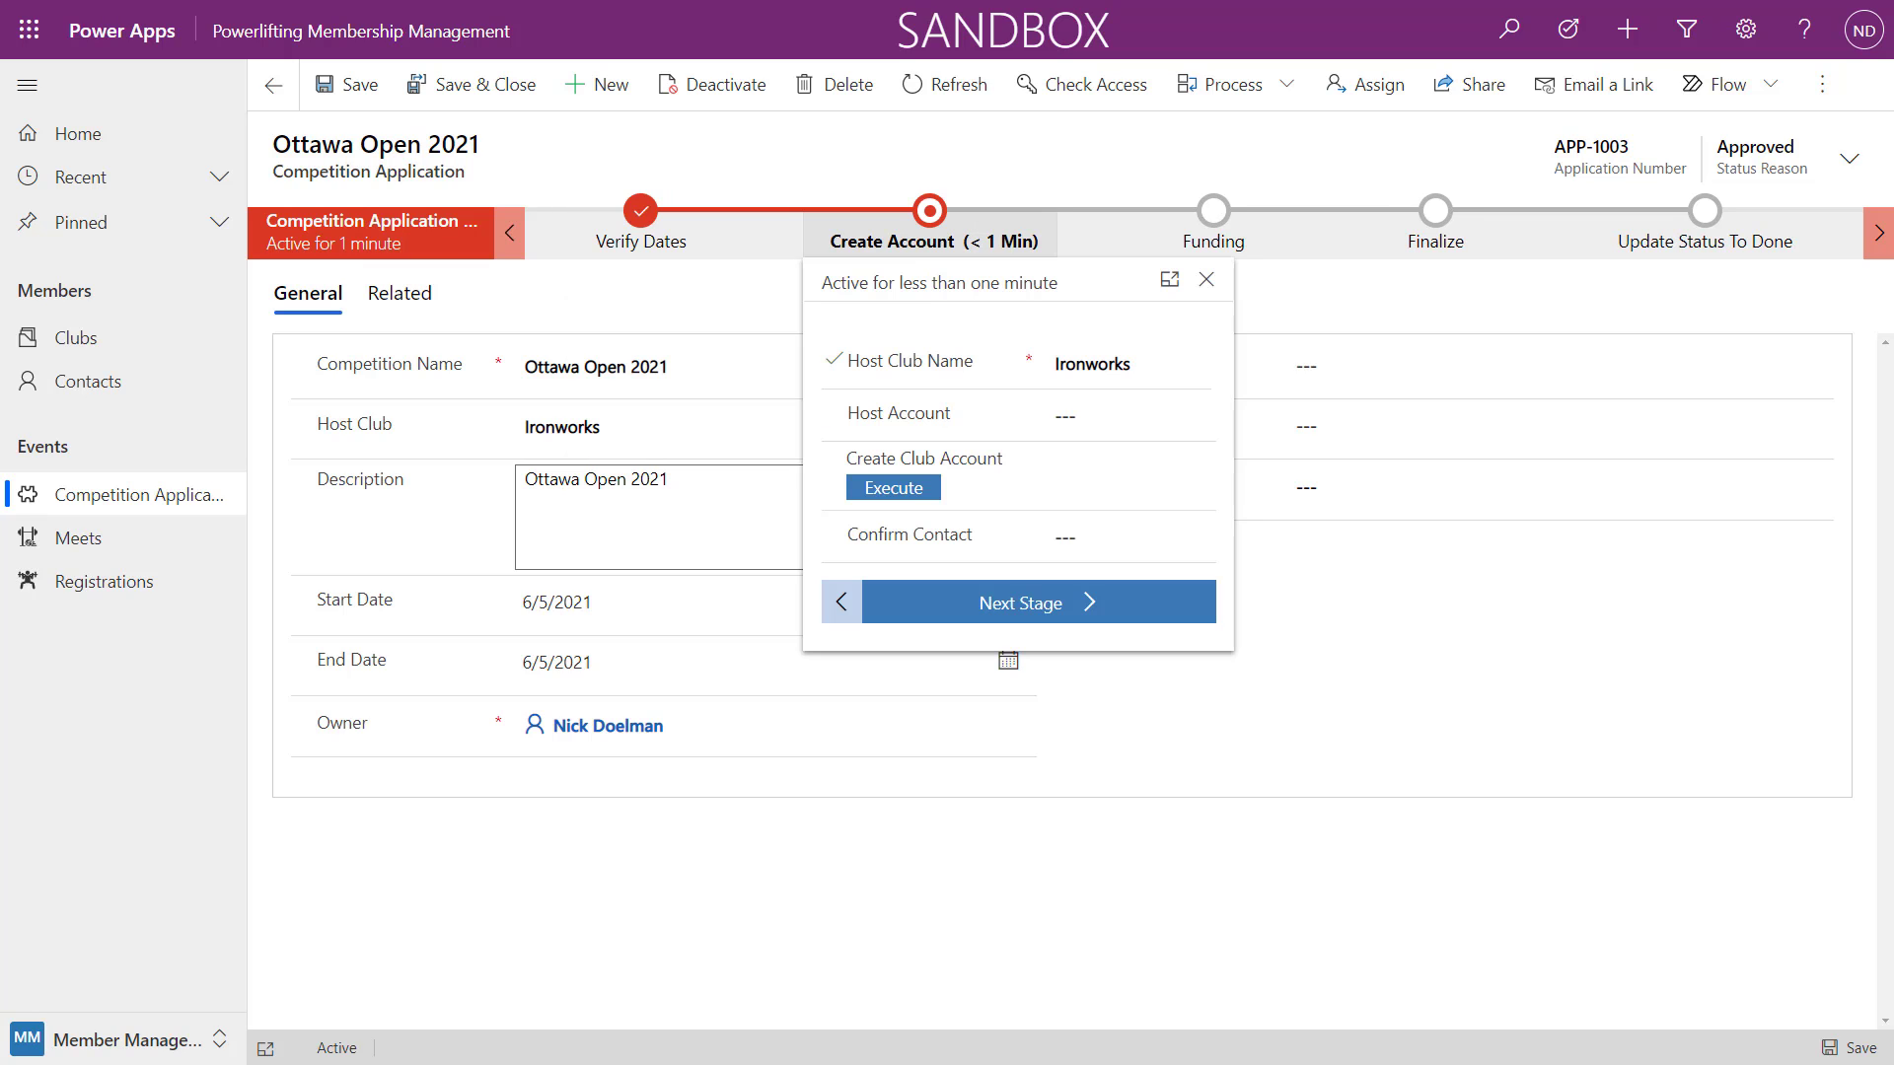
left_click(1116, 415)
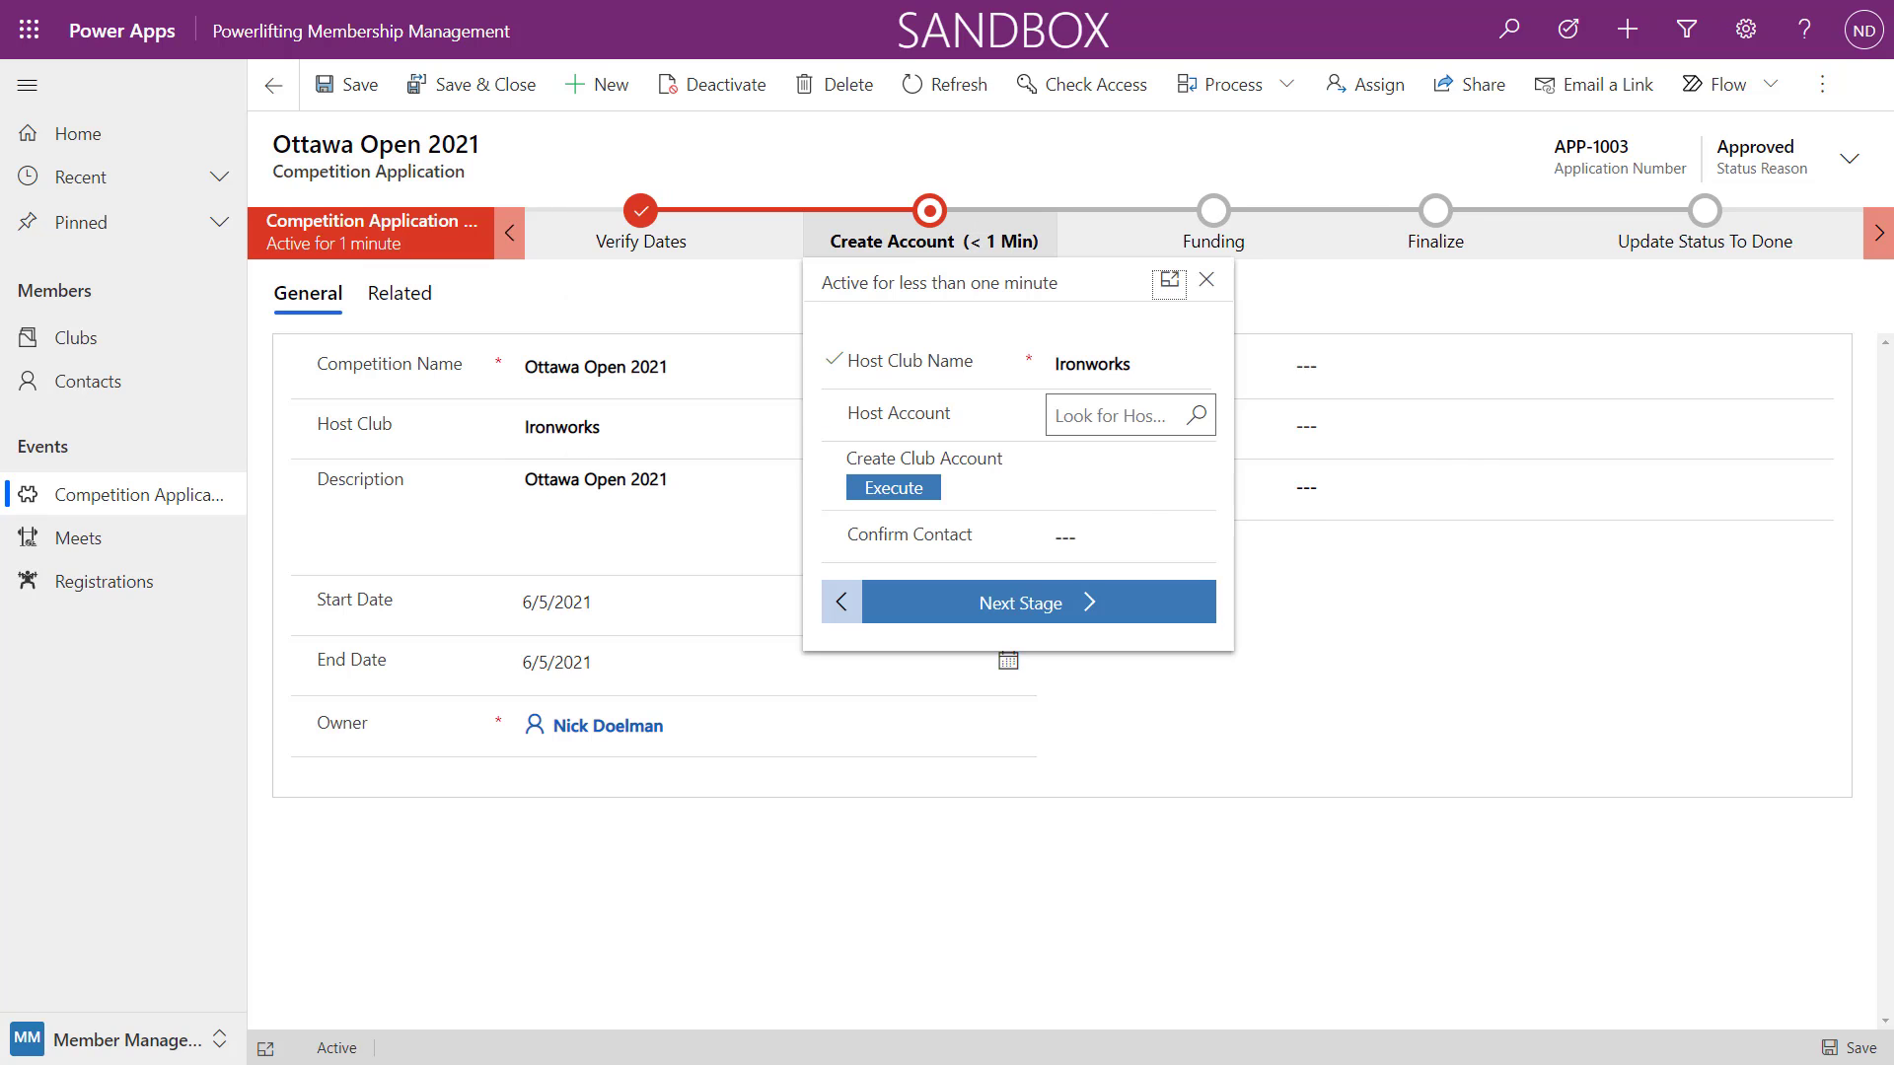
left_click(1118, 414)
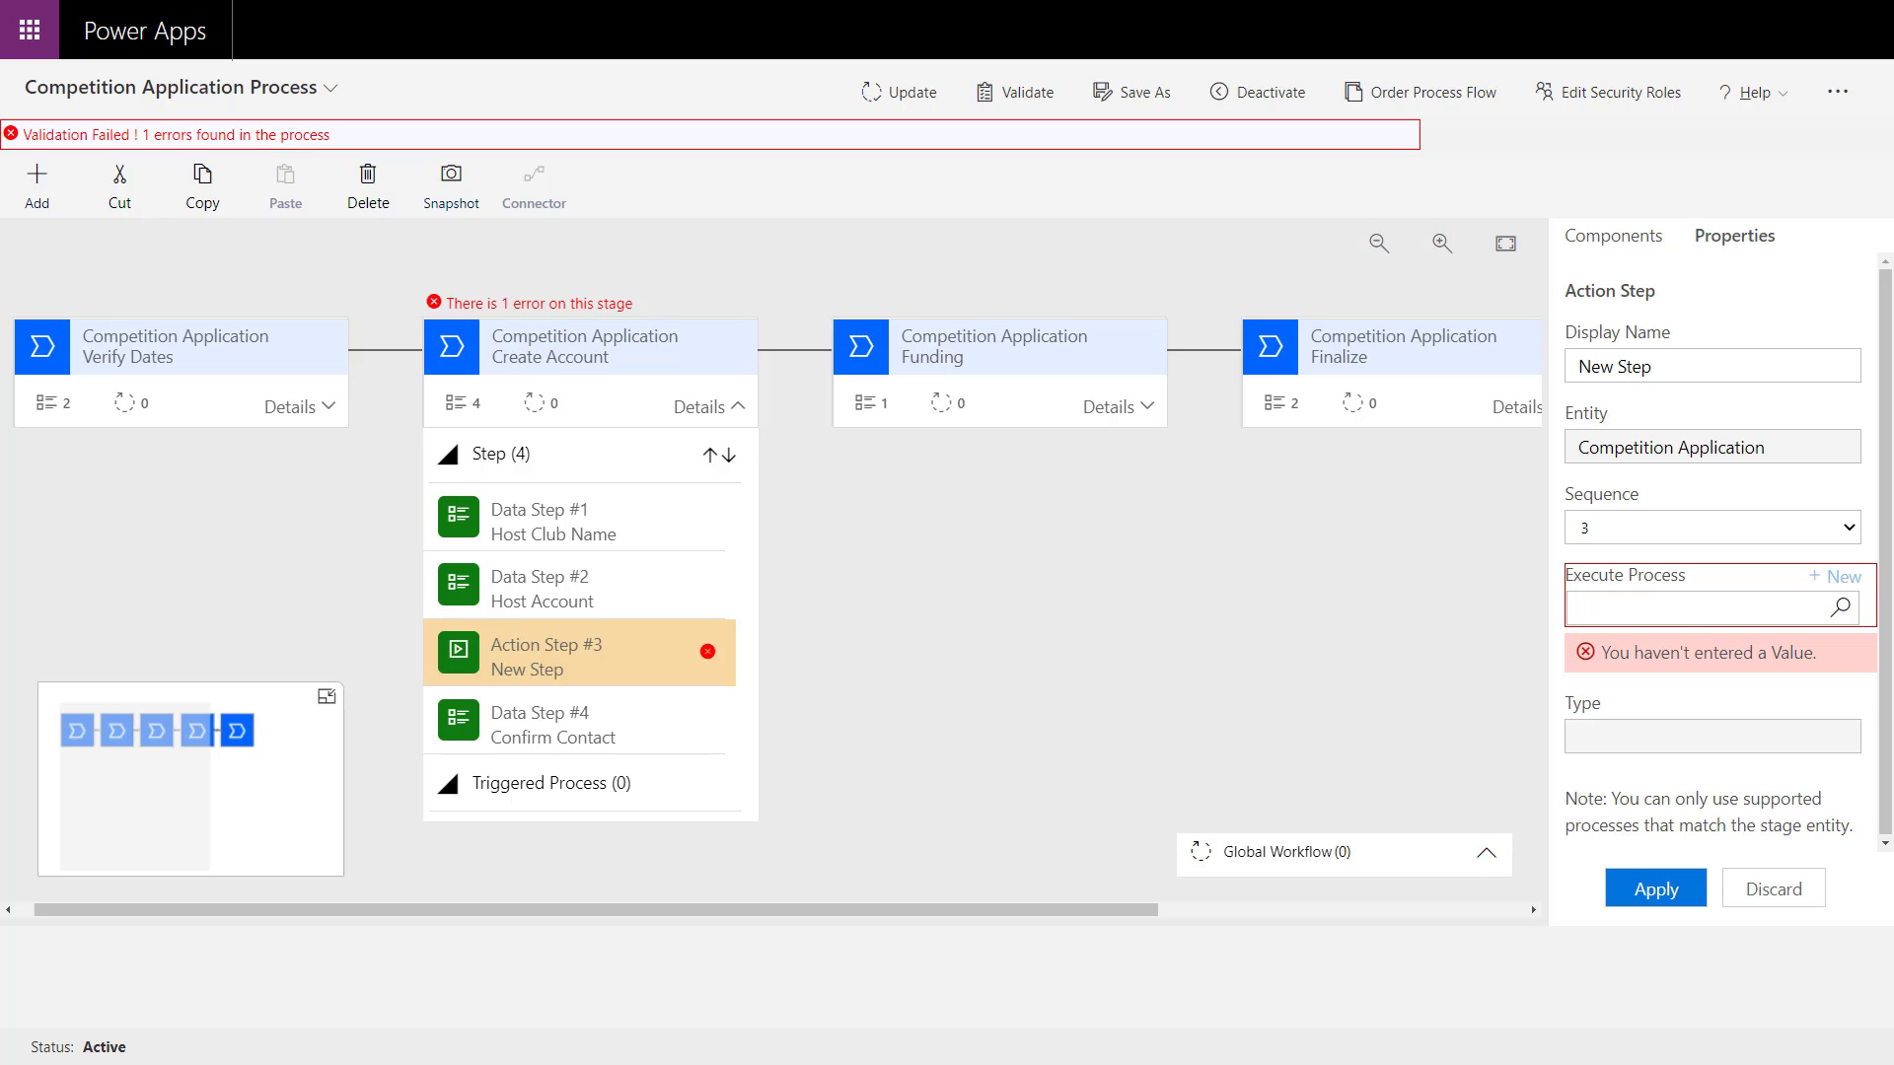
Look up a process for Action Step #3 and choose the Create Account WF workflow.
left_click(1712, 607)
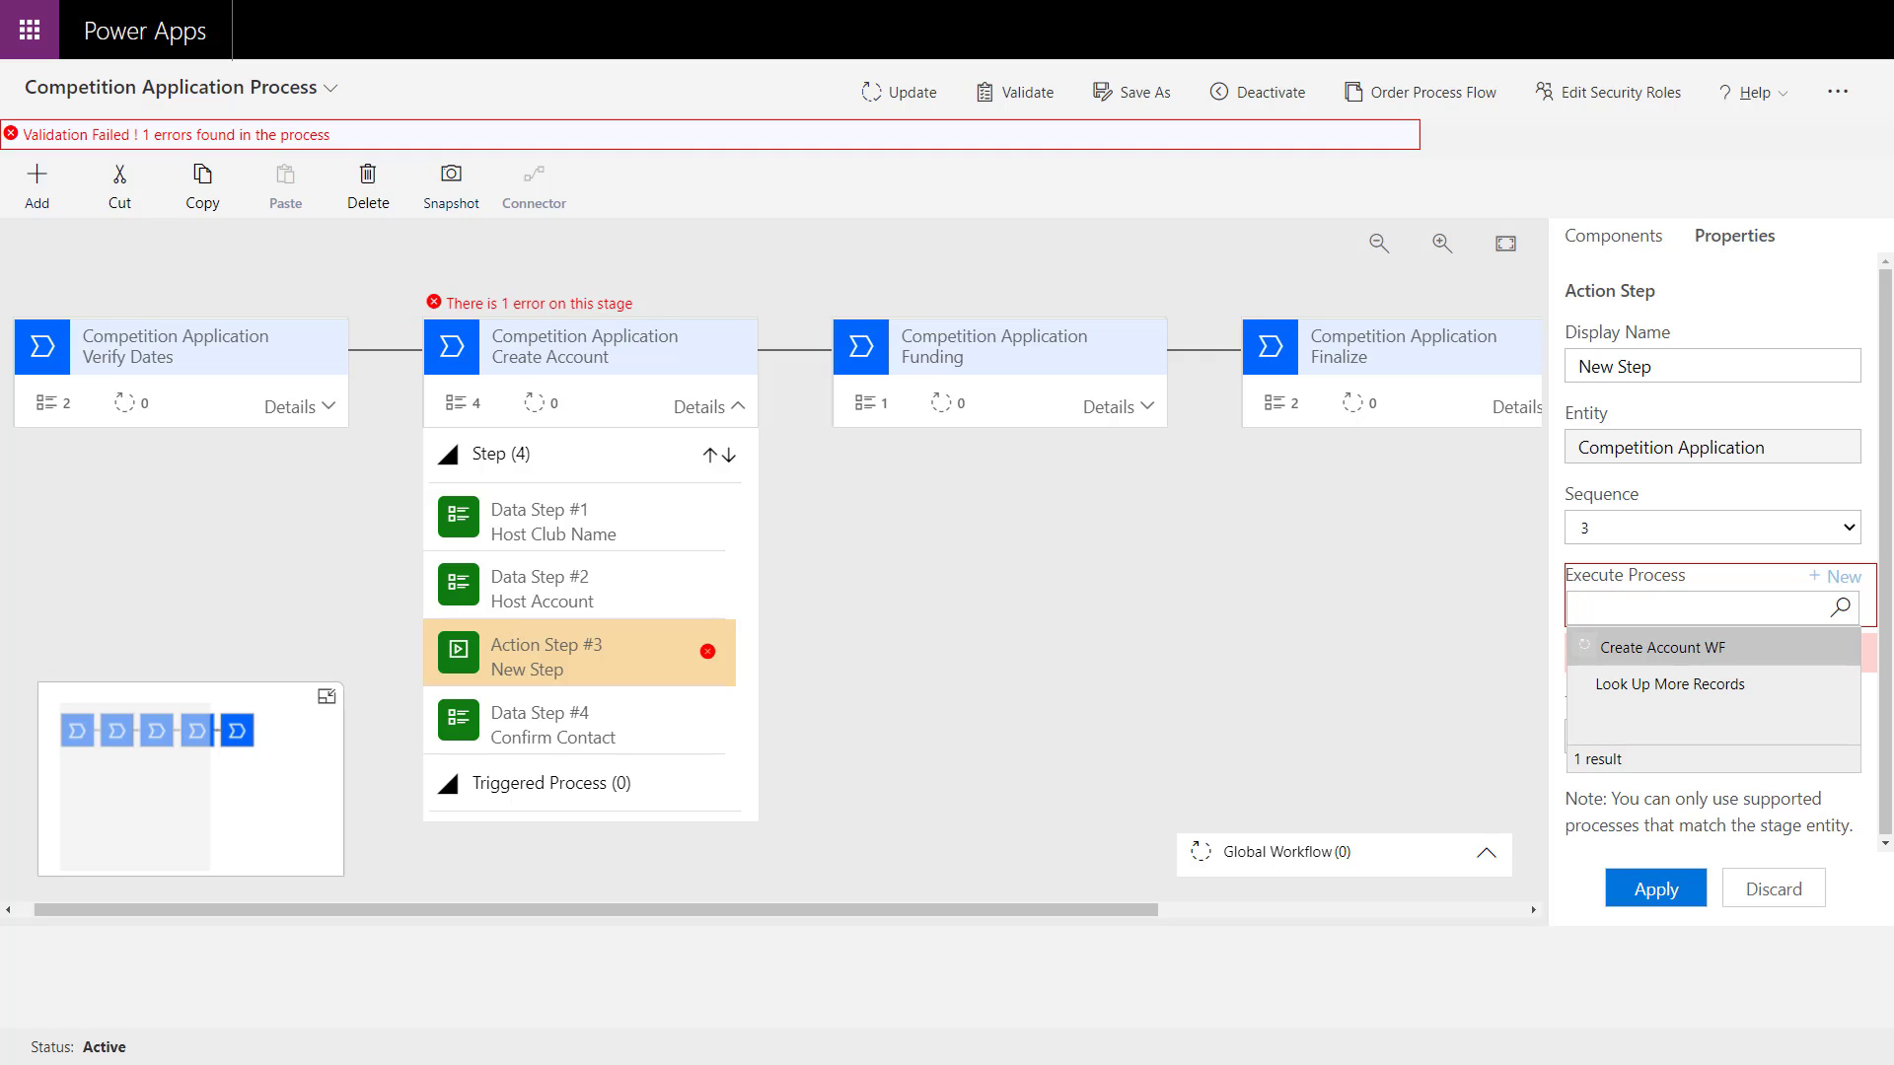
left_click(1661, 647)
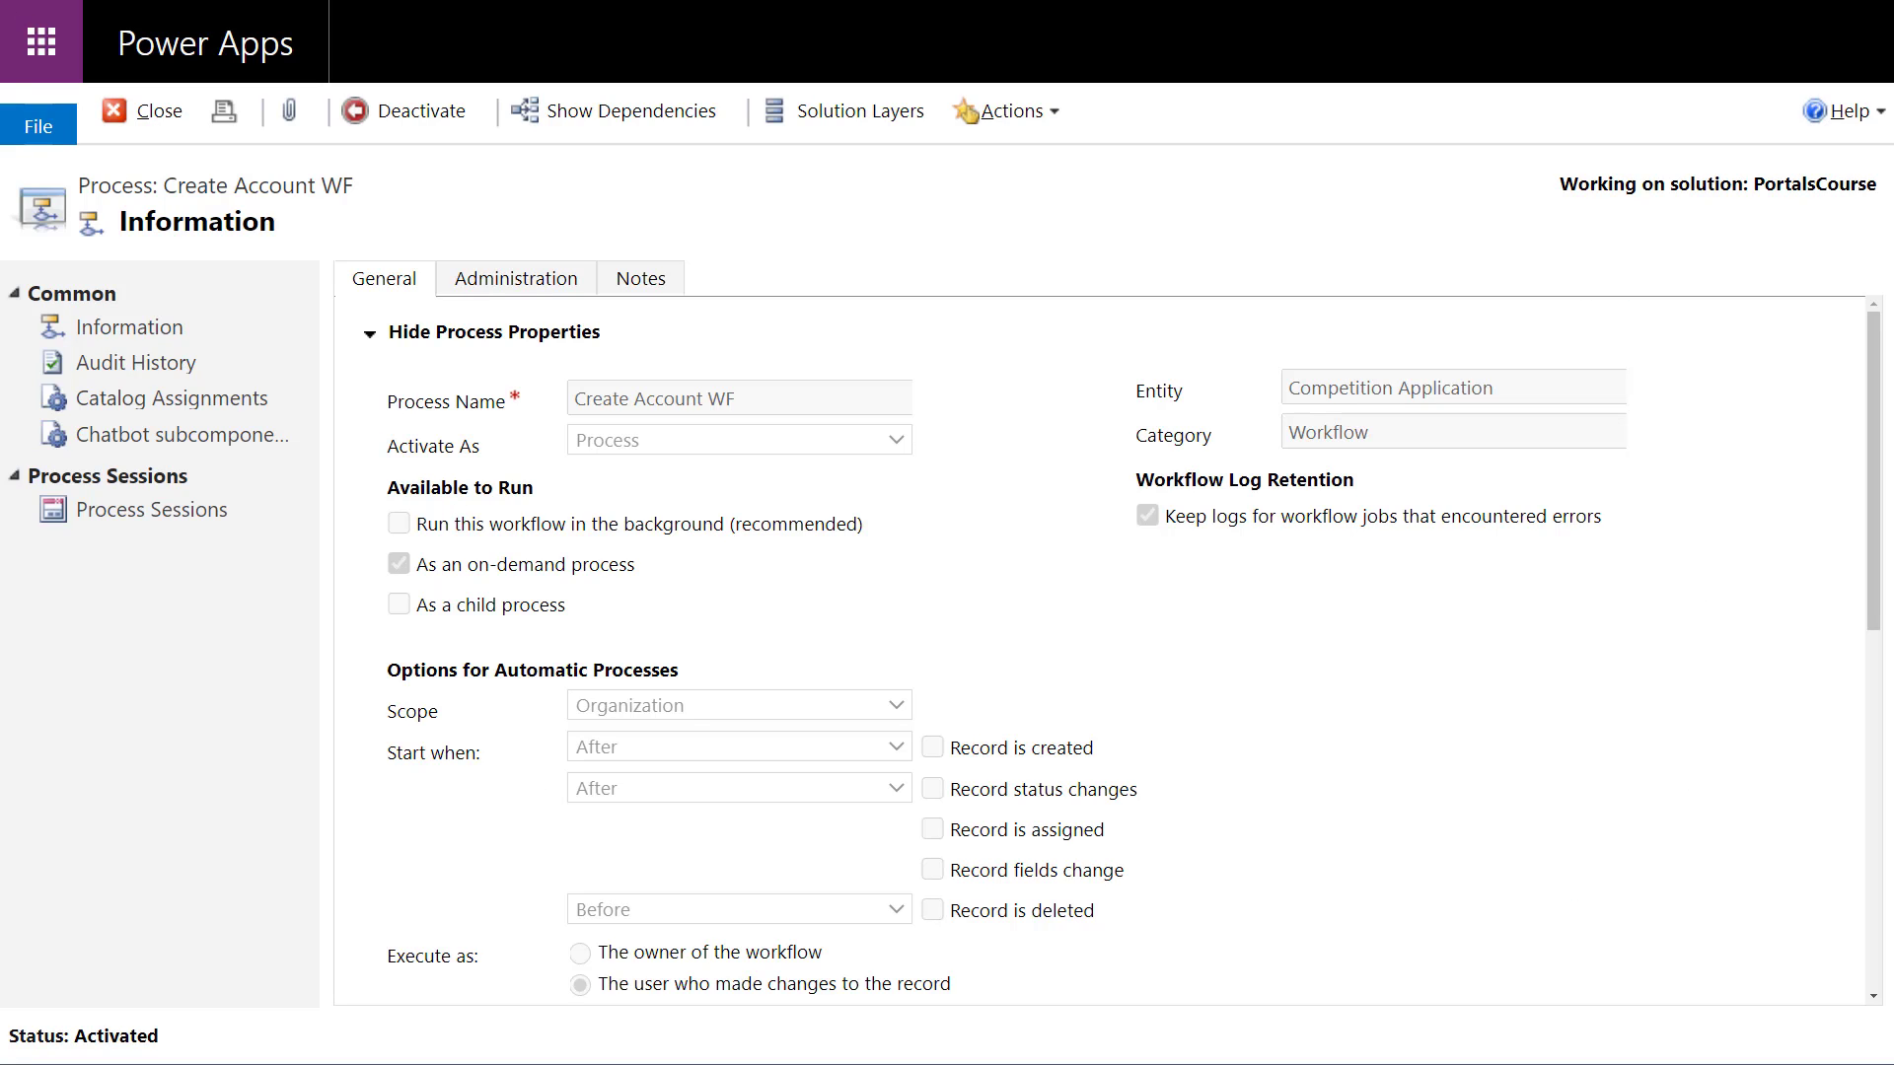
Scroll through the Create Account WF workflow's steps to review them.
scroll("down", 3)
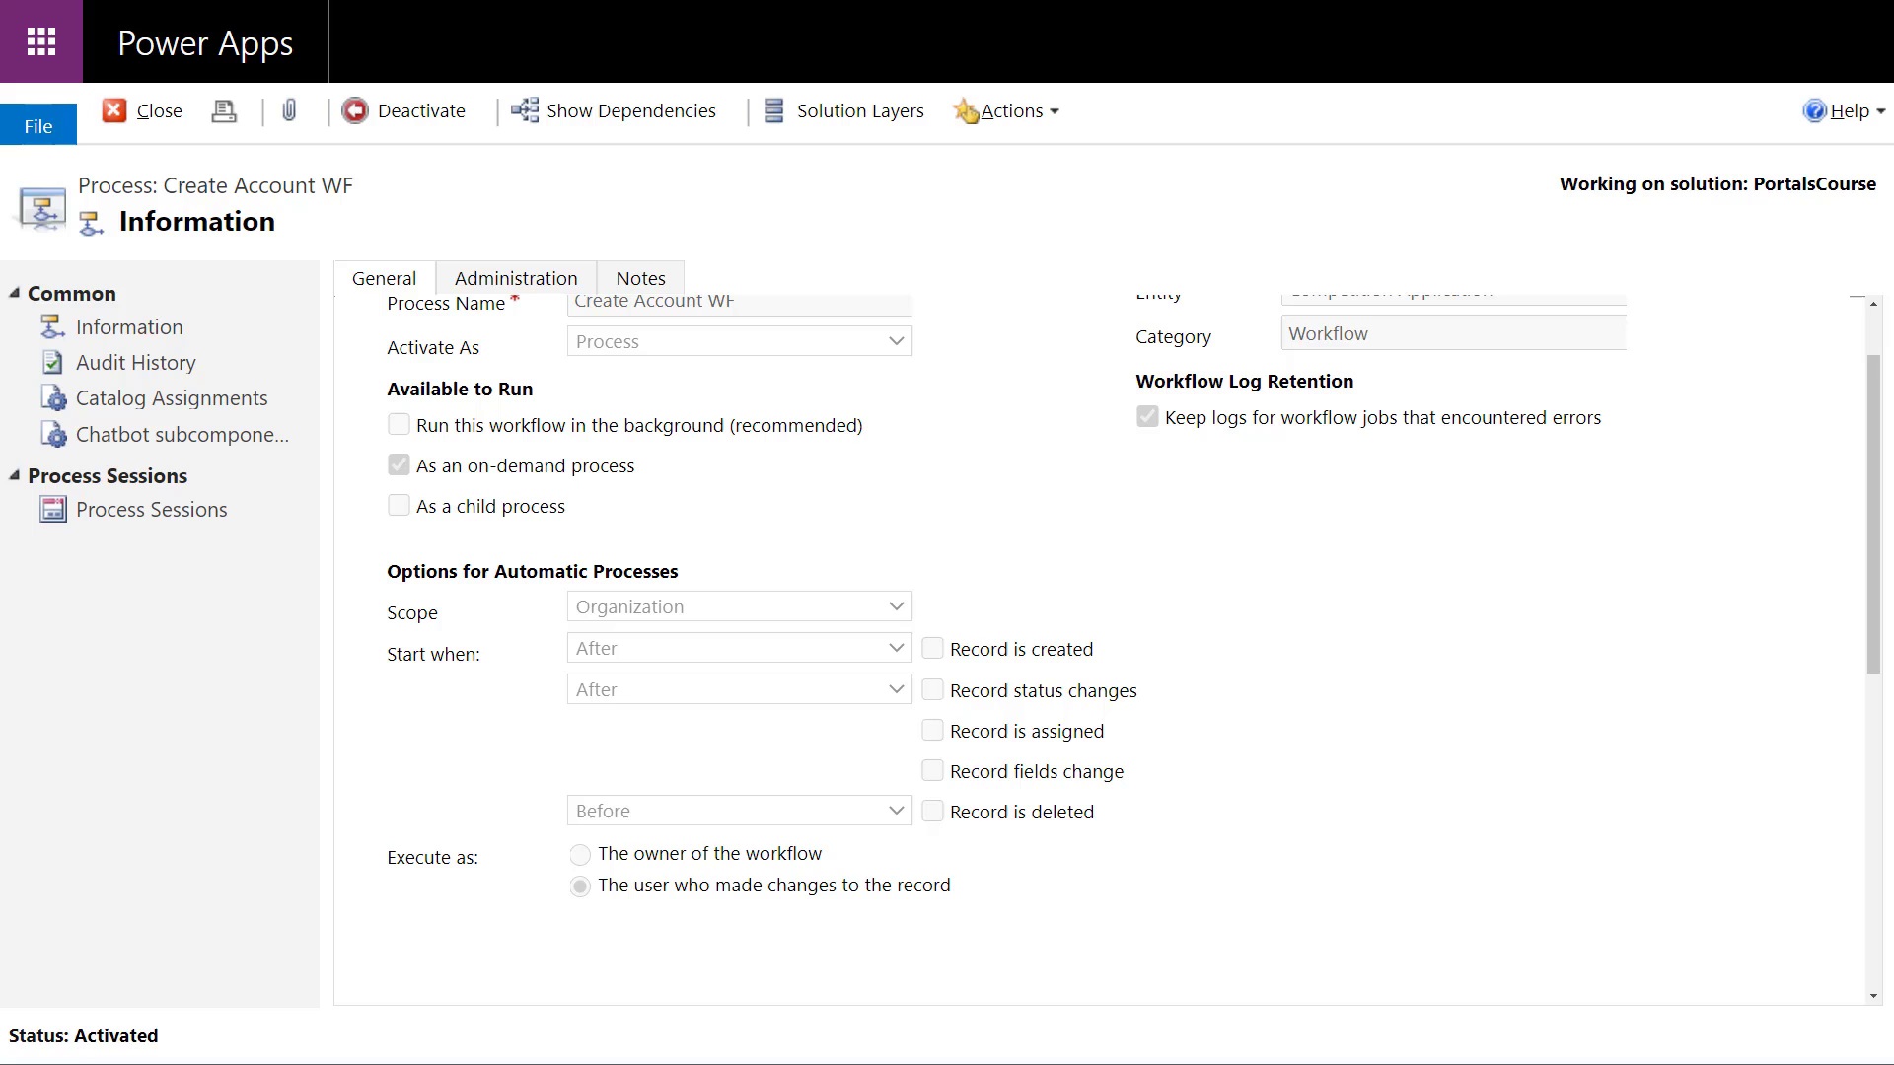
scroll("down", 3)
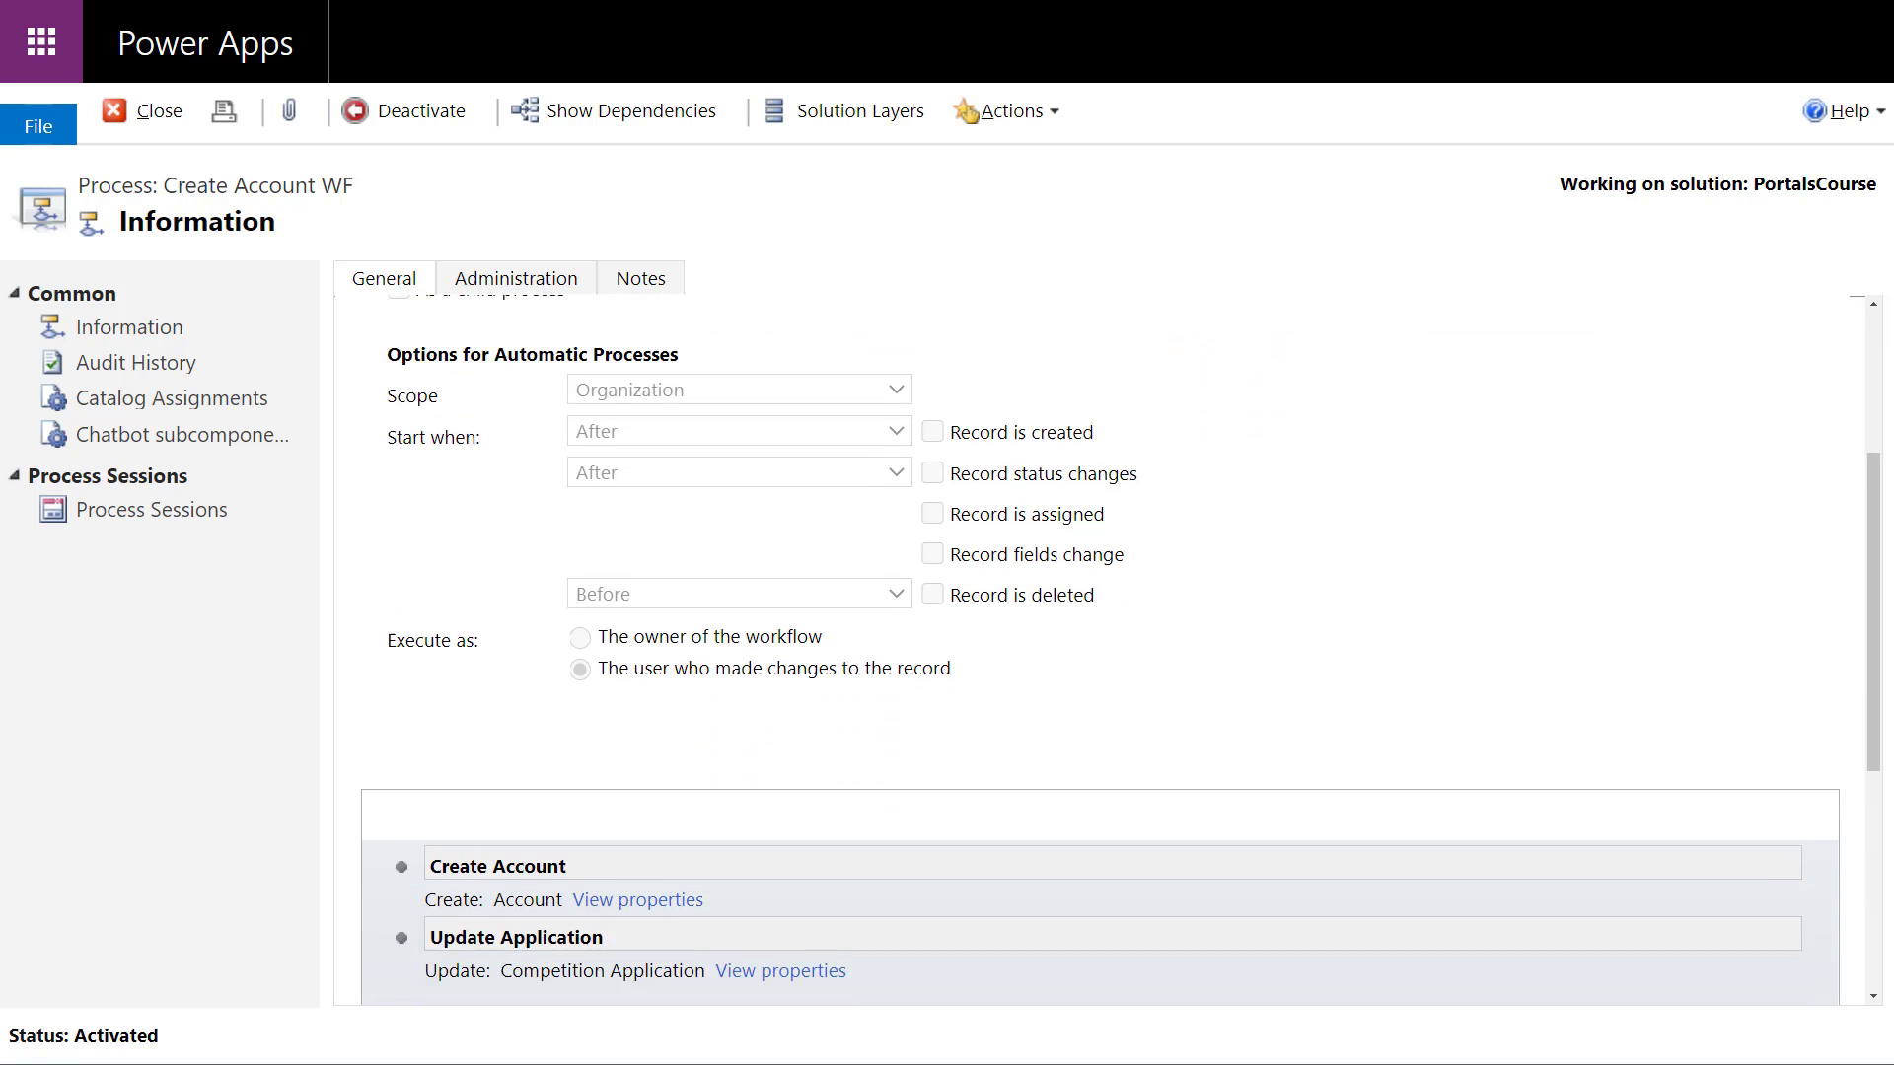
scroll("down", 3)
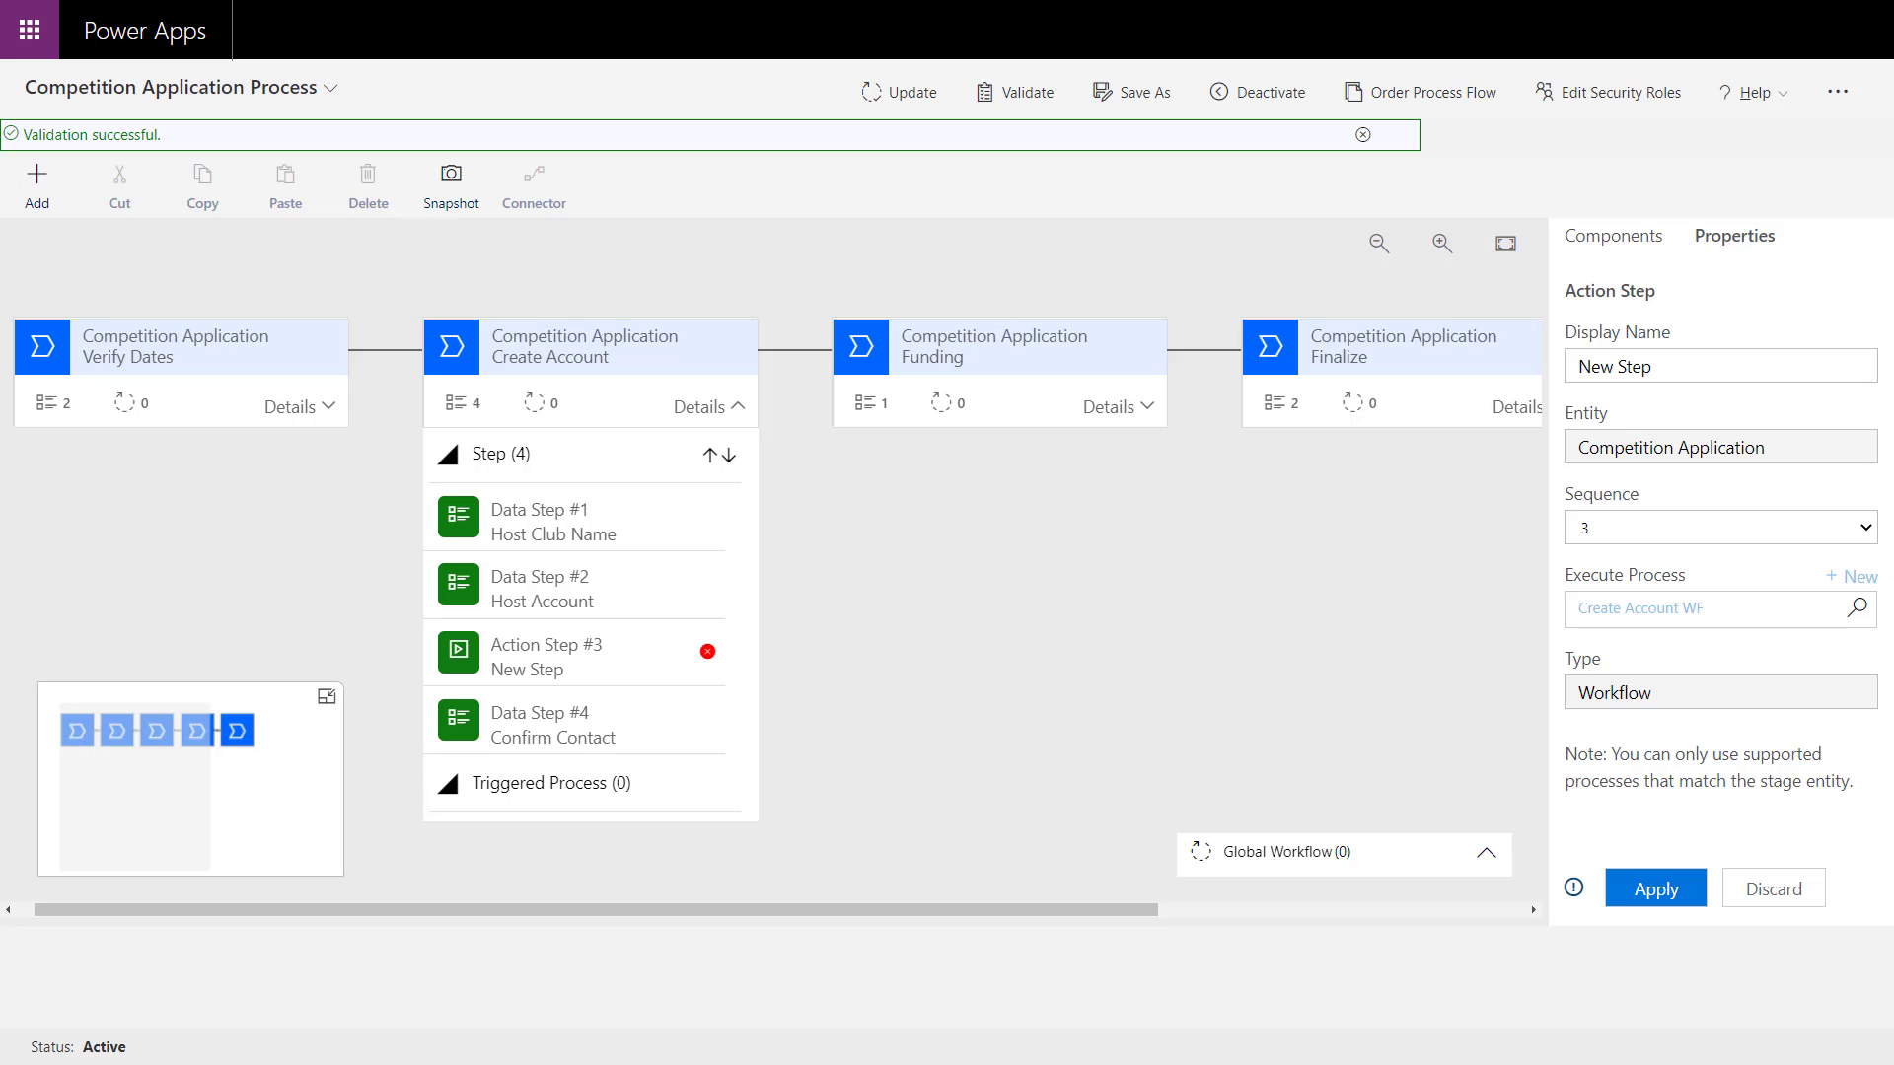
Set the action step's Display Name to 'Create Account', apply it and update the process.
left_click(574, 652)
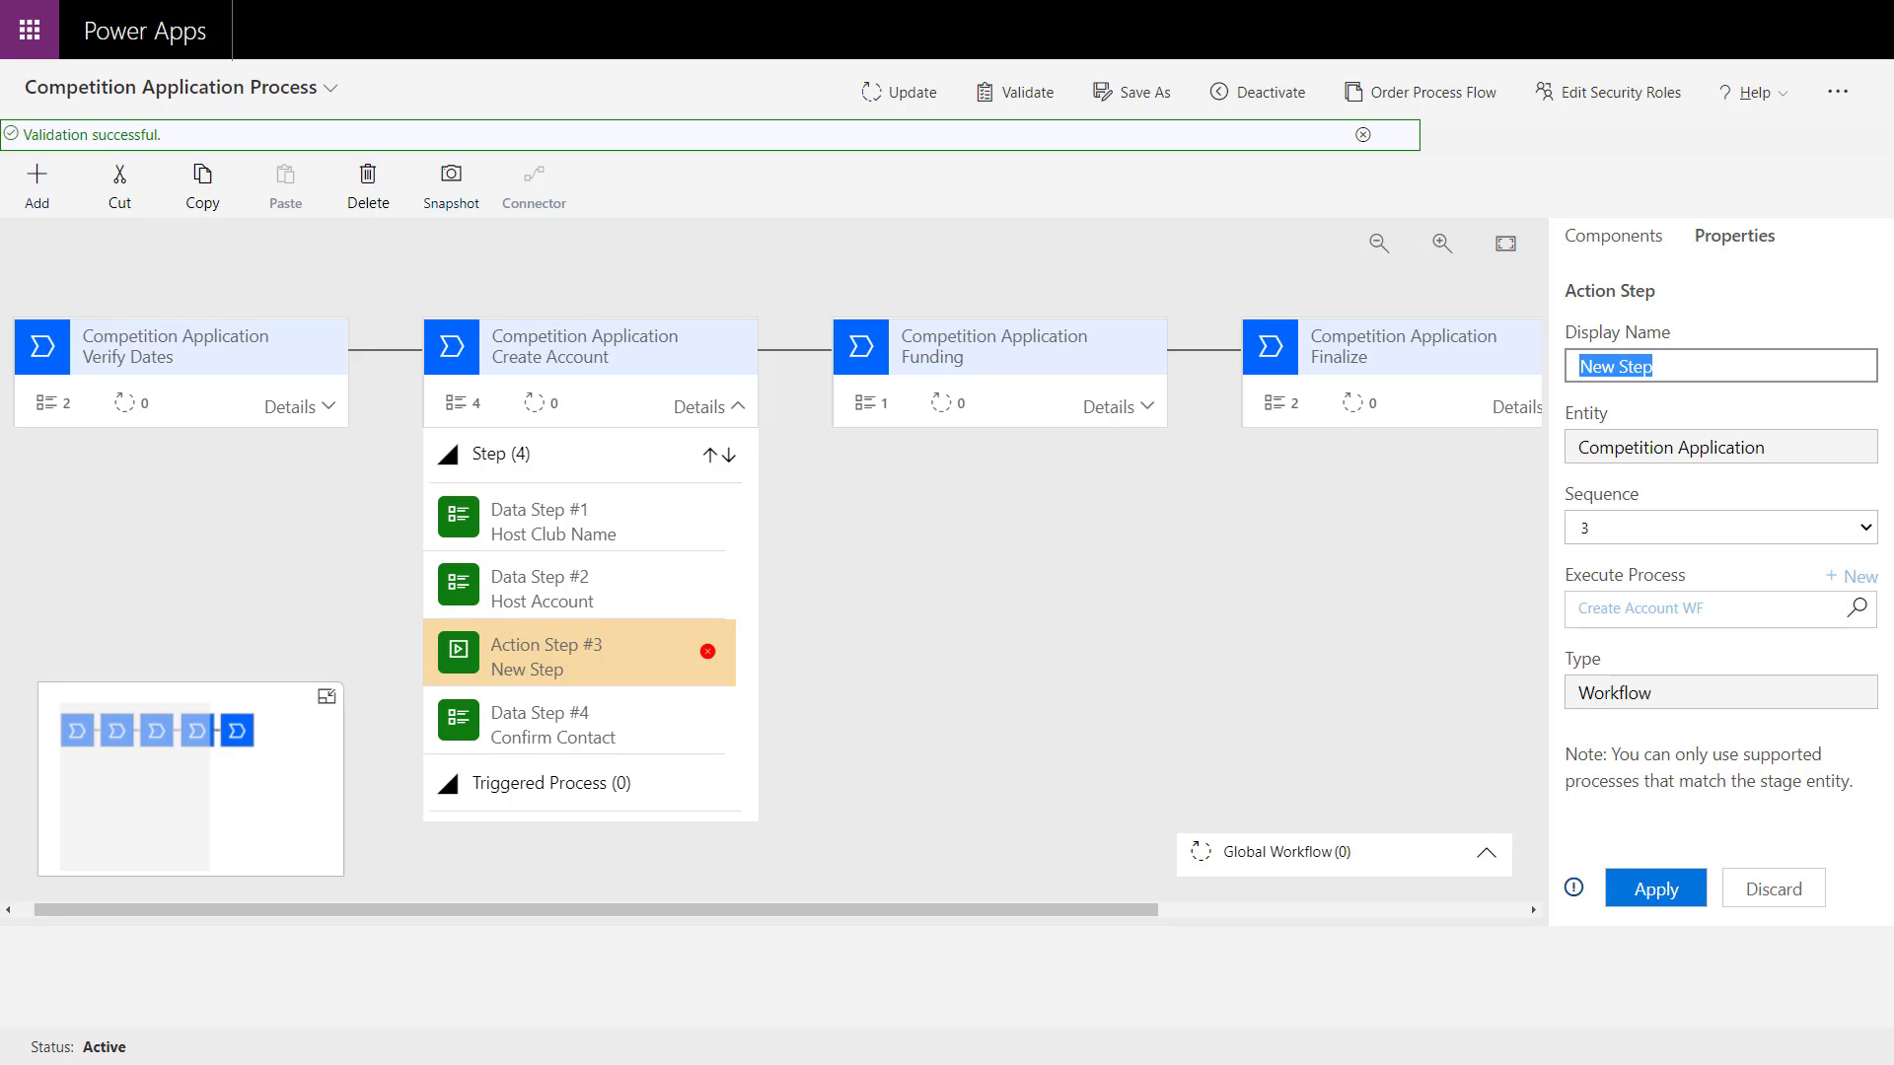
type("Create Account")
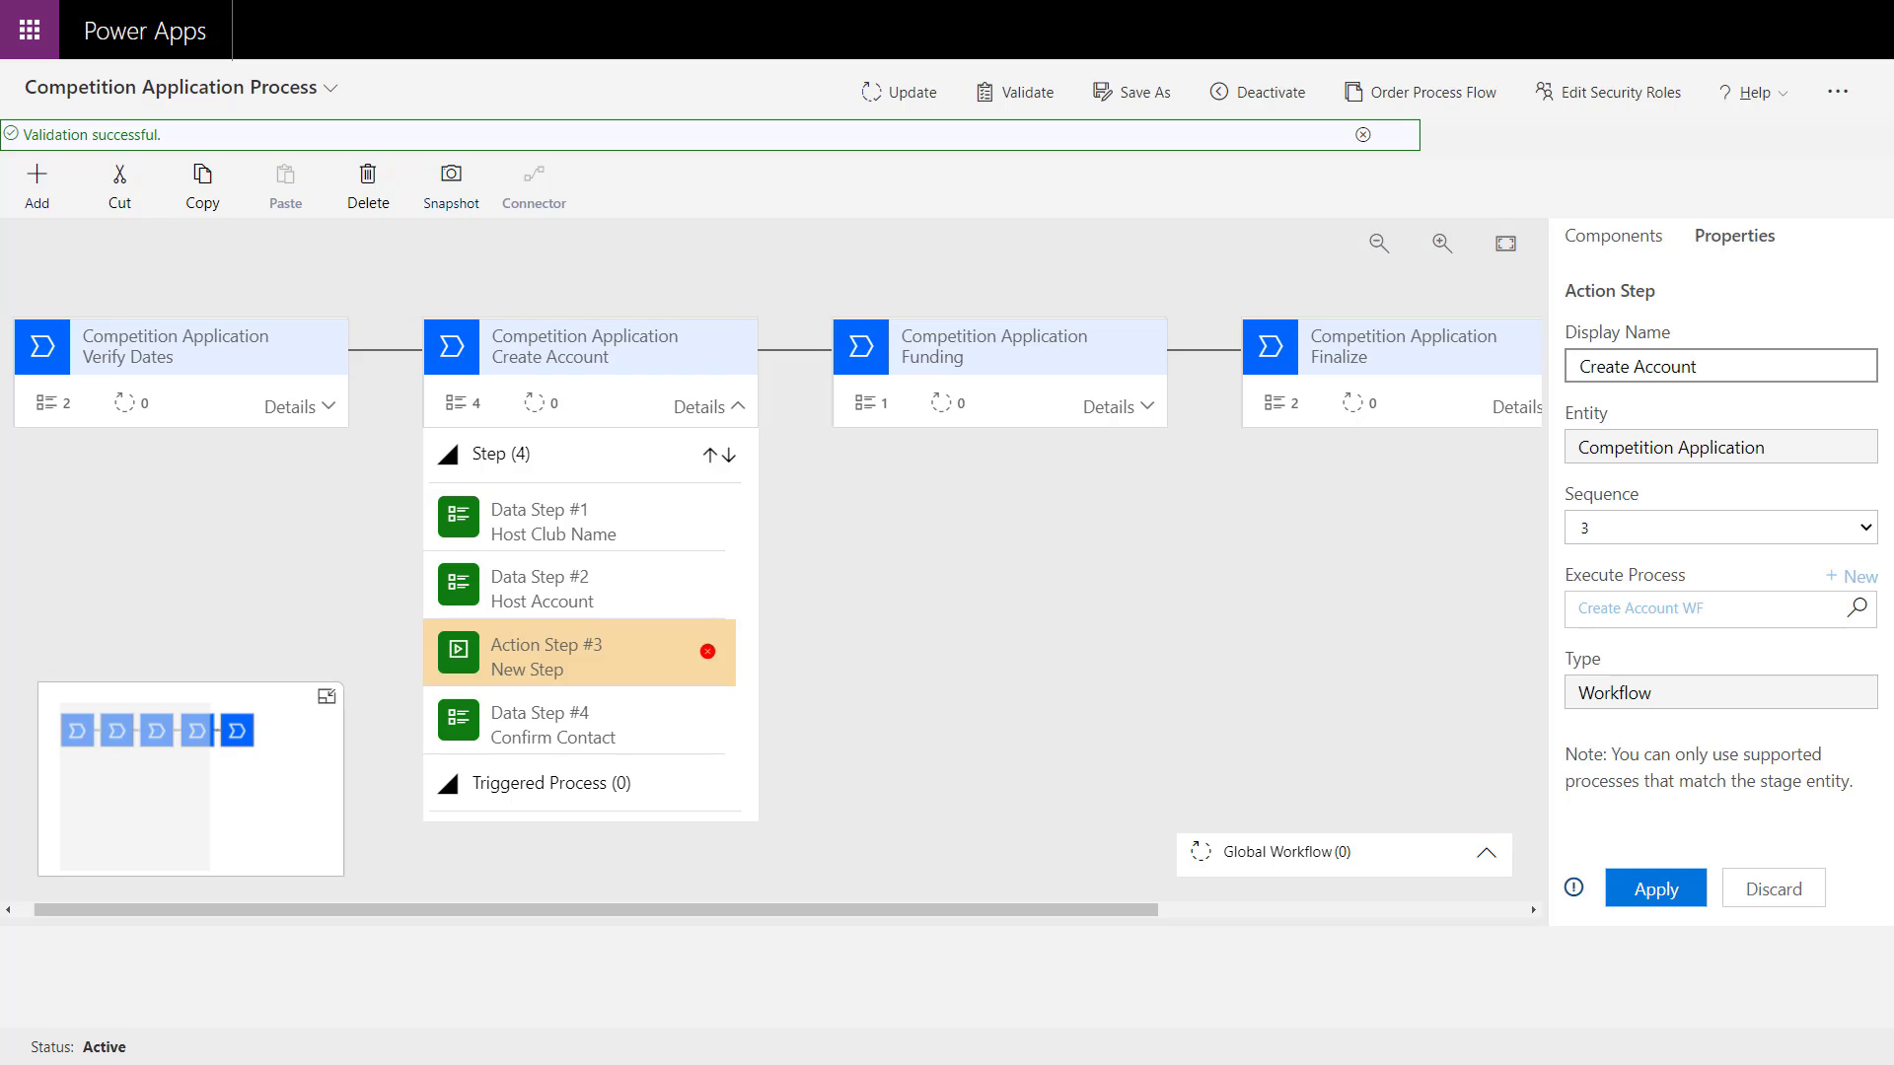
left_click(1655, 888)
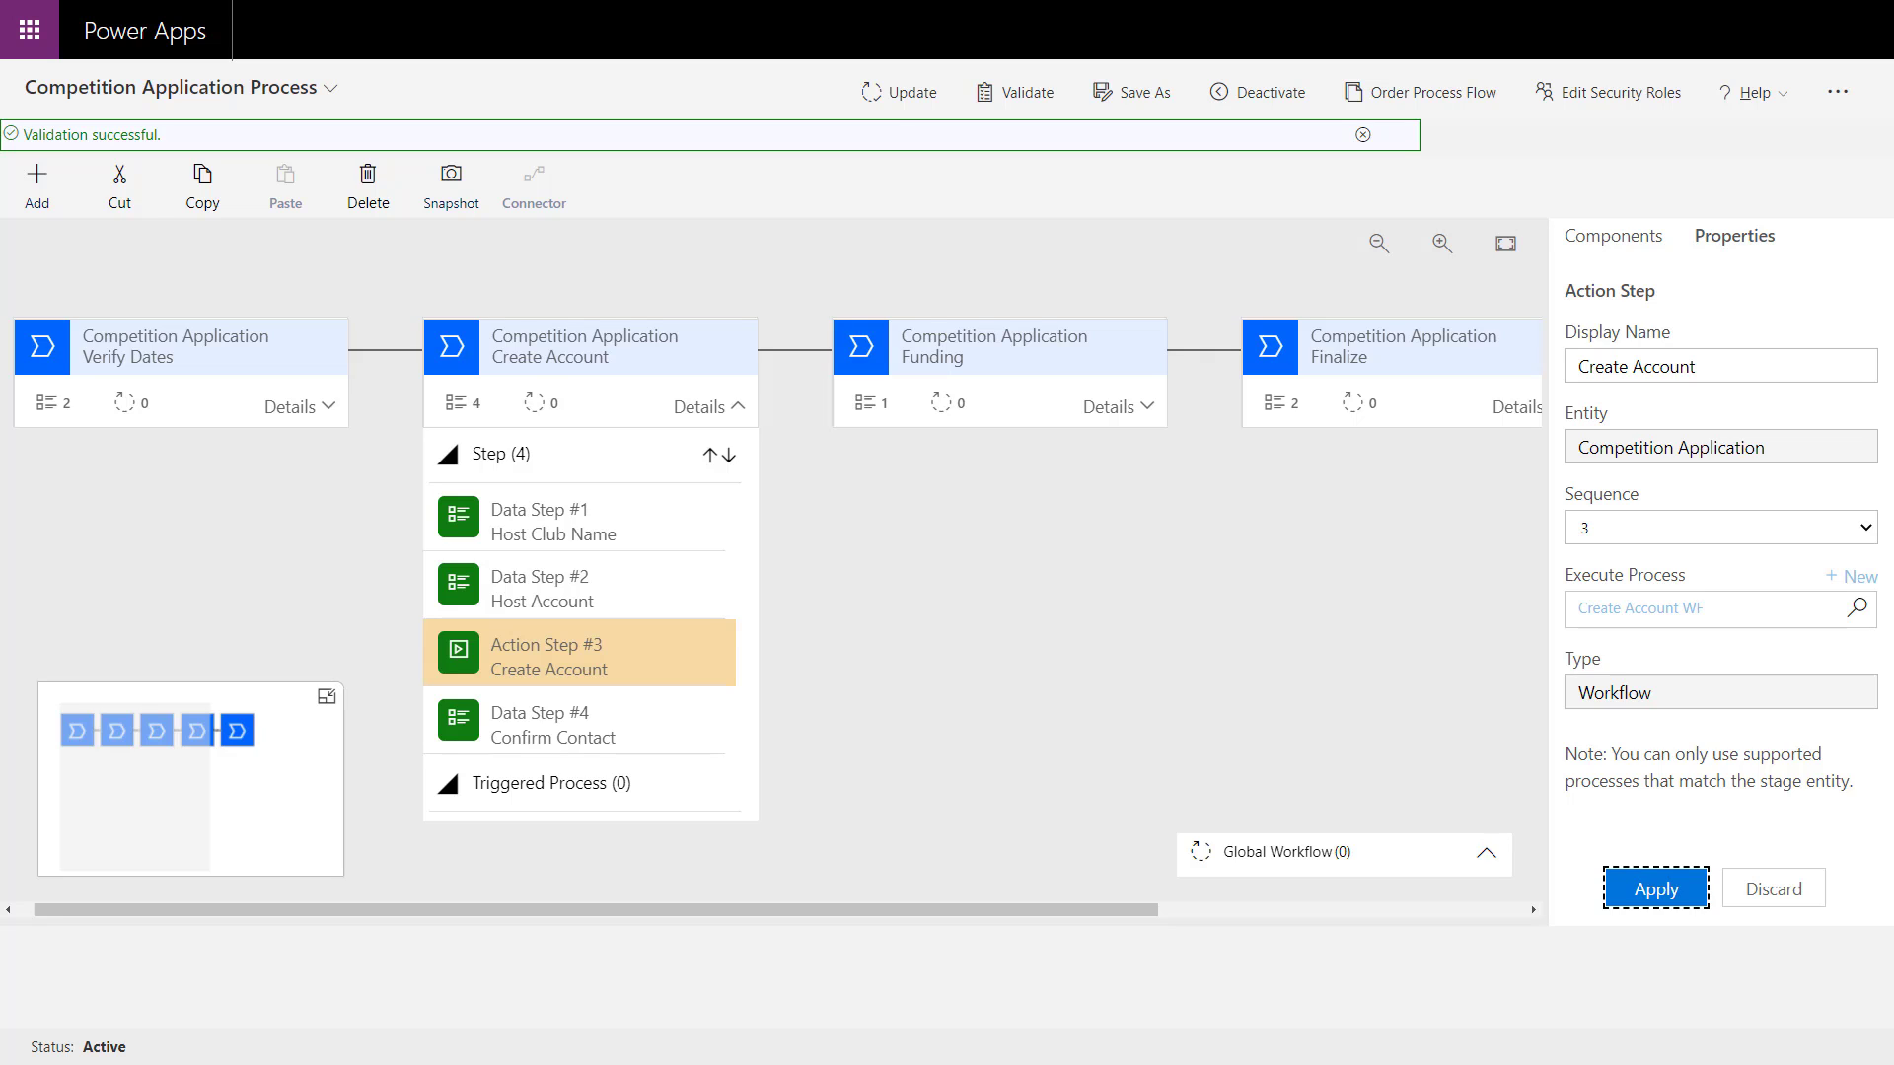
left_click(1655, 887)
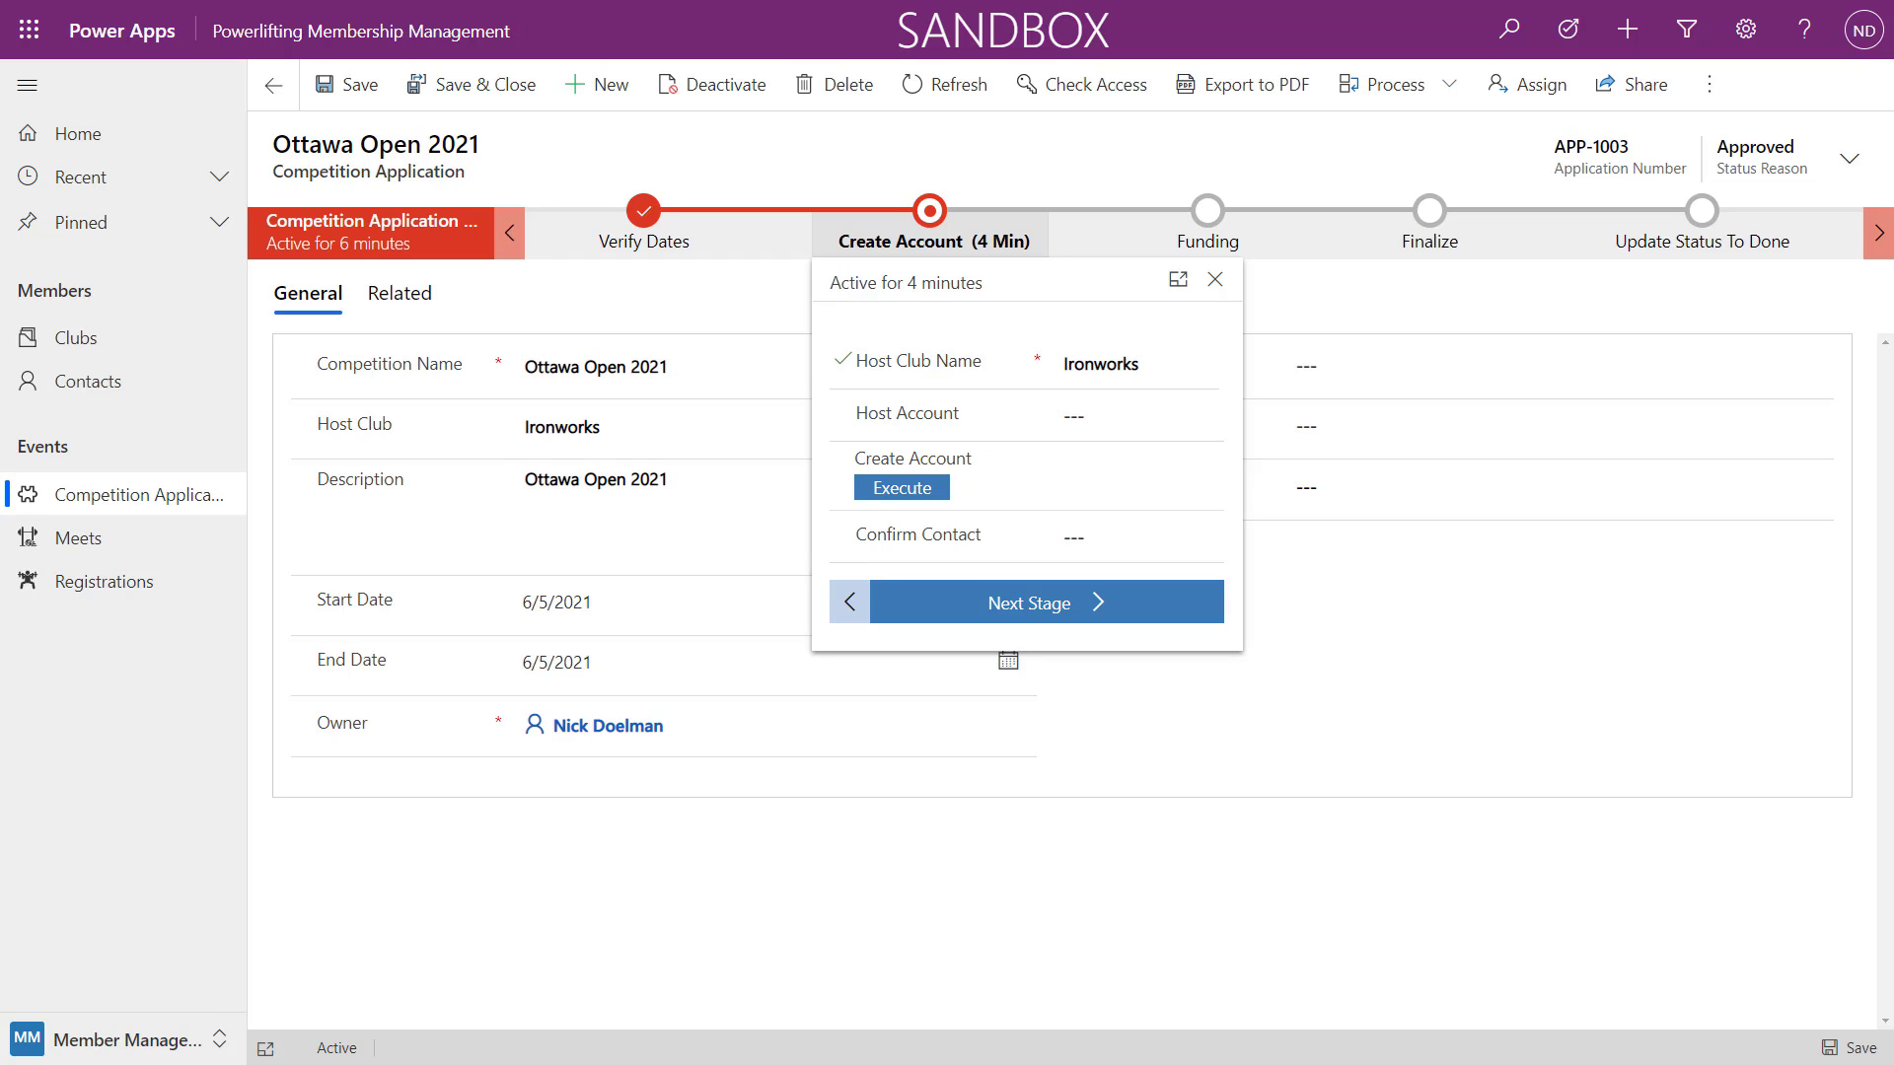
Execute the Create Account step on Ottawa Open 2021 and return to the process designer.
left_click(901, 487)
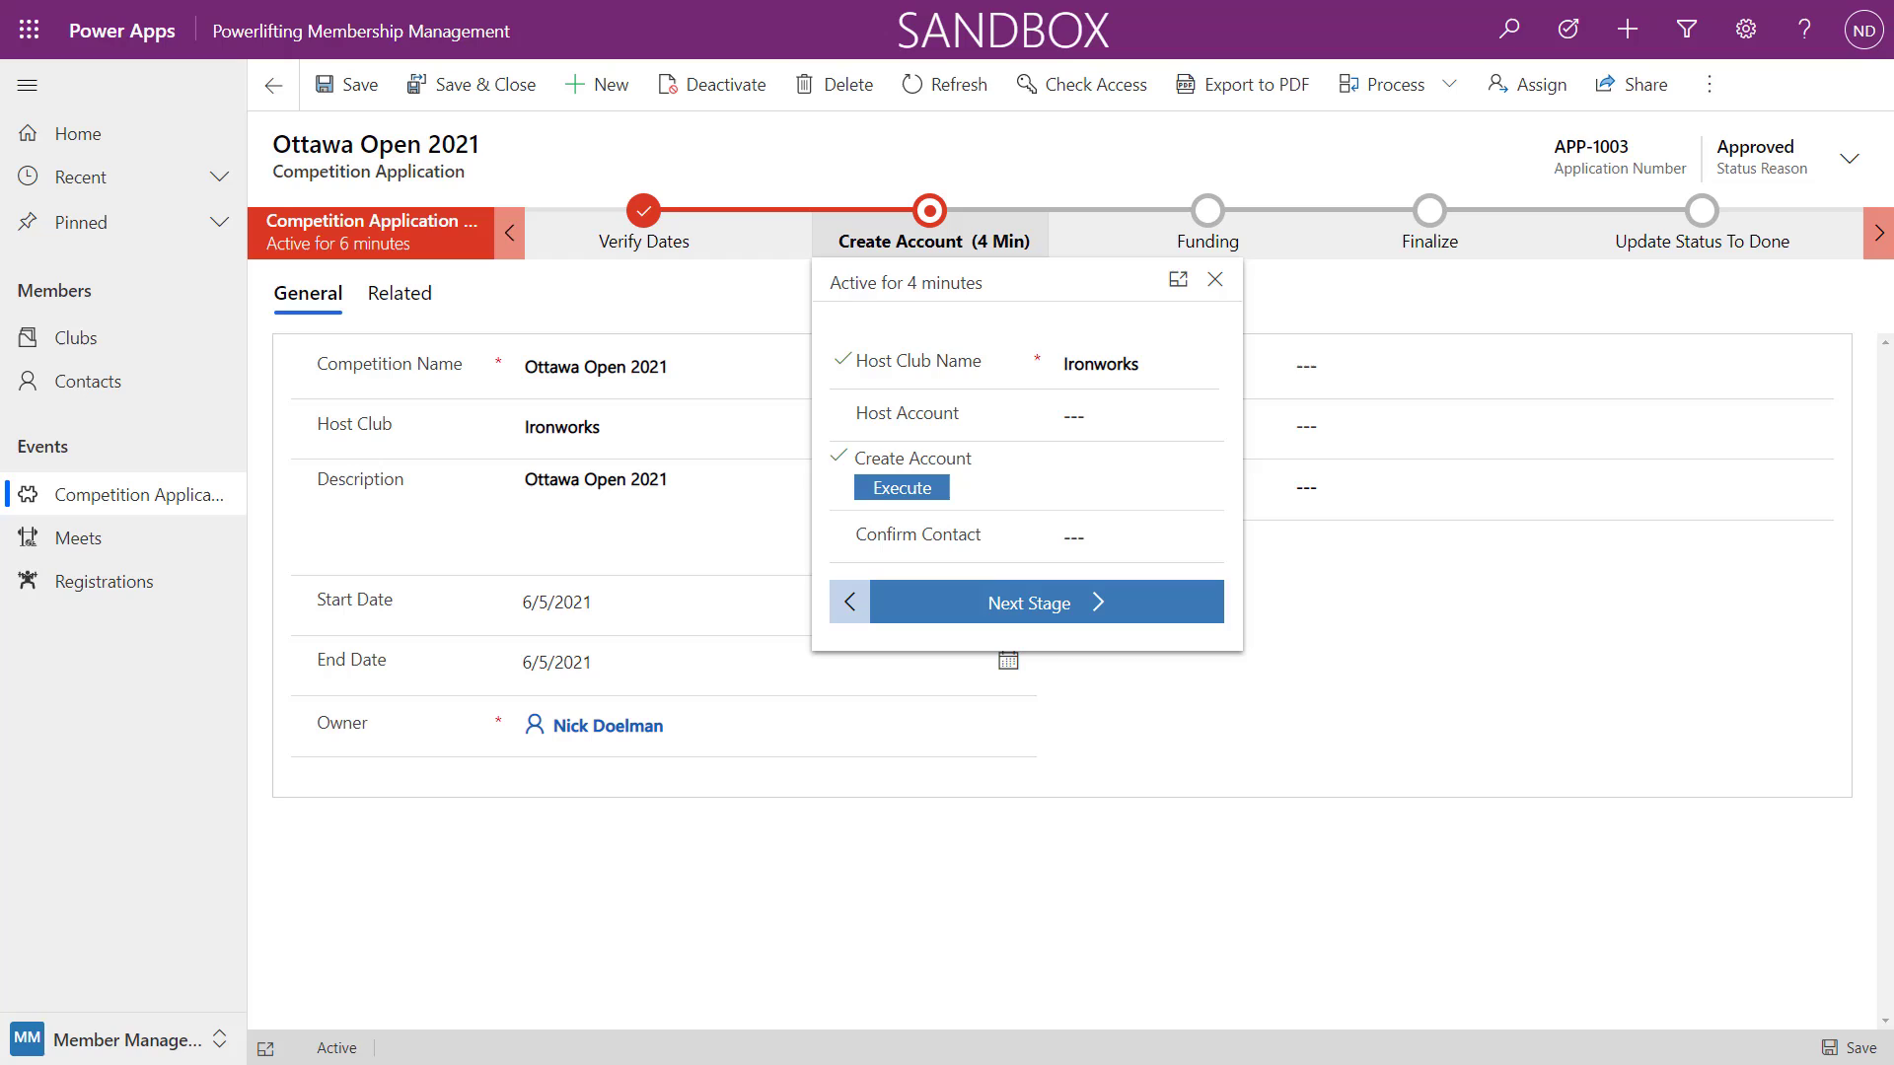
mouse_move(1030, 602)
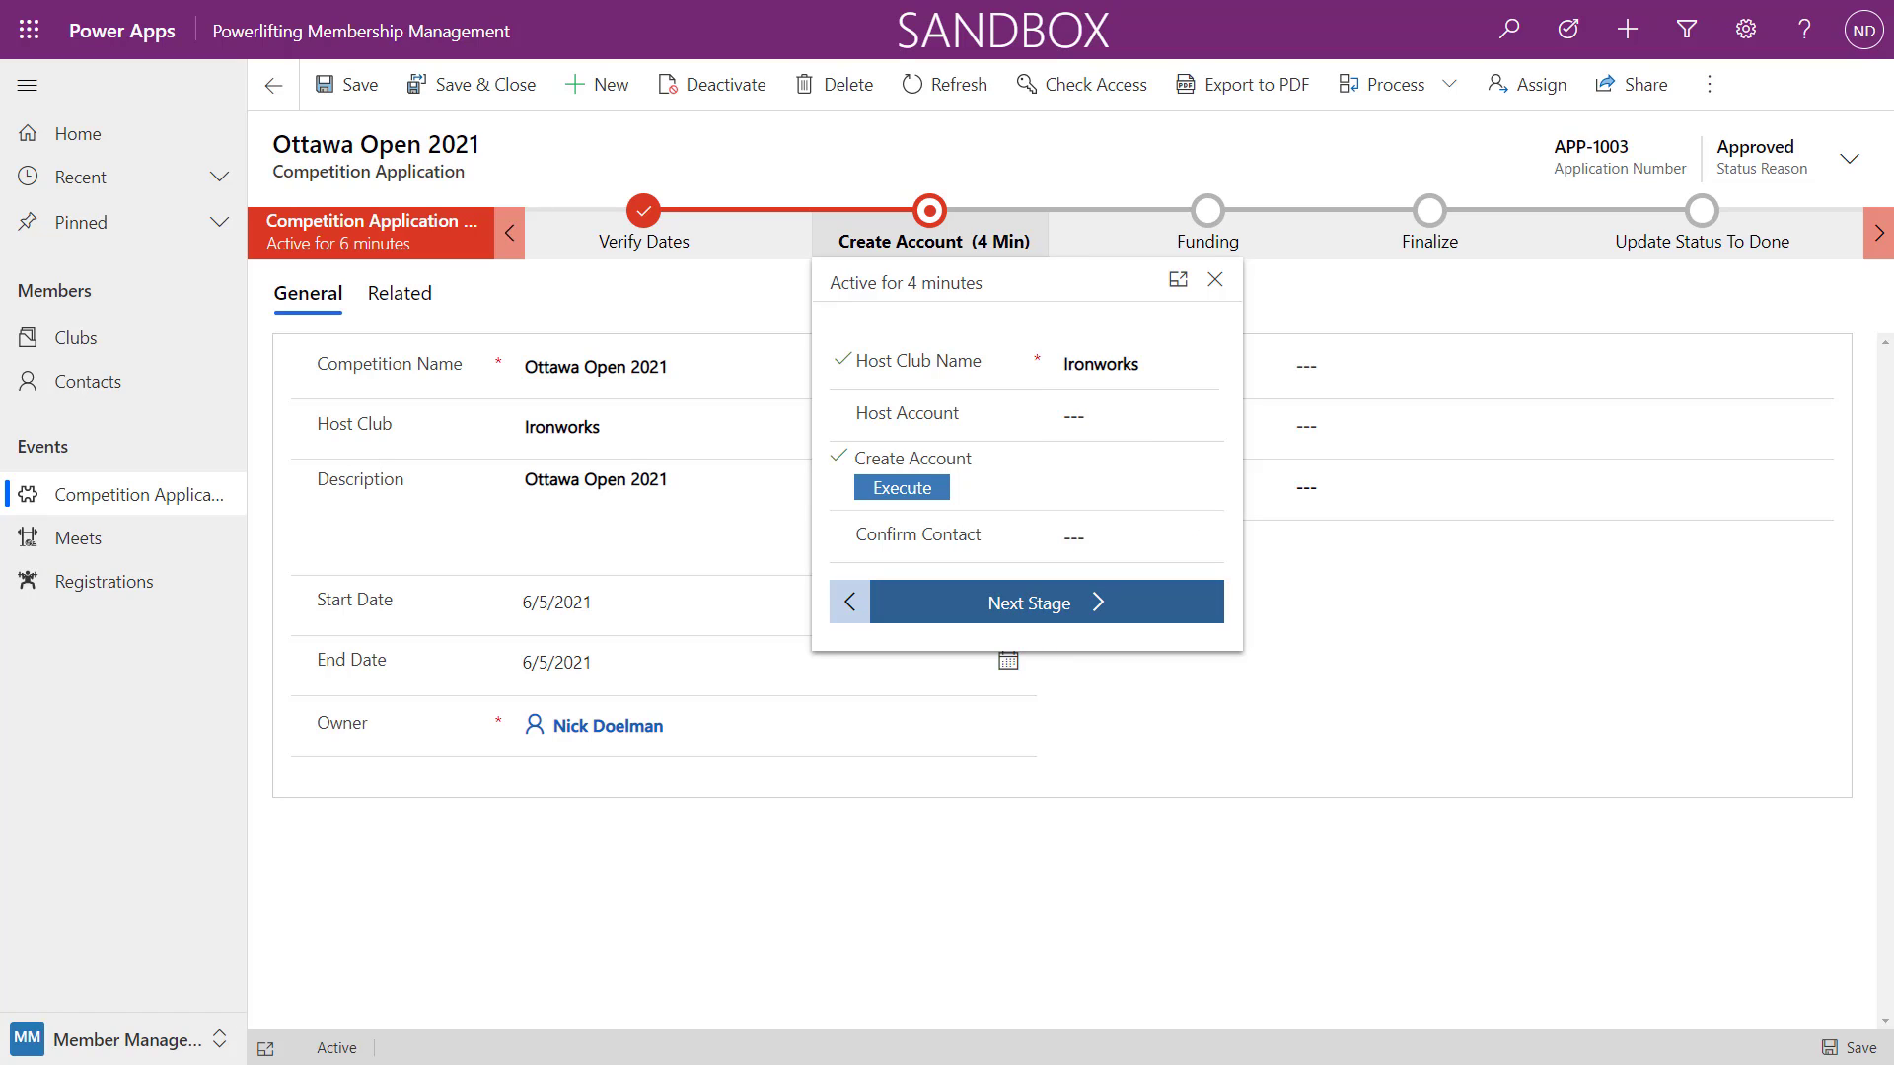
left_click(1047, 602)
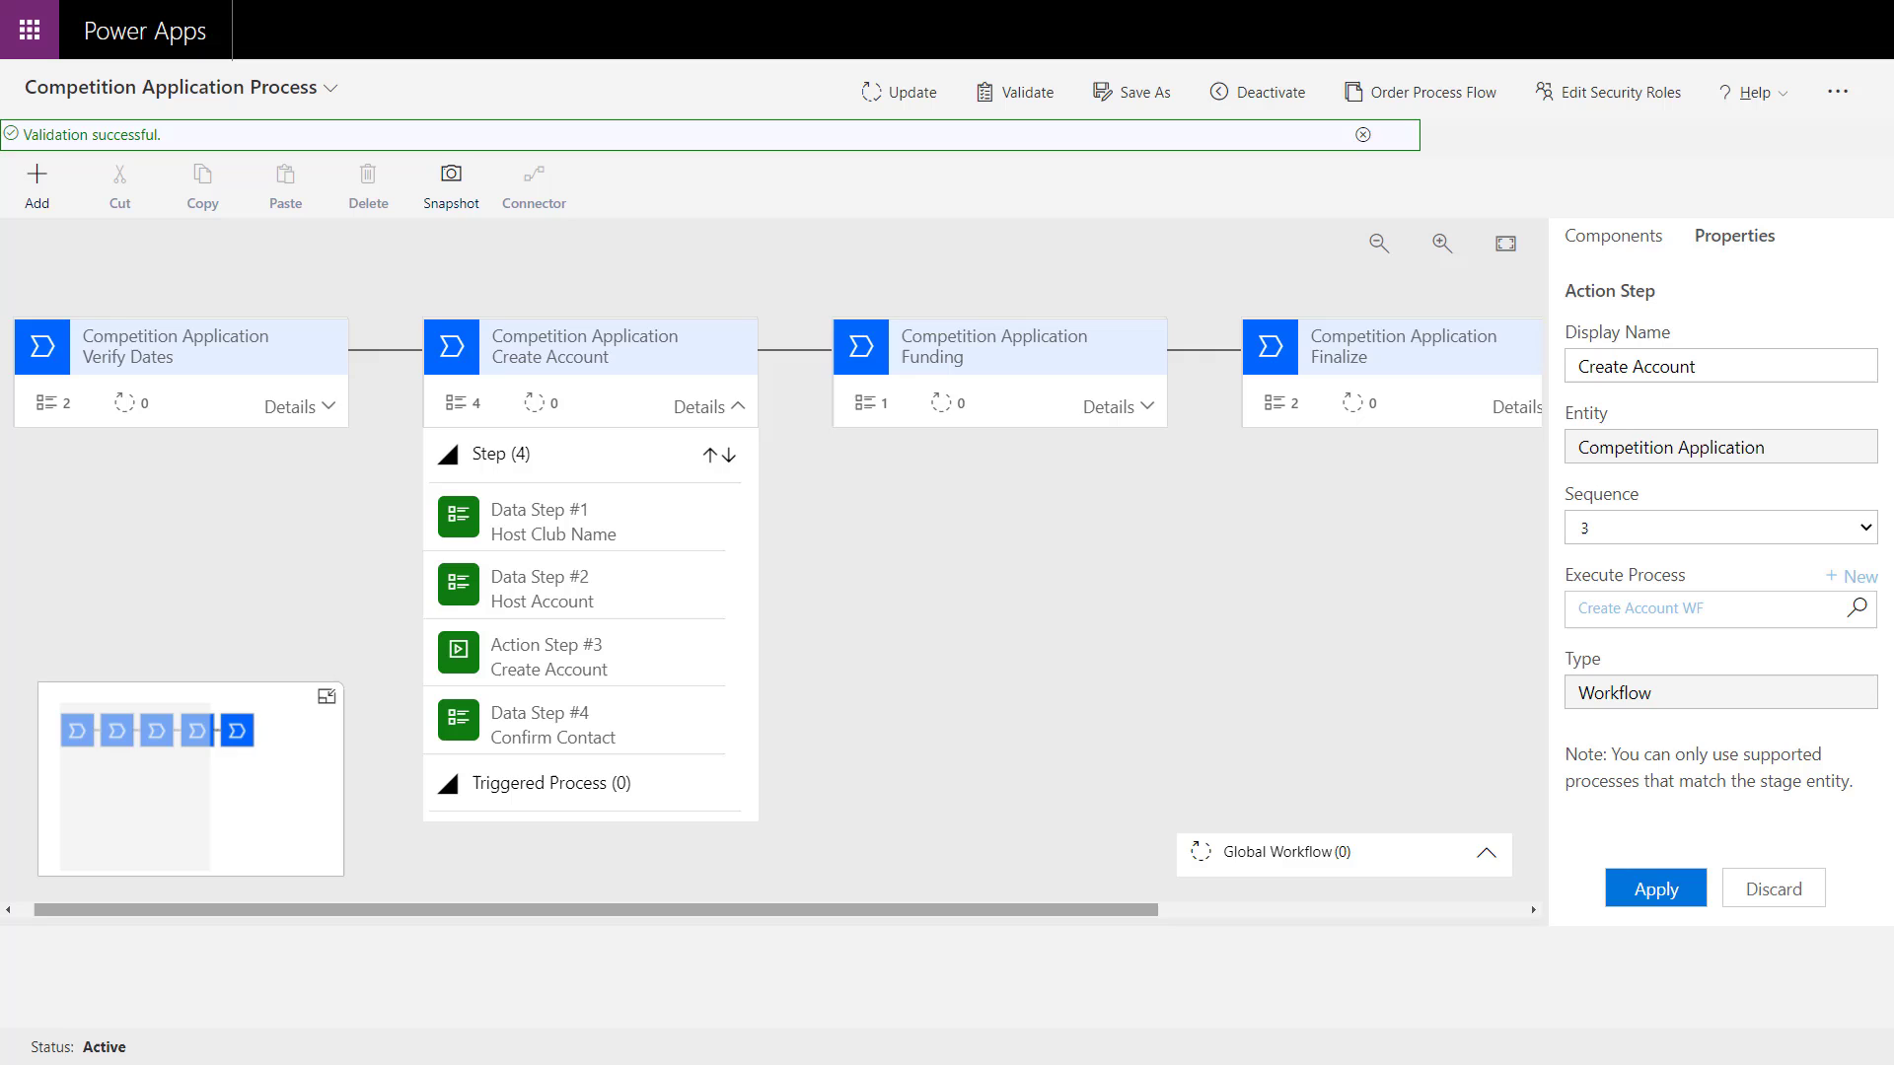
Expand the Finalize stage, select Flow Step #2 Create Meet and view the Components list.
scroll("right", 3)
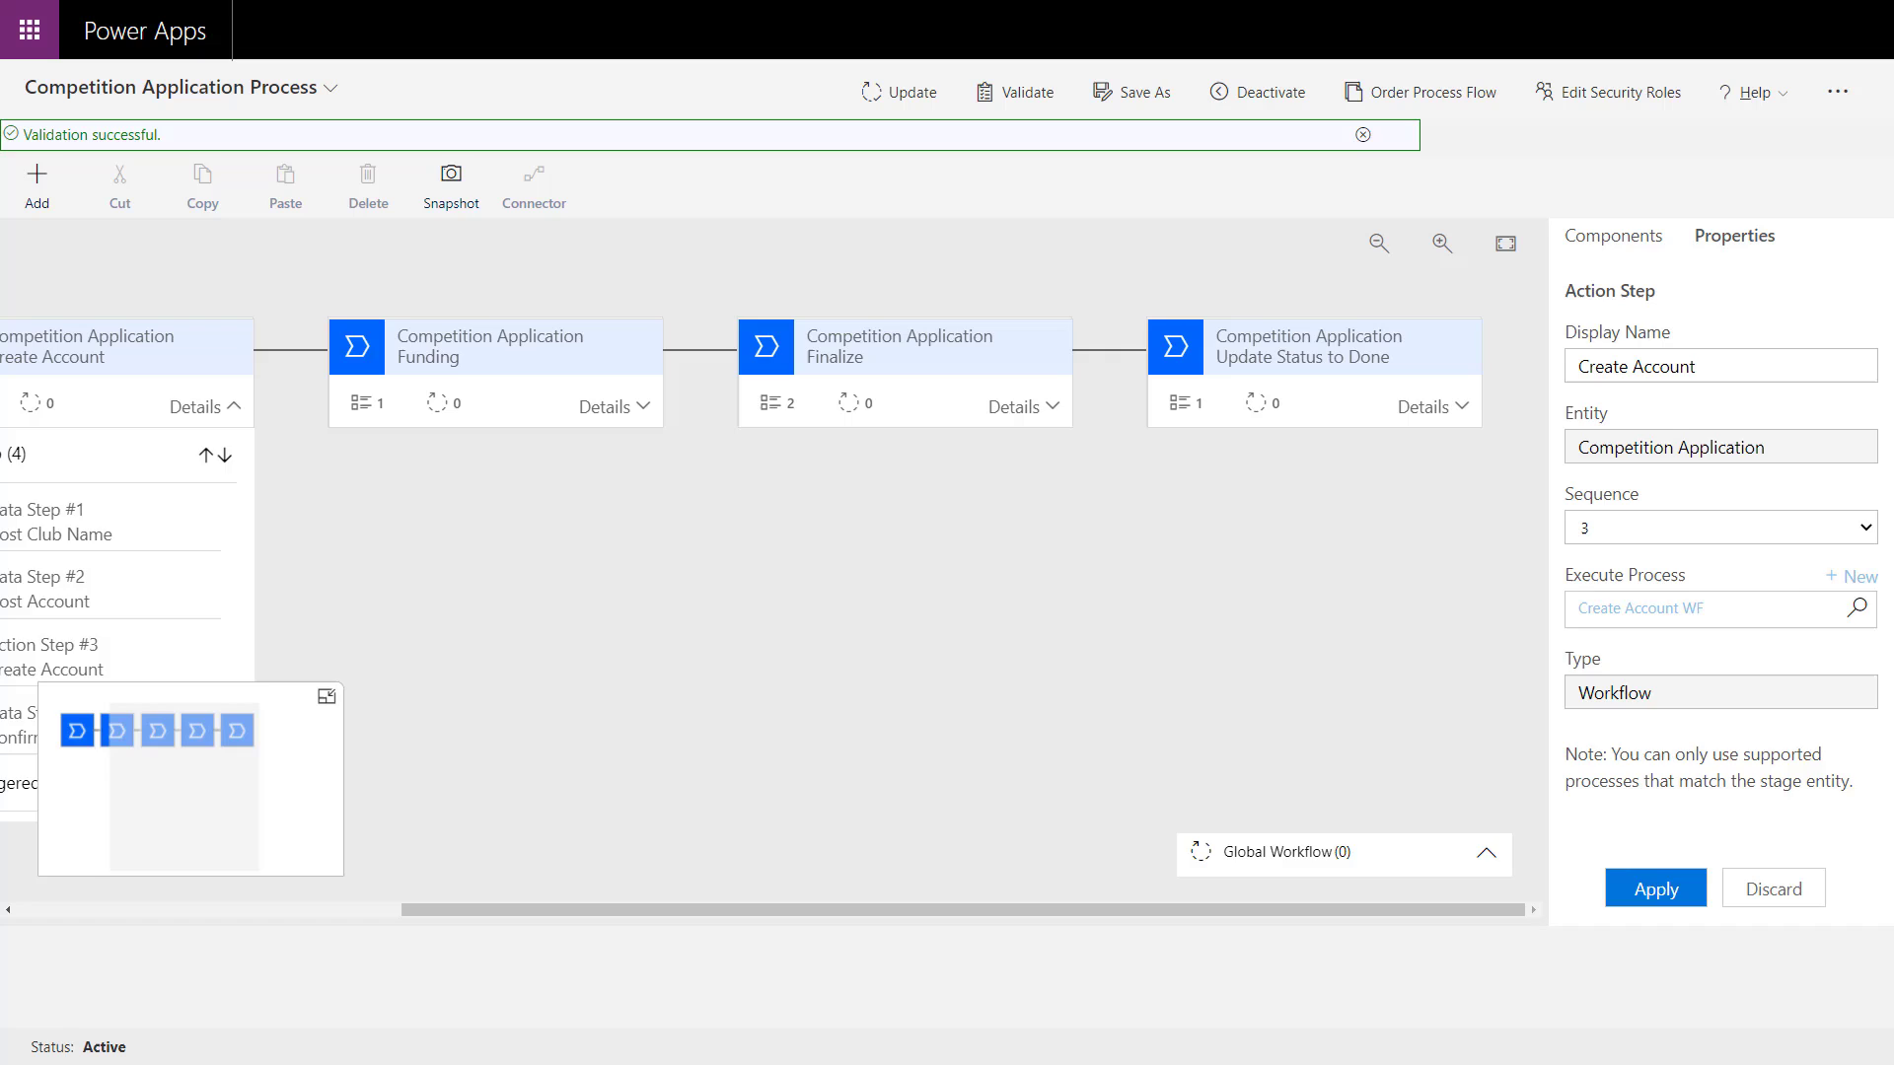
left_click(1022, 406)
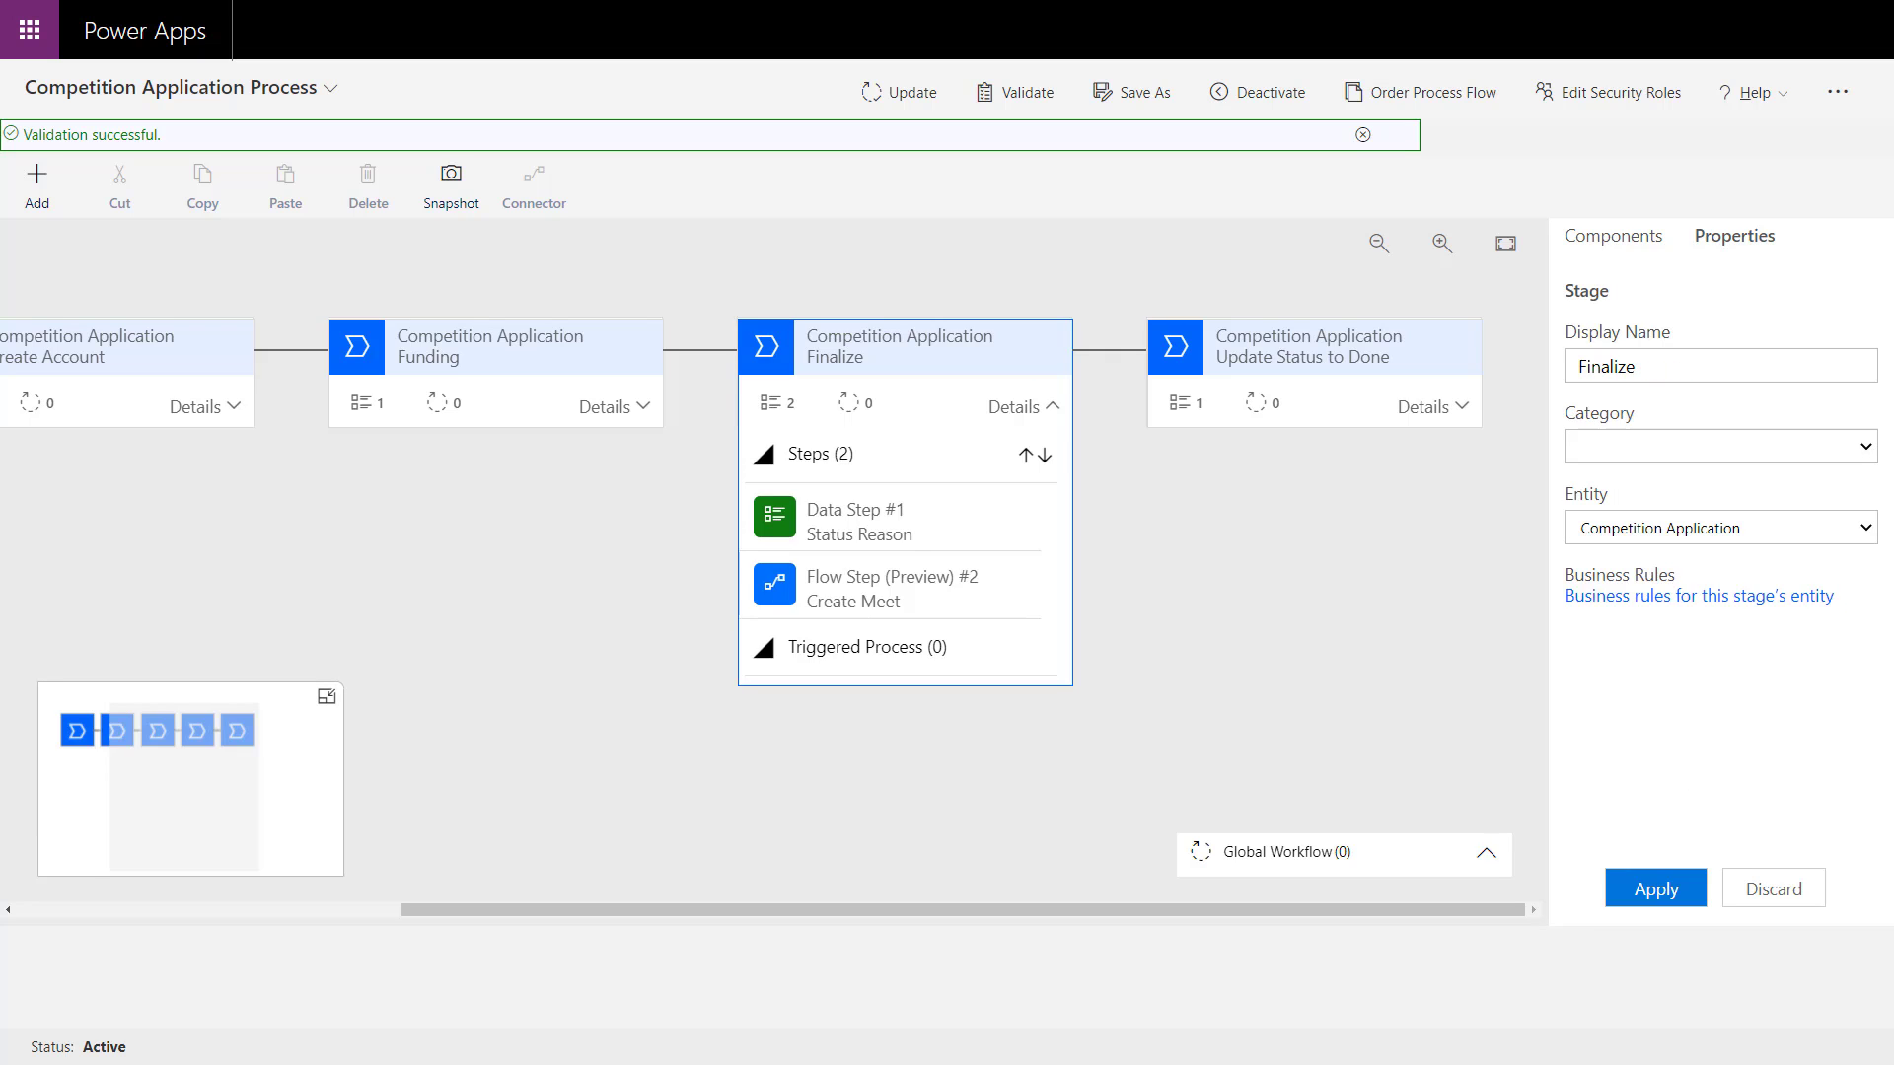
mouse_move(850, 602)
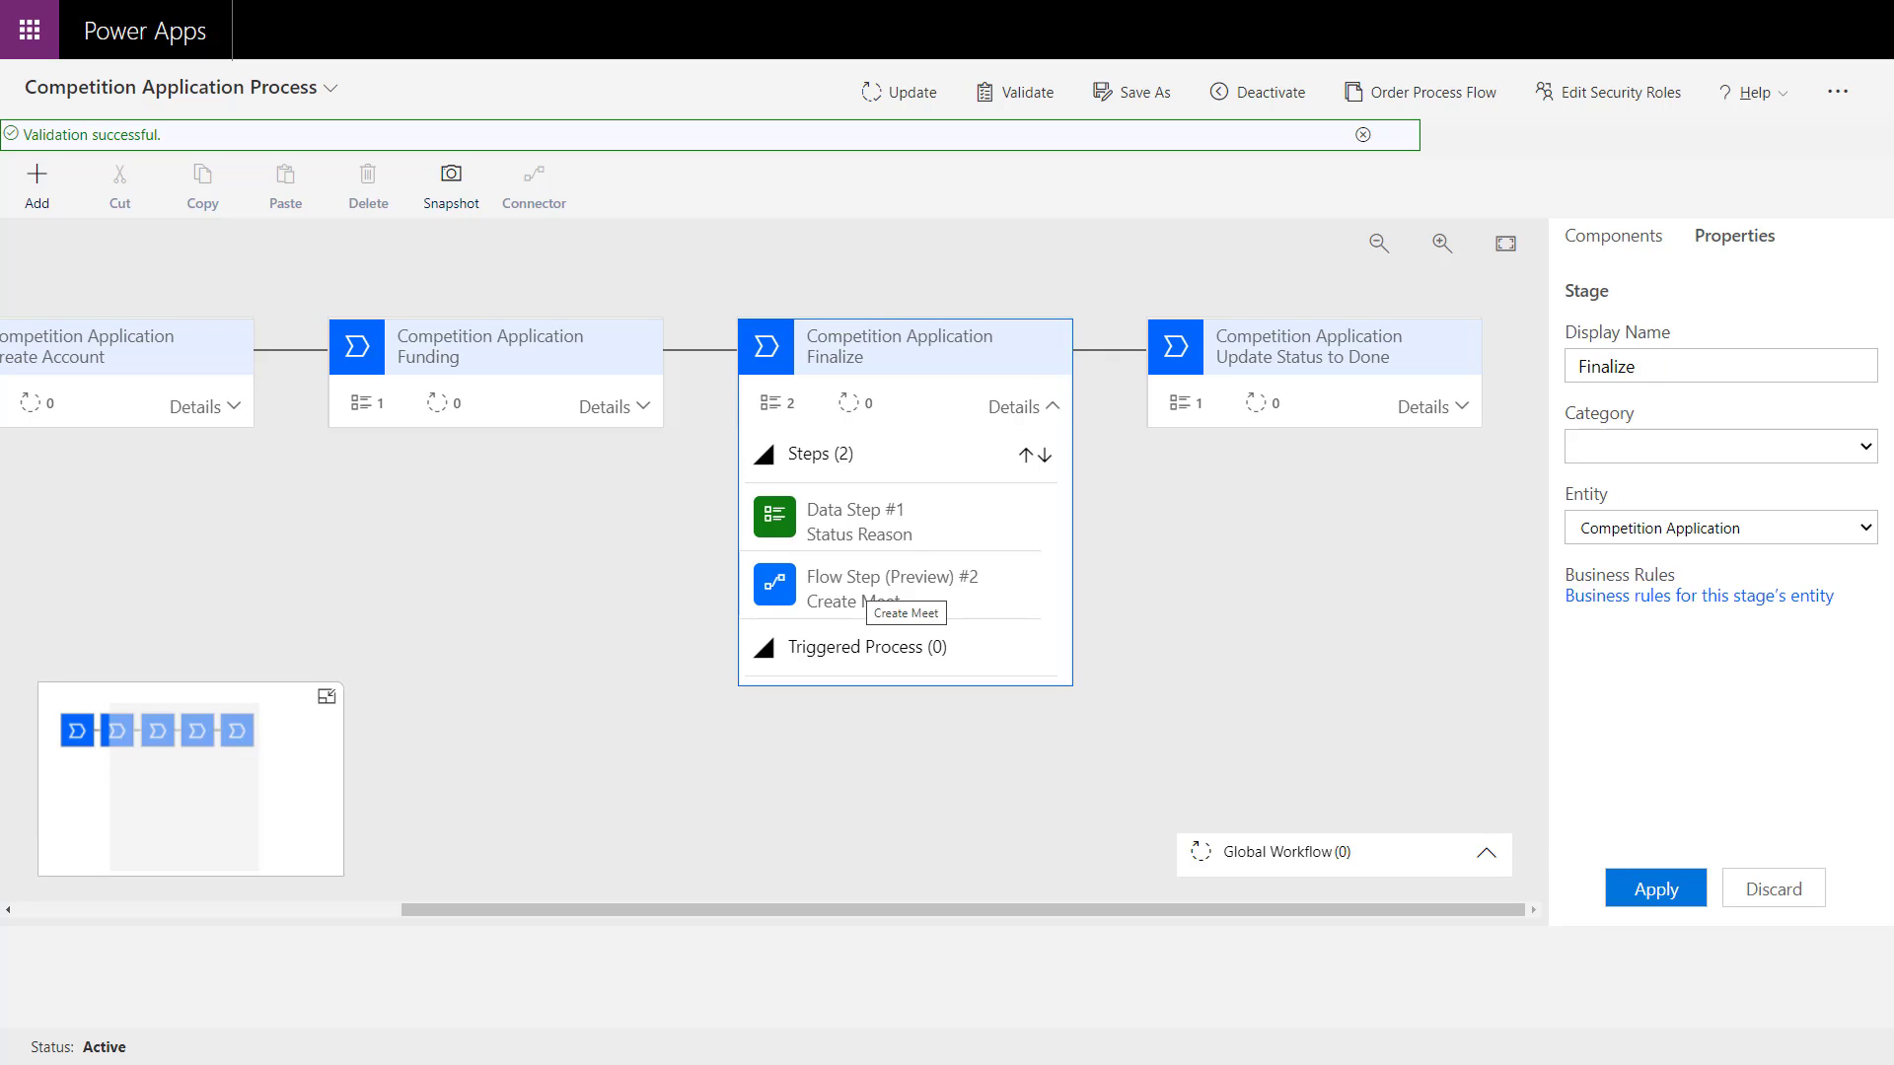
left_click(895, 585)
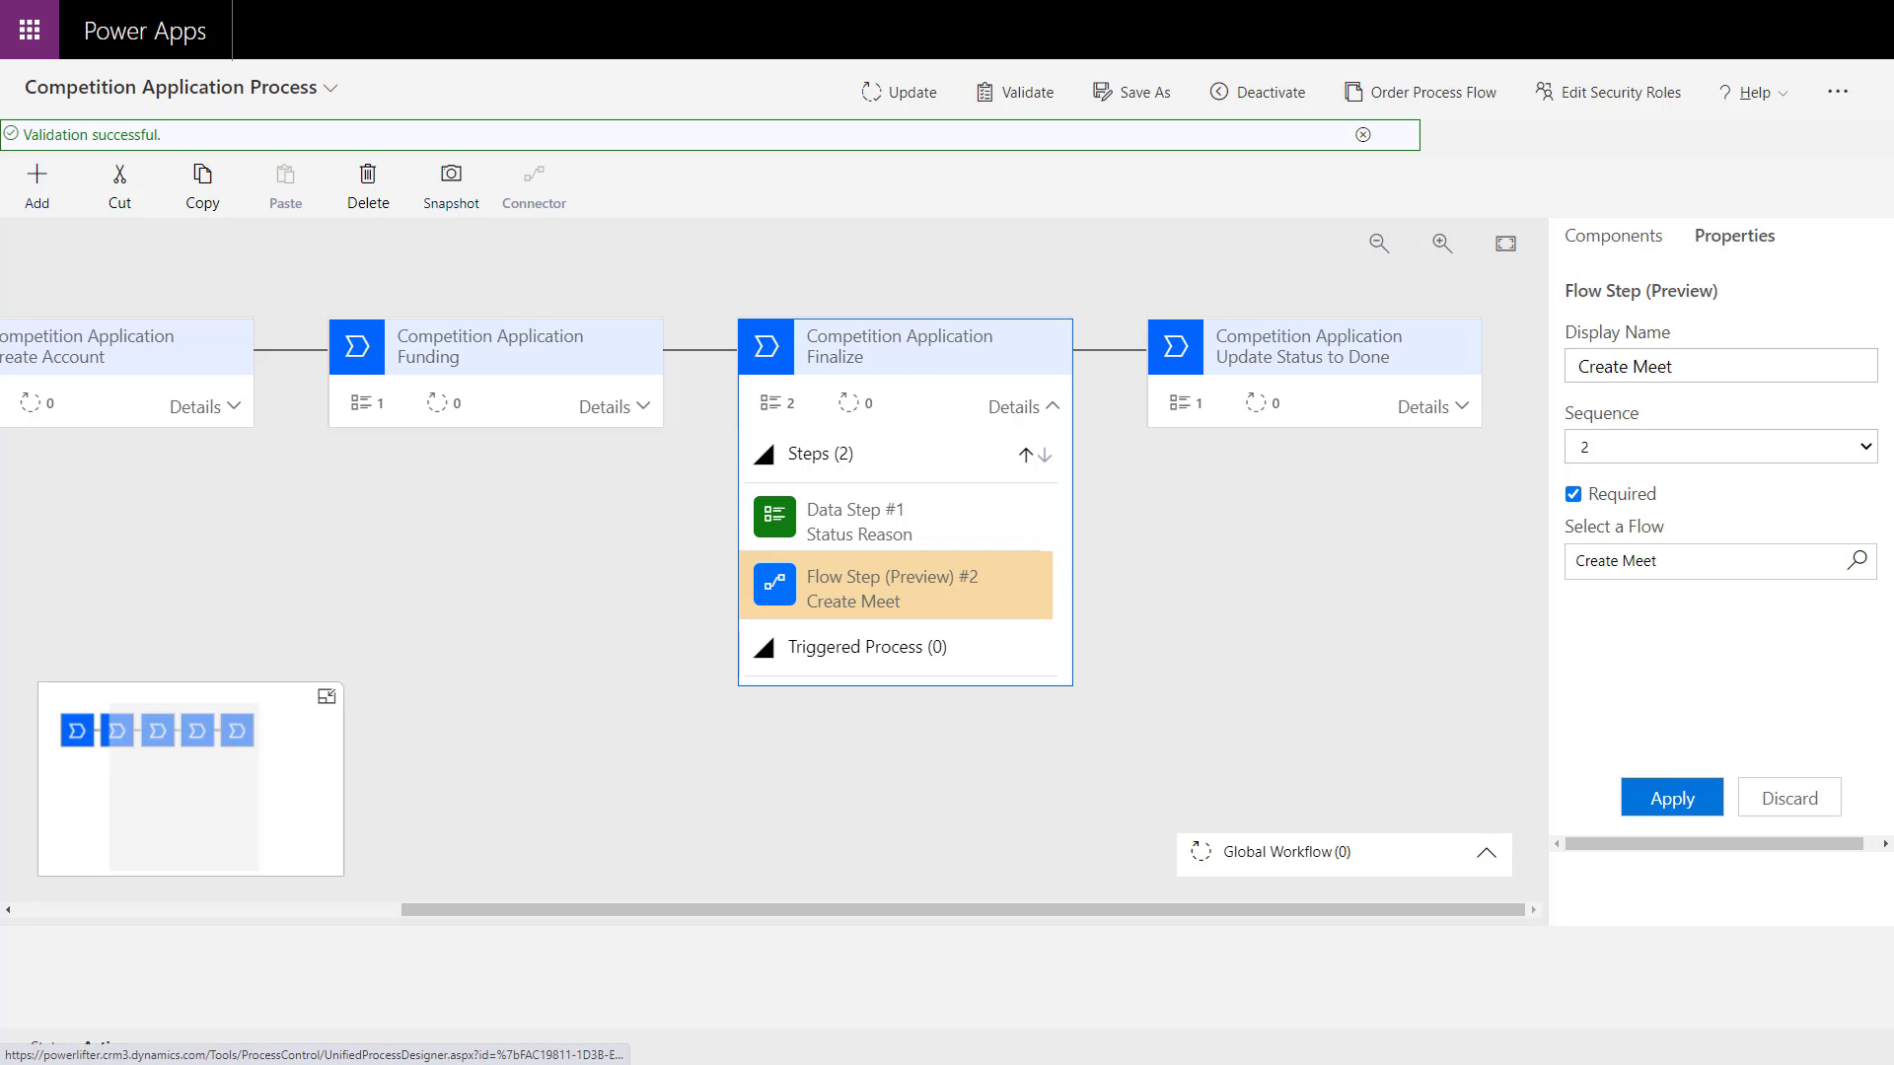
left_click(1614, 237)
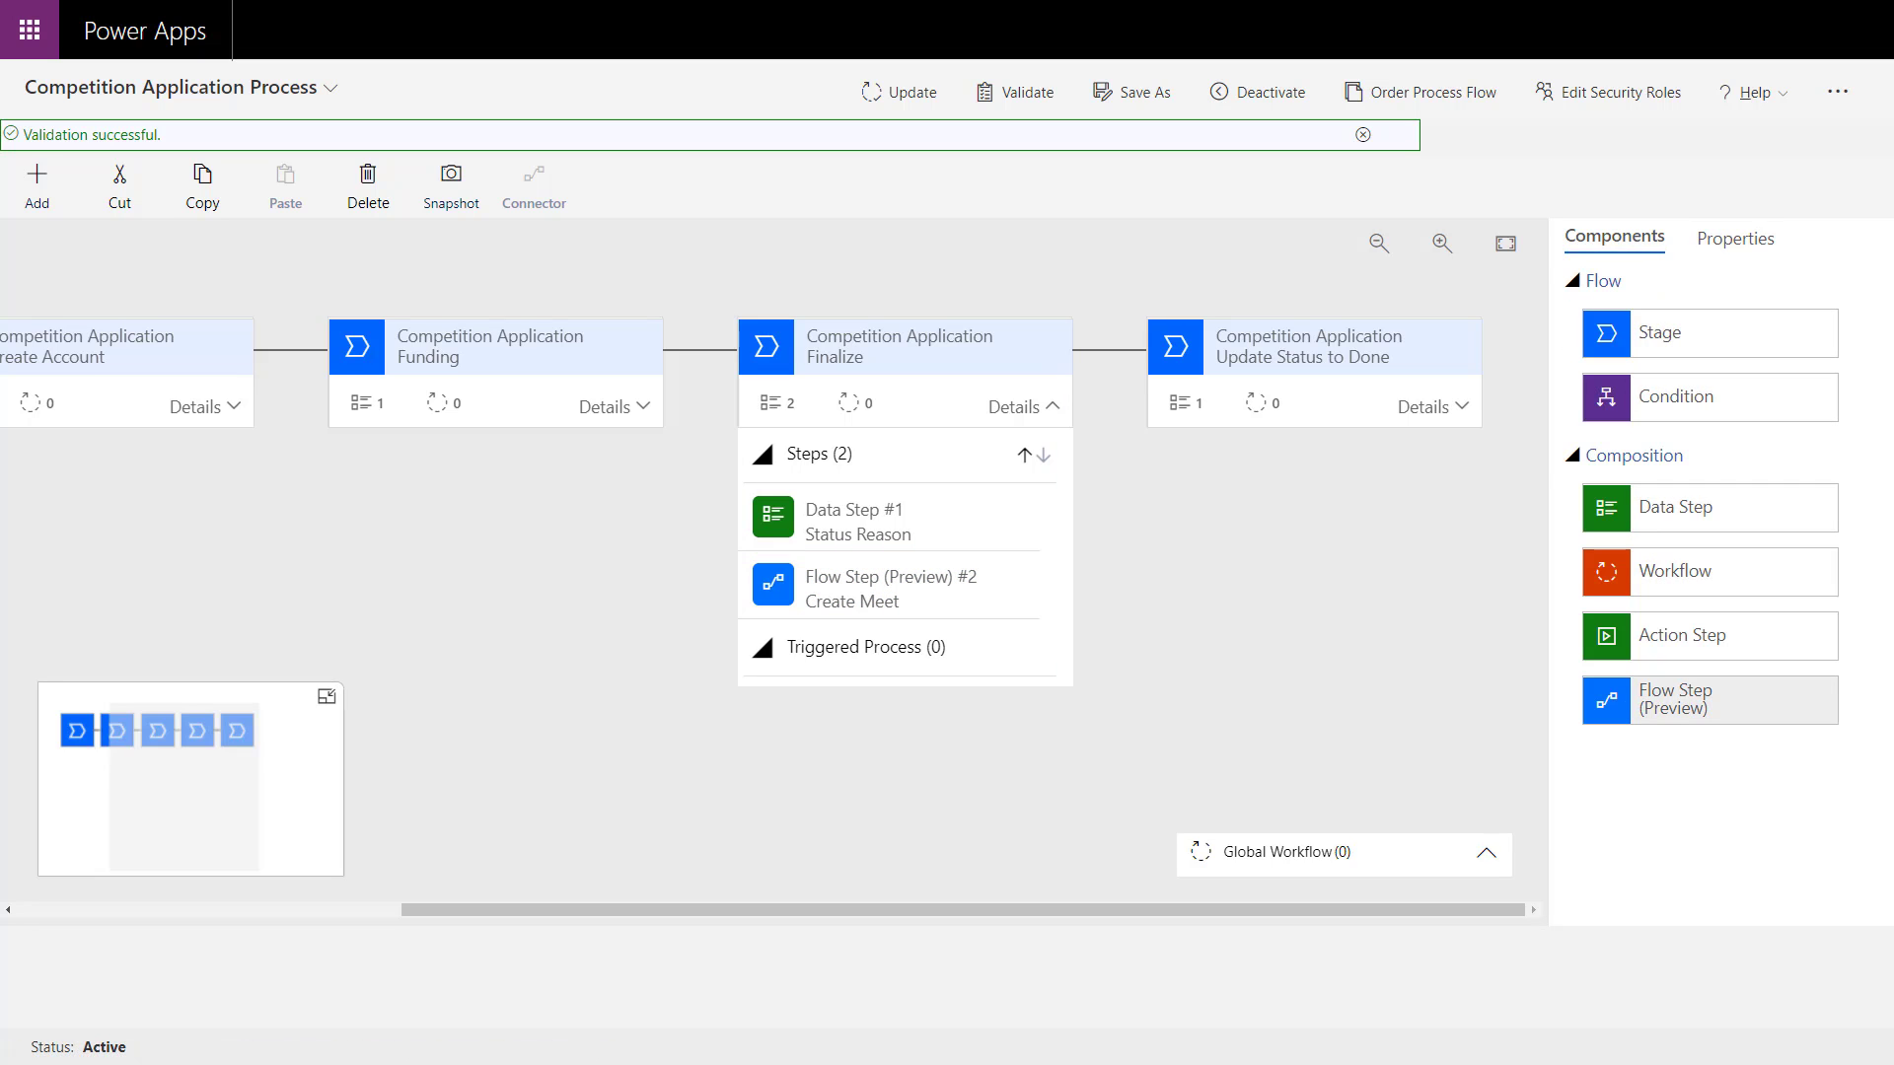
mouse_move(852, 601)
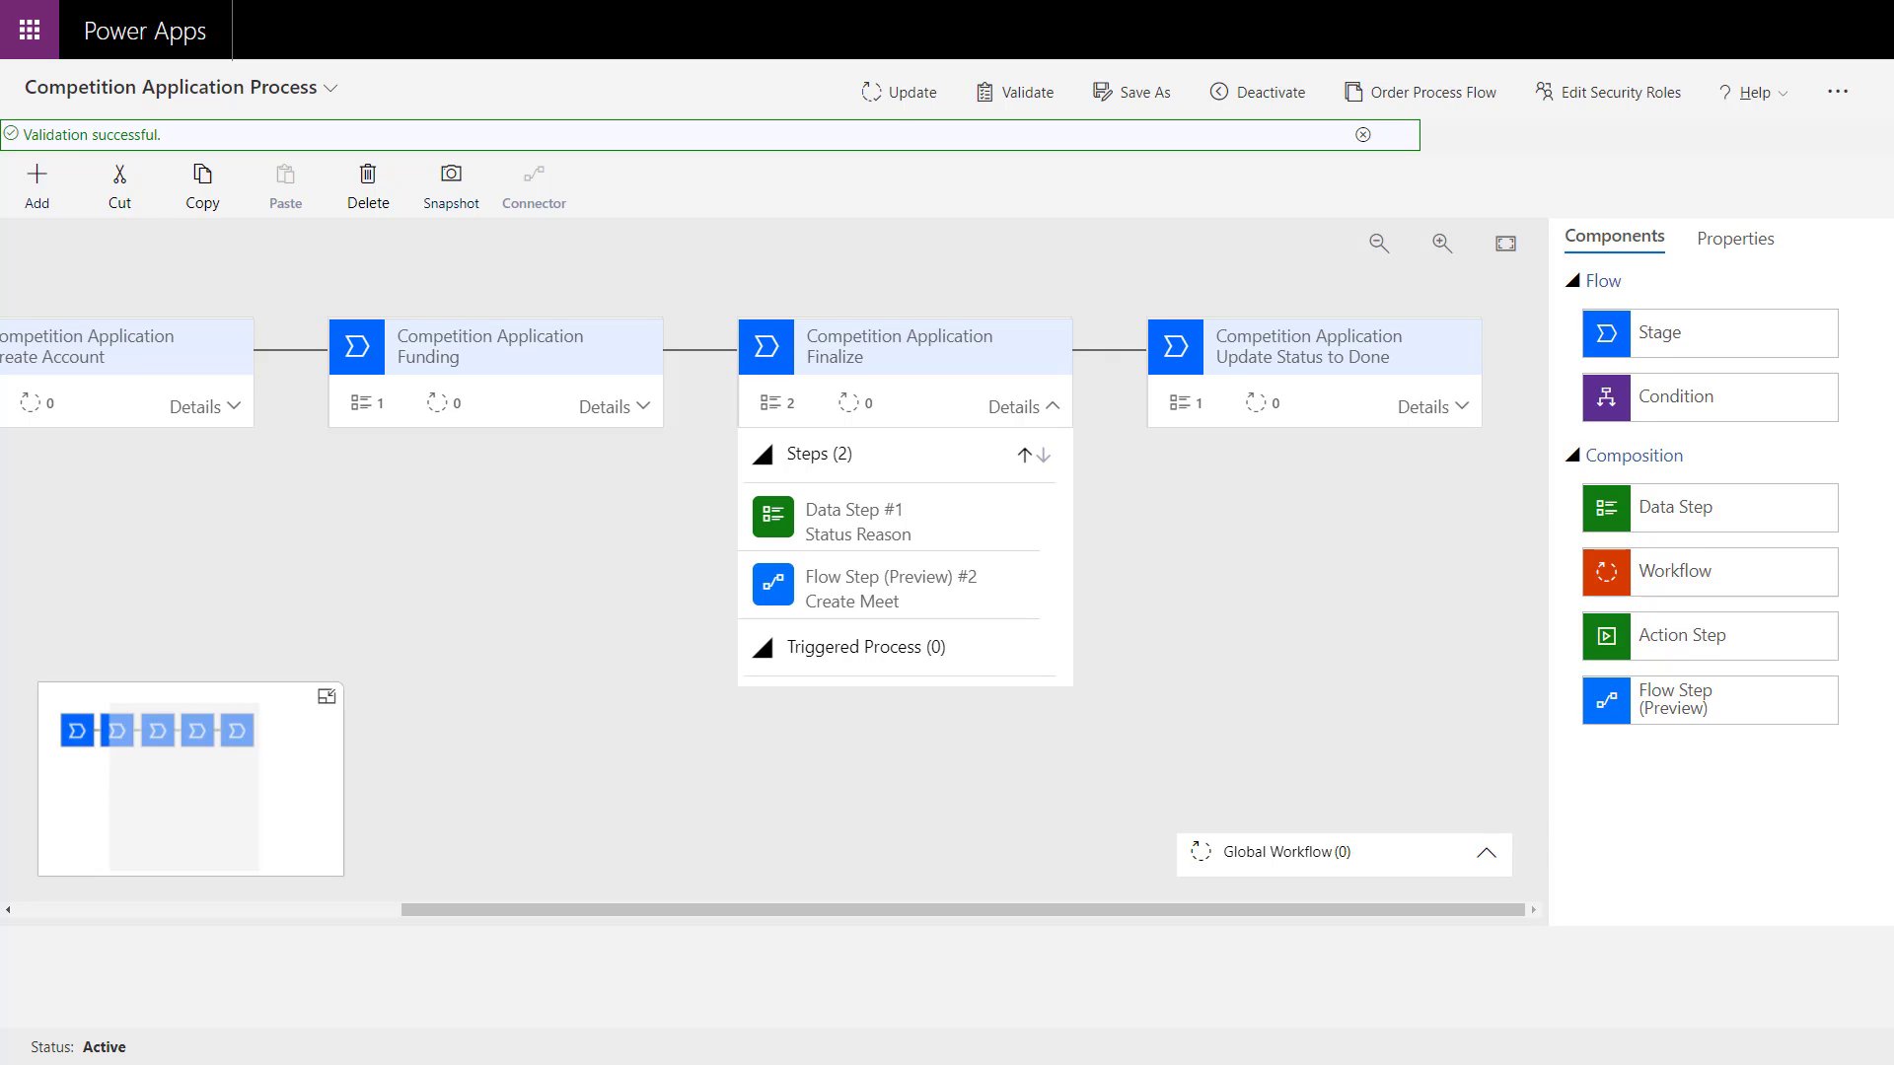
left_click(889, 586)
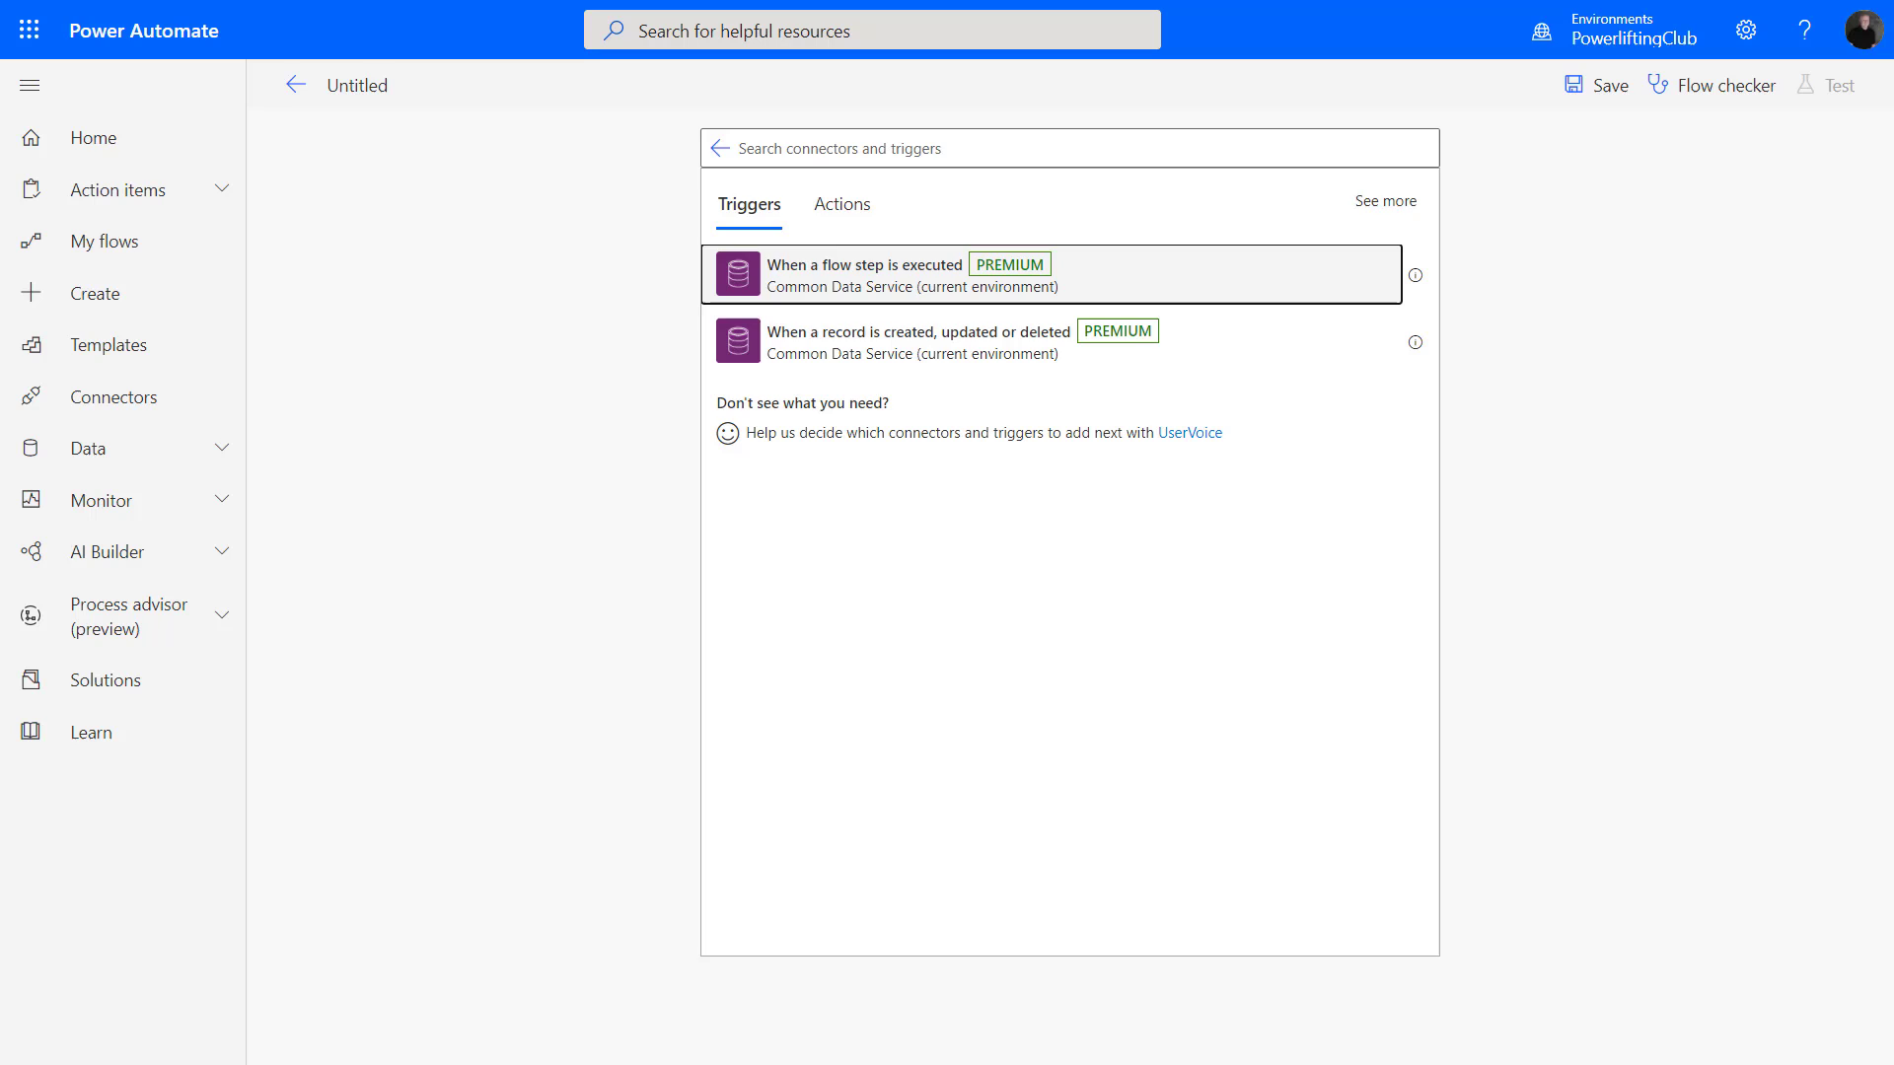
Use the 'When a flow step is executed' trigger, dismiss Add an input, and add a following action.
left_click(892, 274)
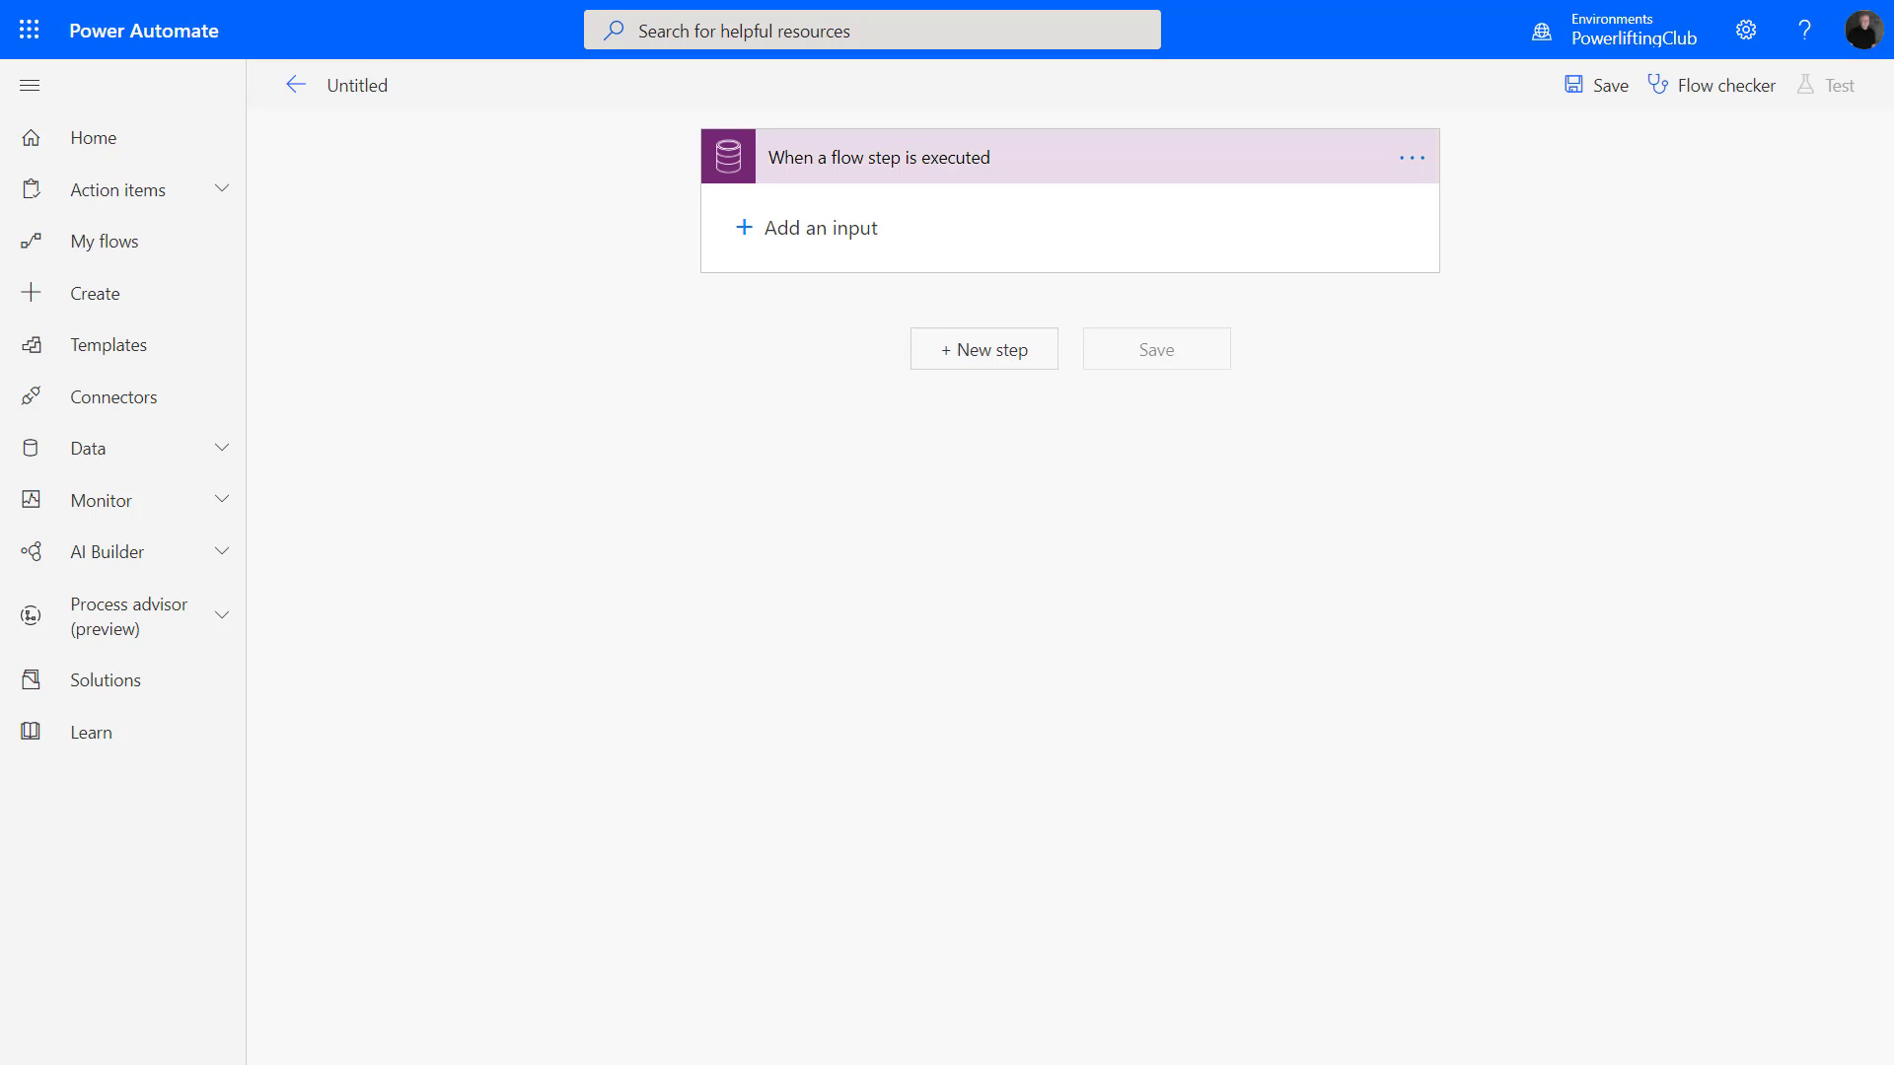
left_click(807, 229)
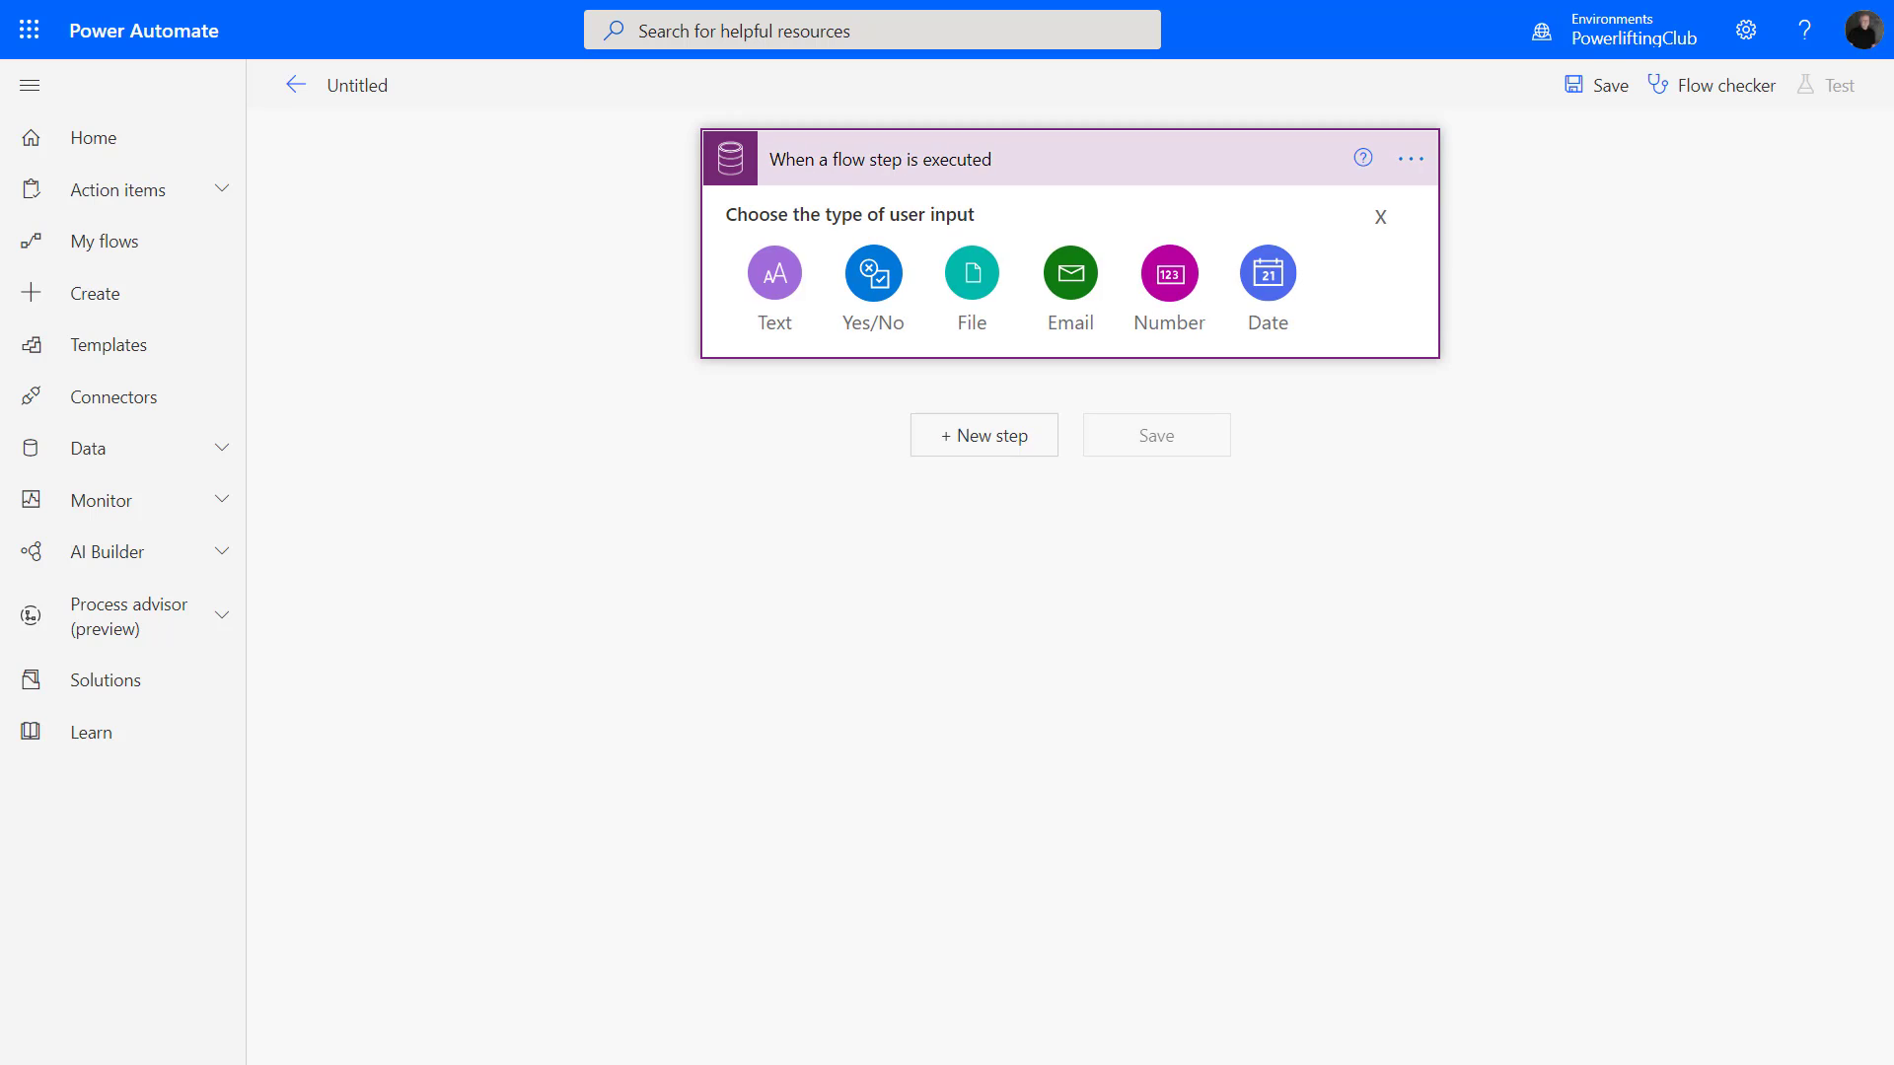
left_click(1380, 217)
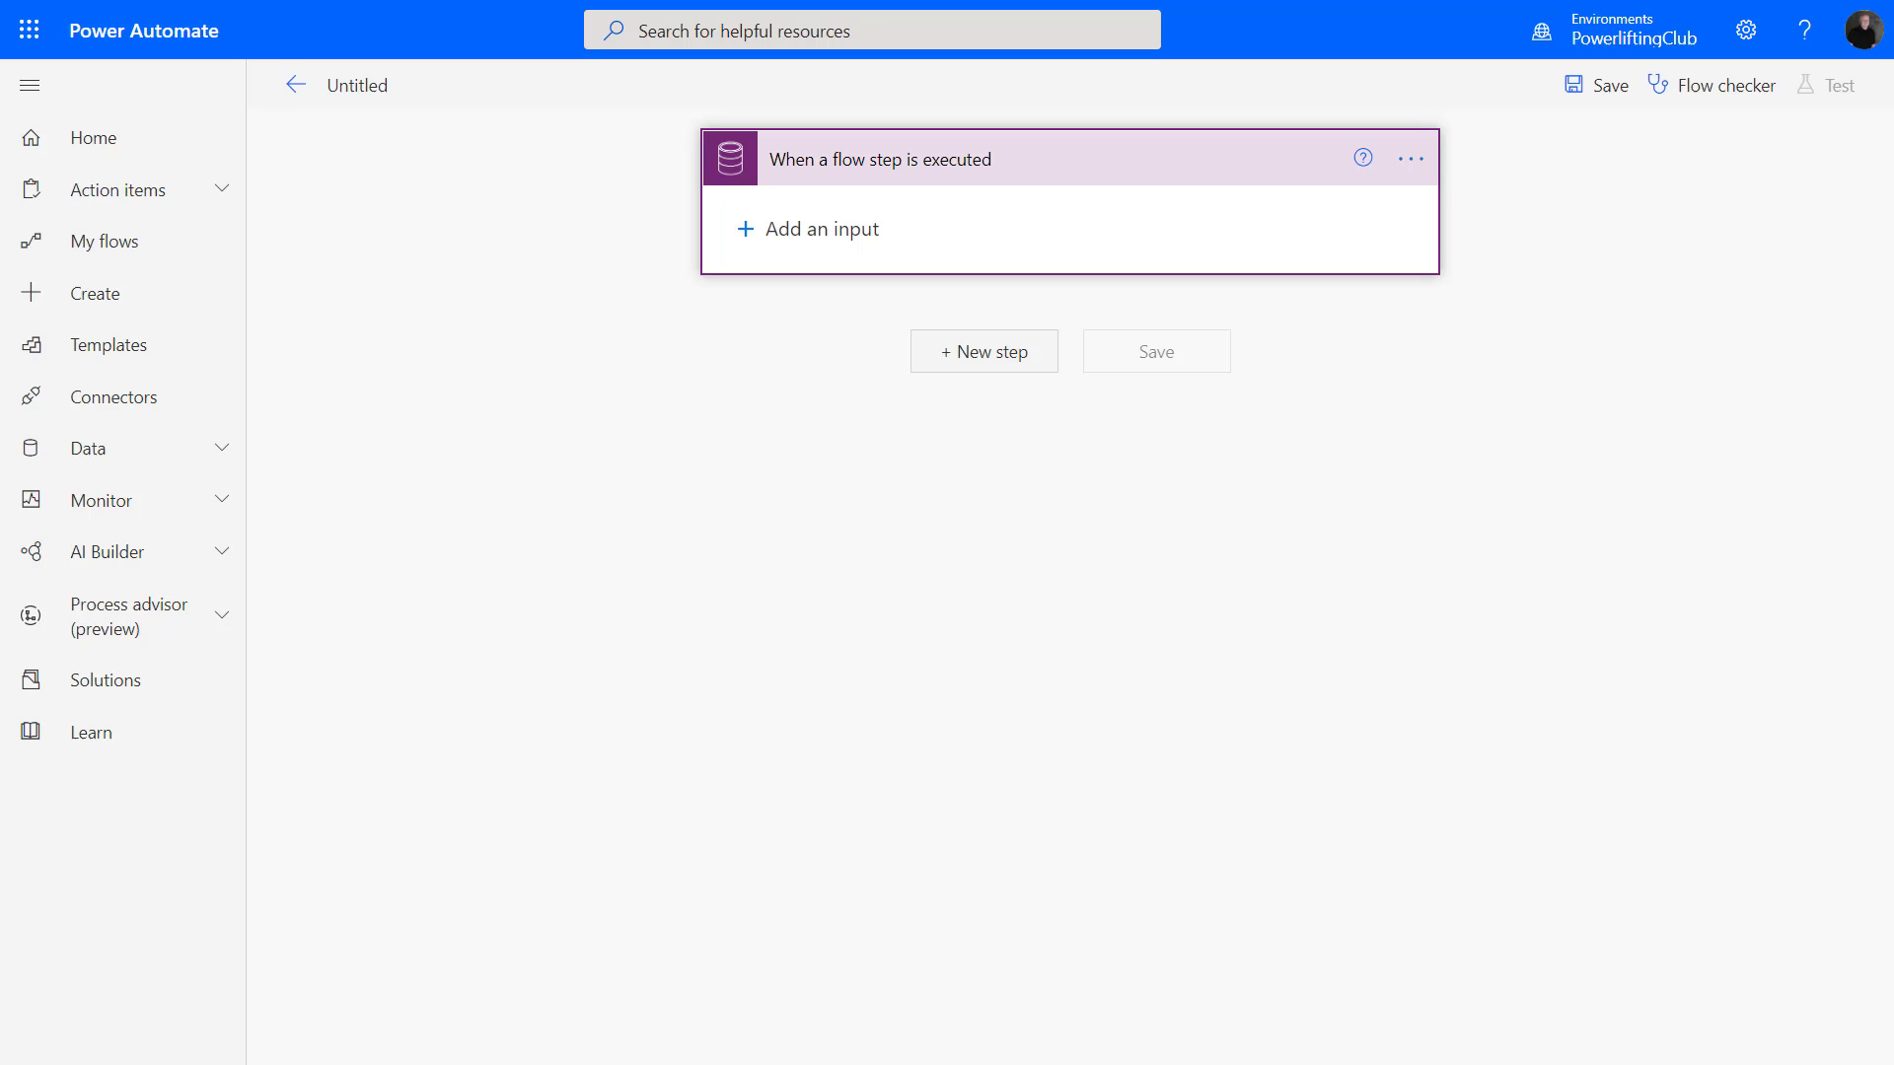
left_click(982, 352)
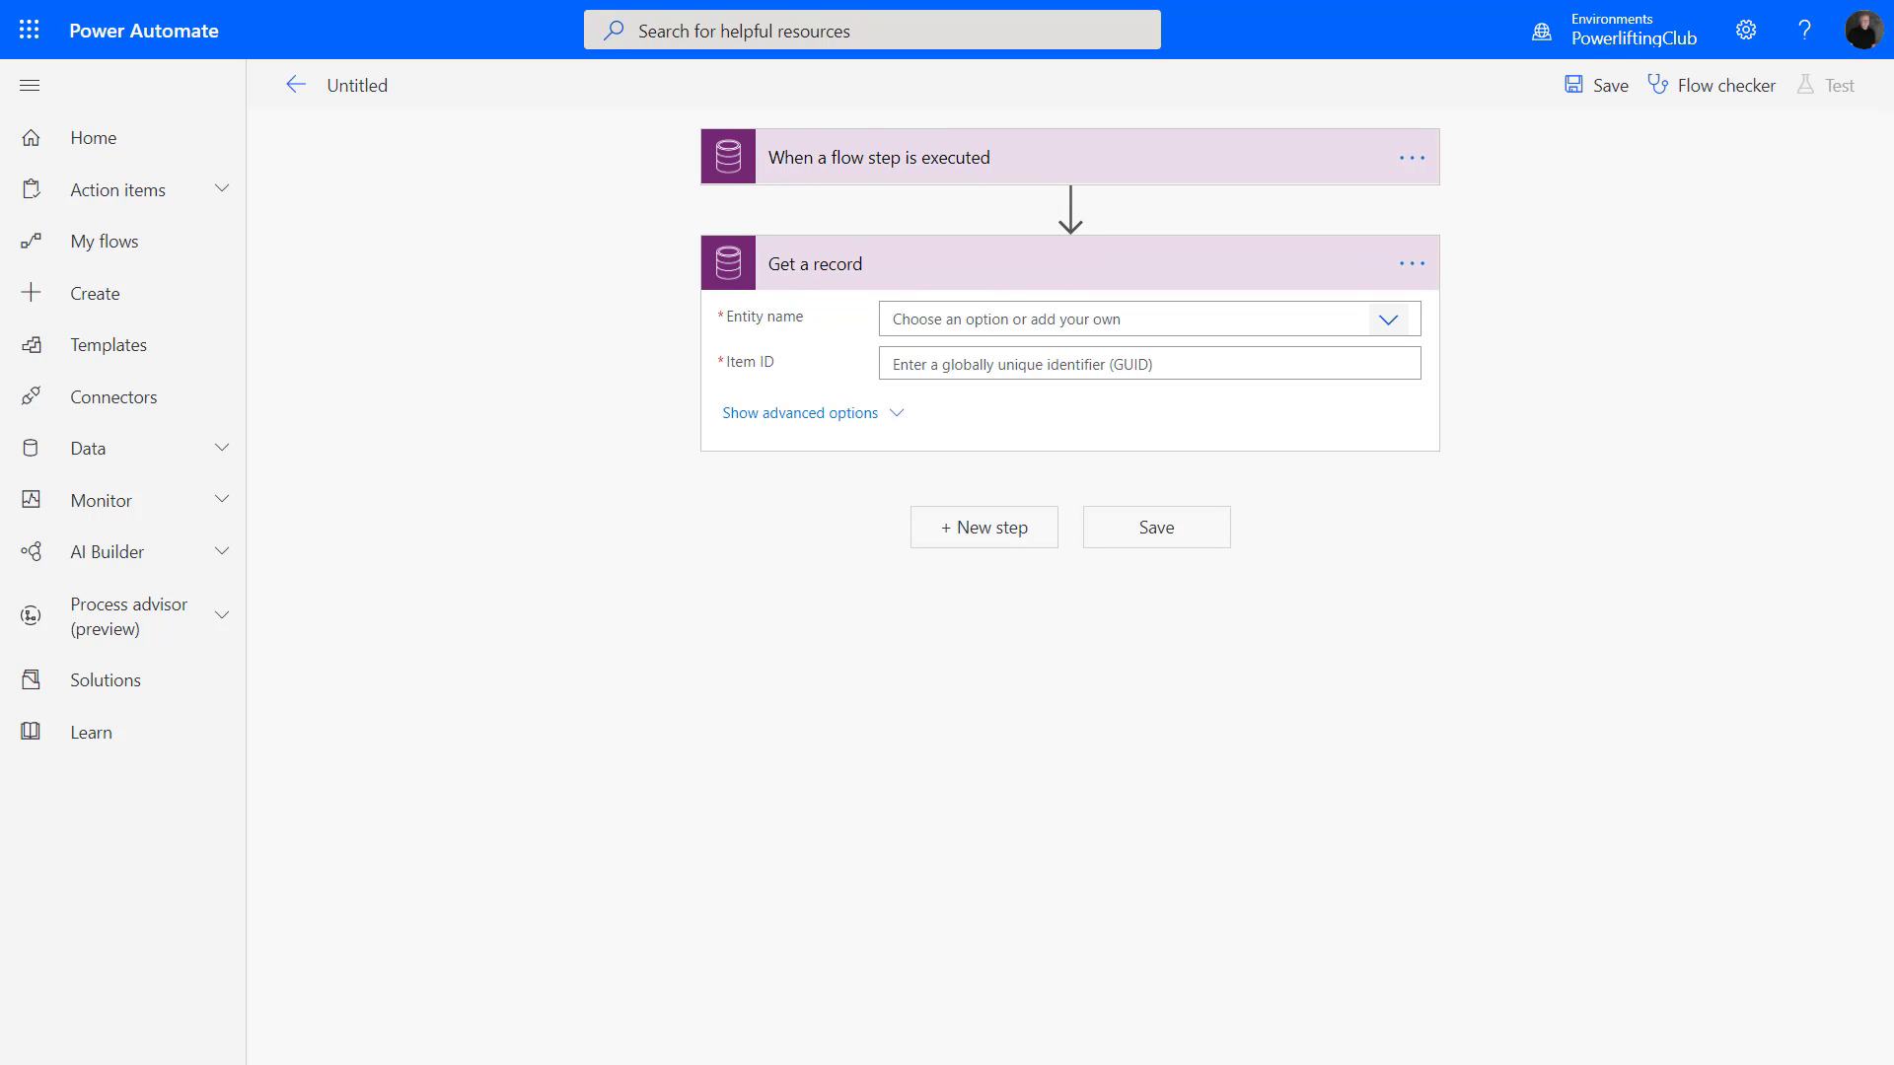
mouse_move(1389, 319)
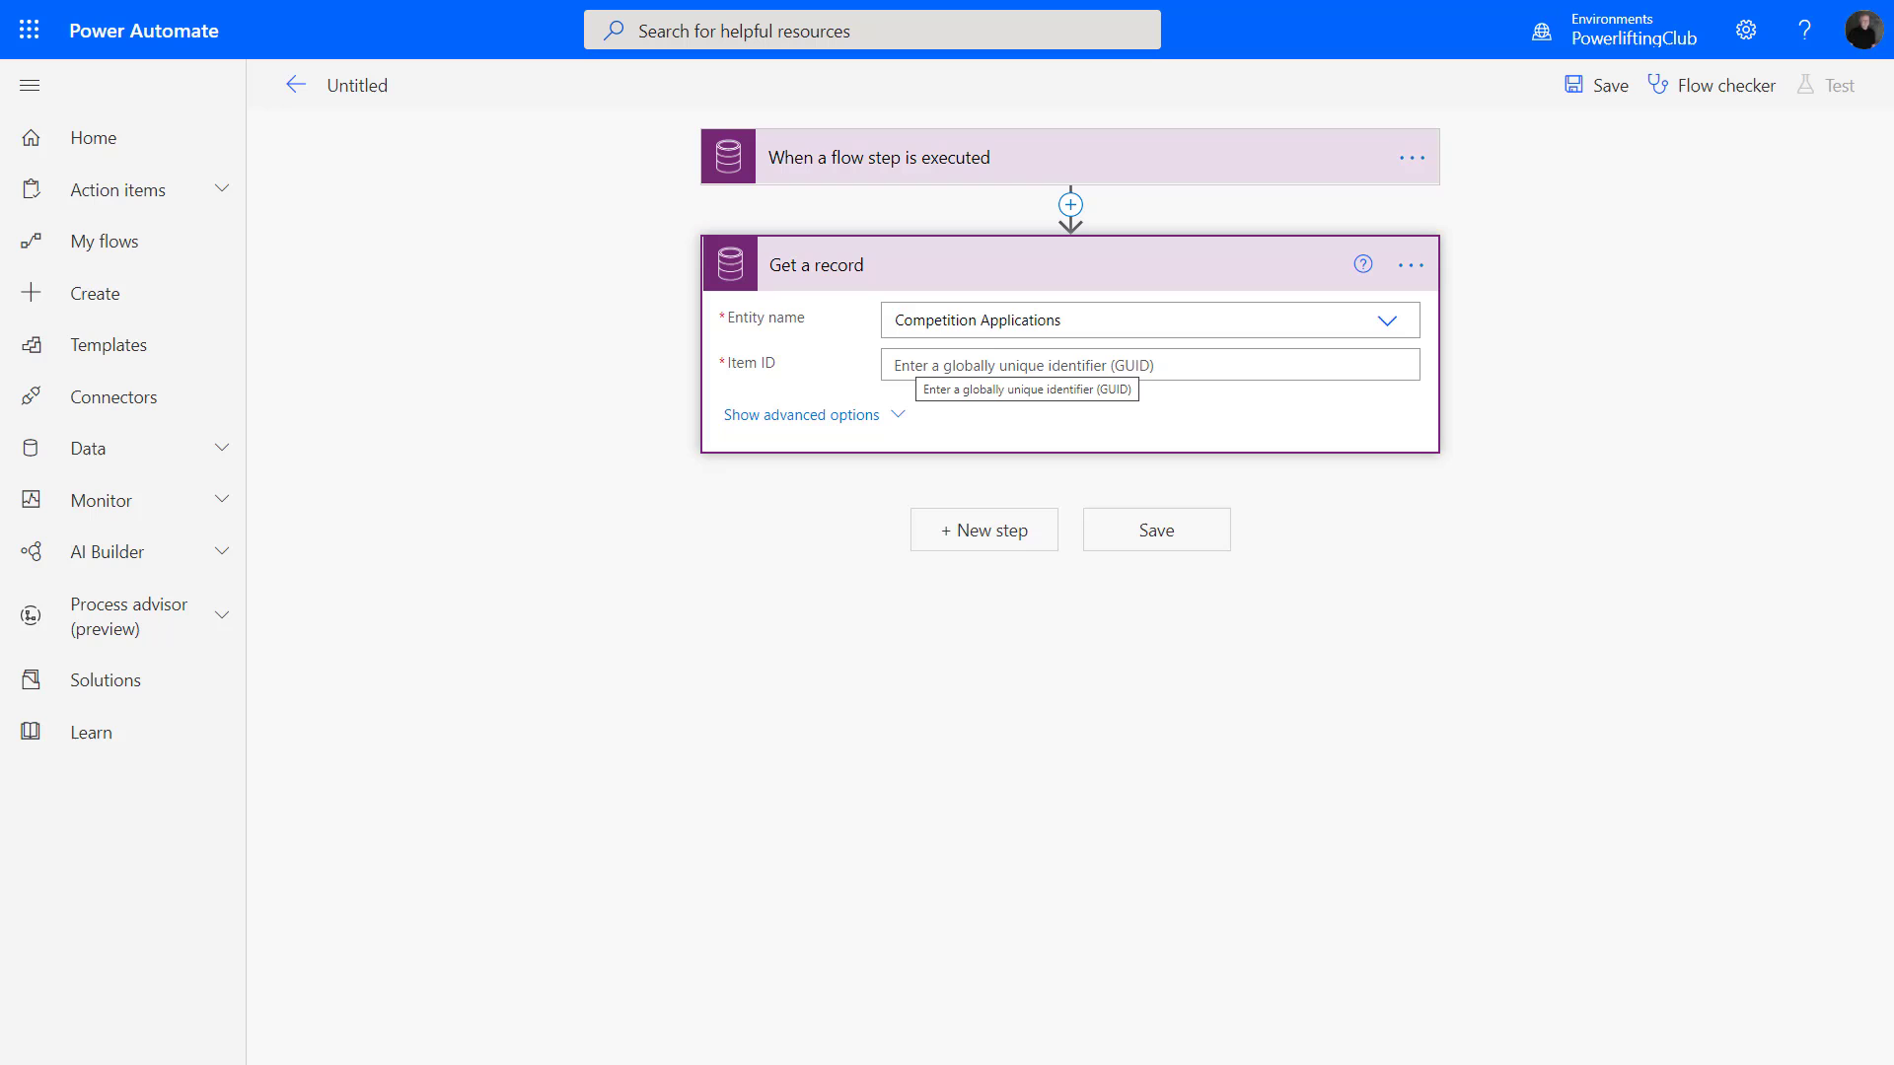
Configure 'Get a record' for Competition Applications with Item ID BPF Flow Stage Entity Record Id.
left_click(1140, 365)
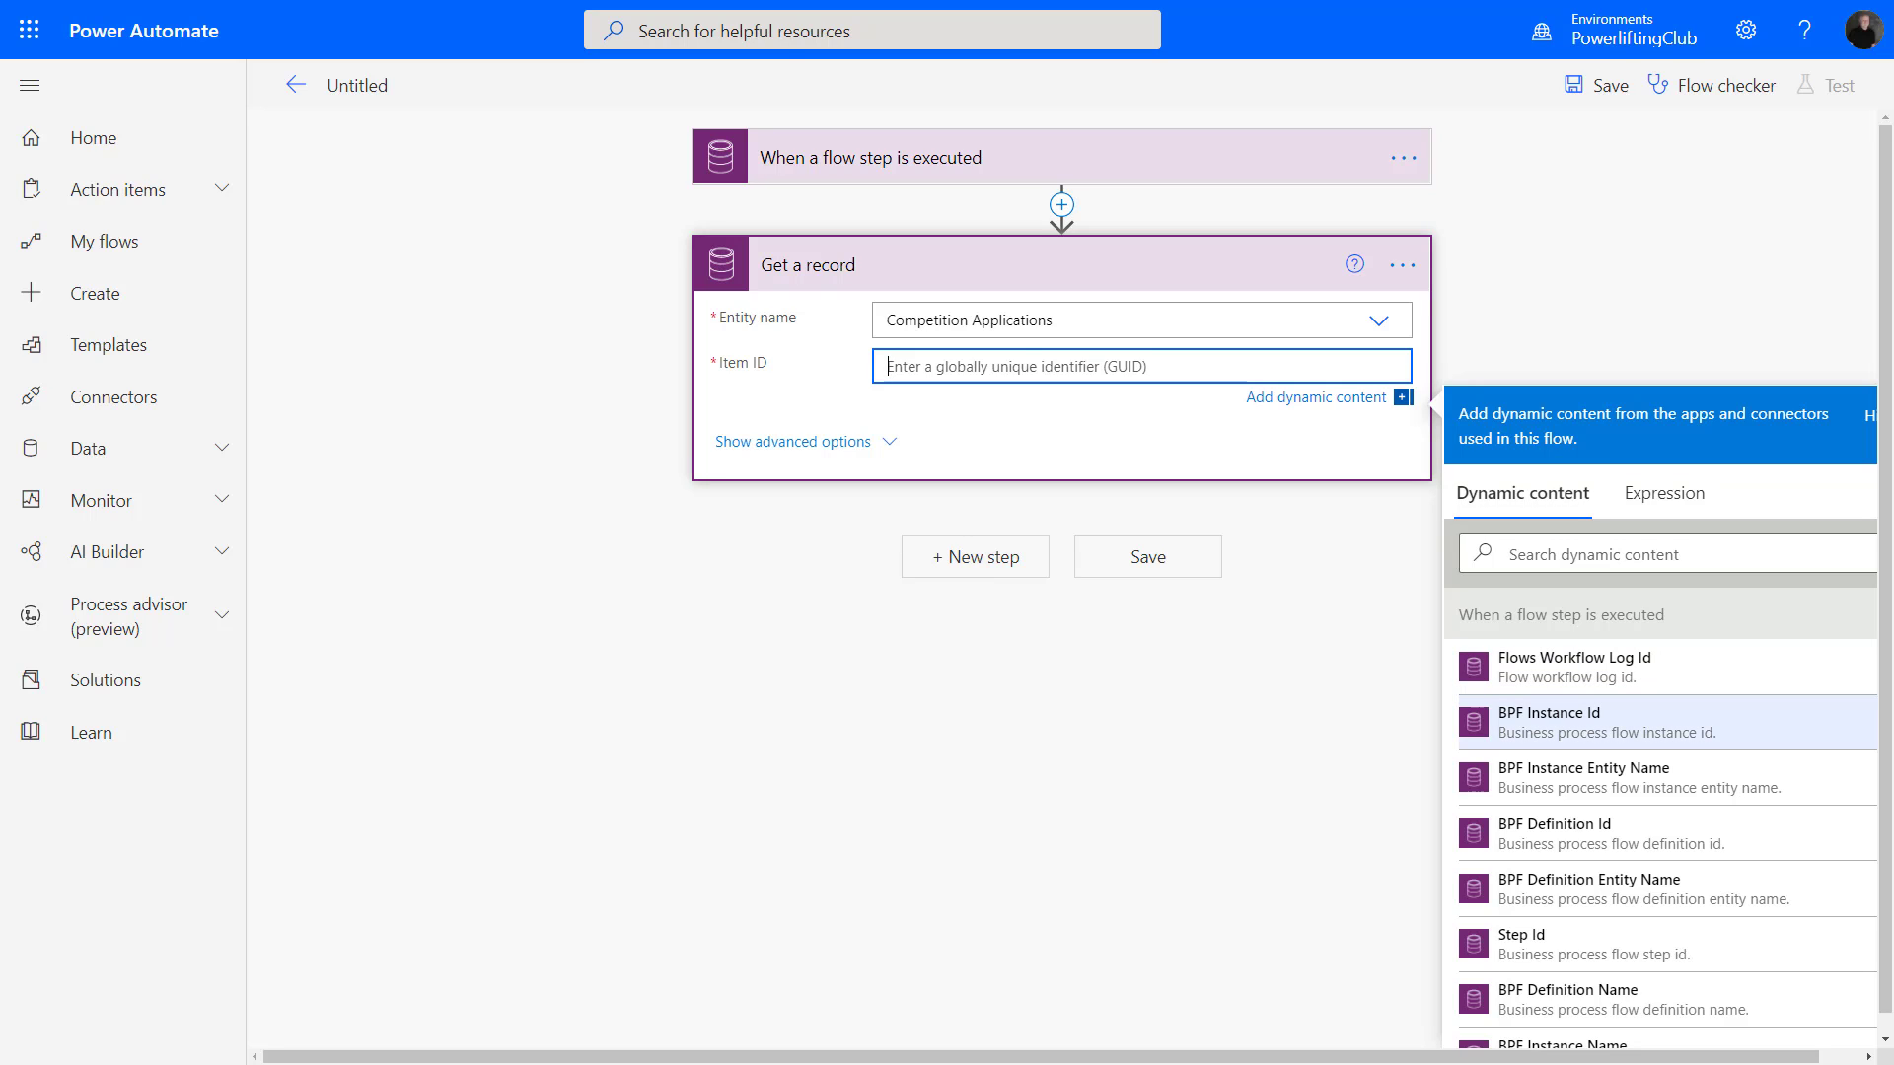
scroll("down", 3)
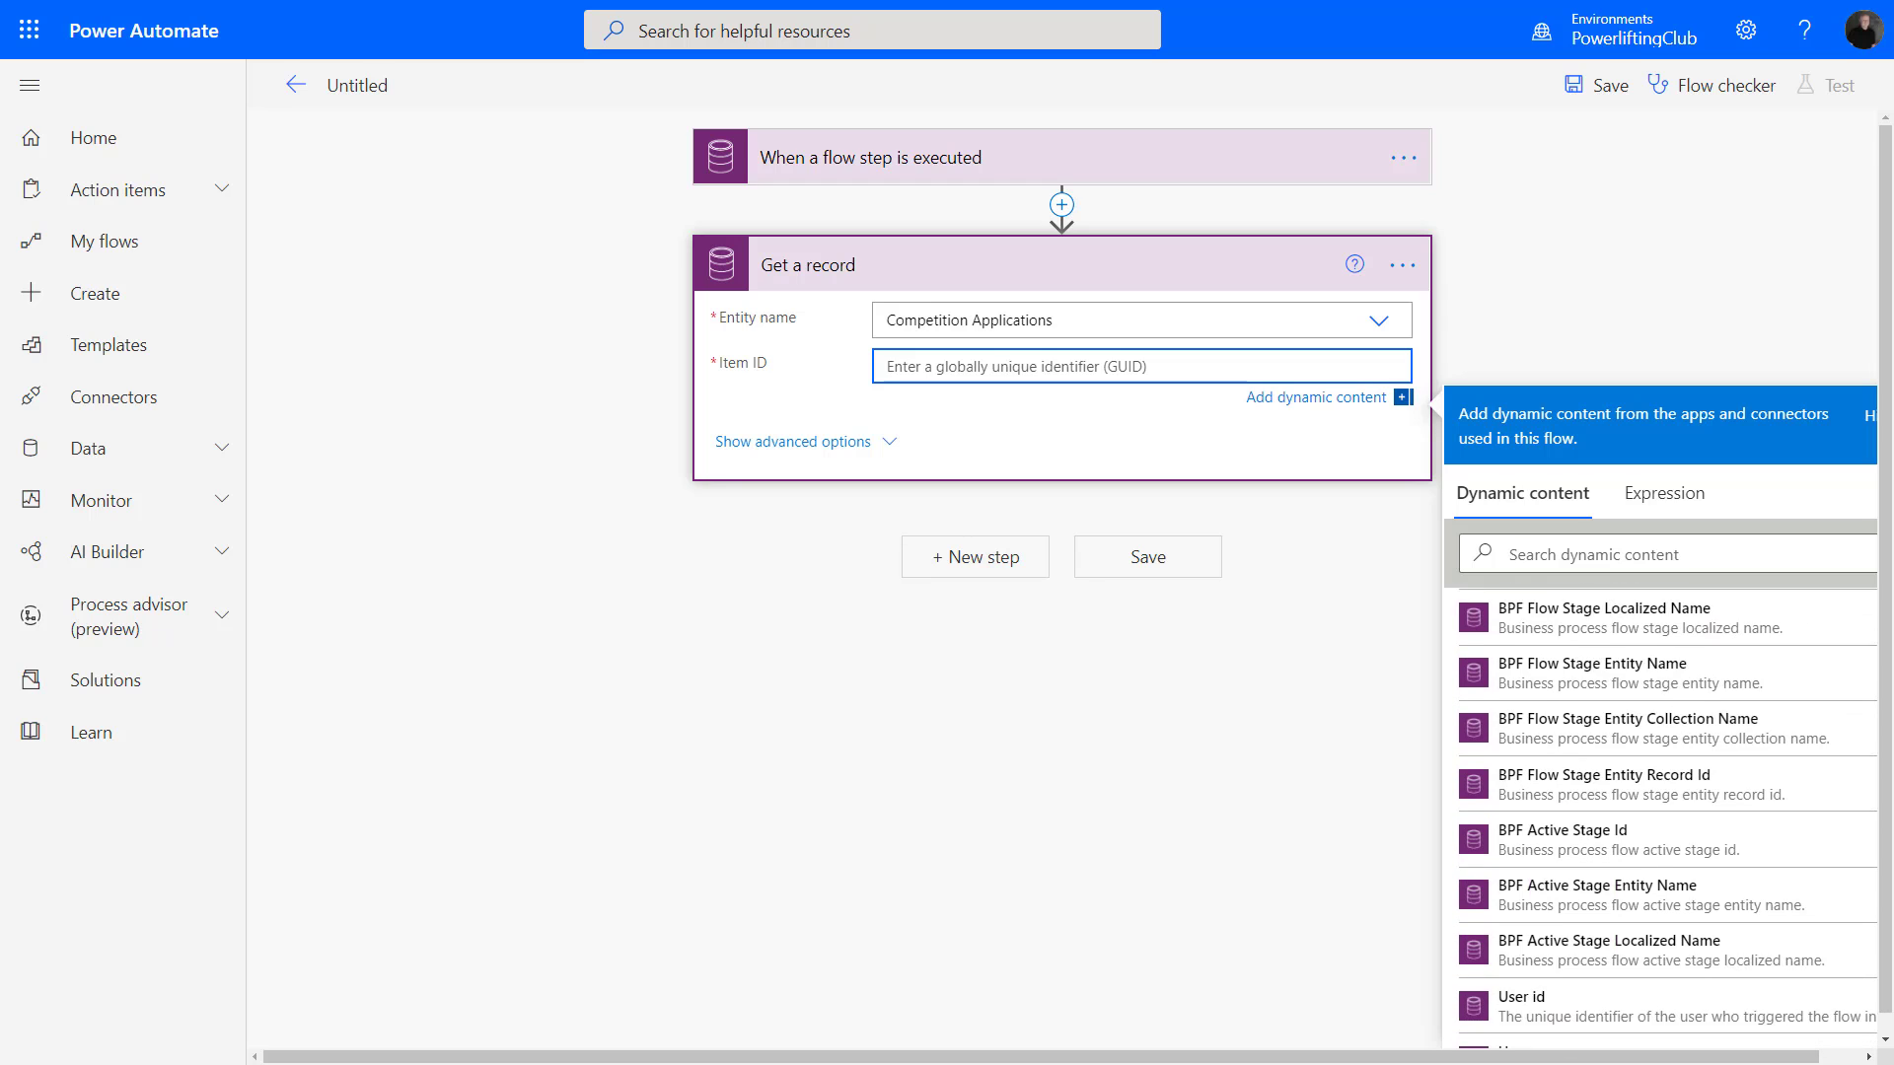
scroll("down", 3)
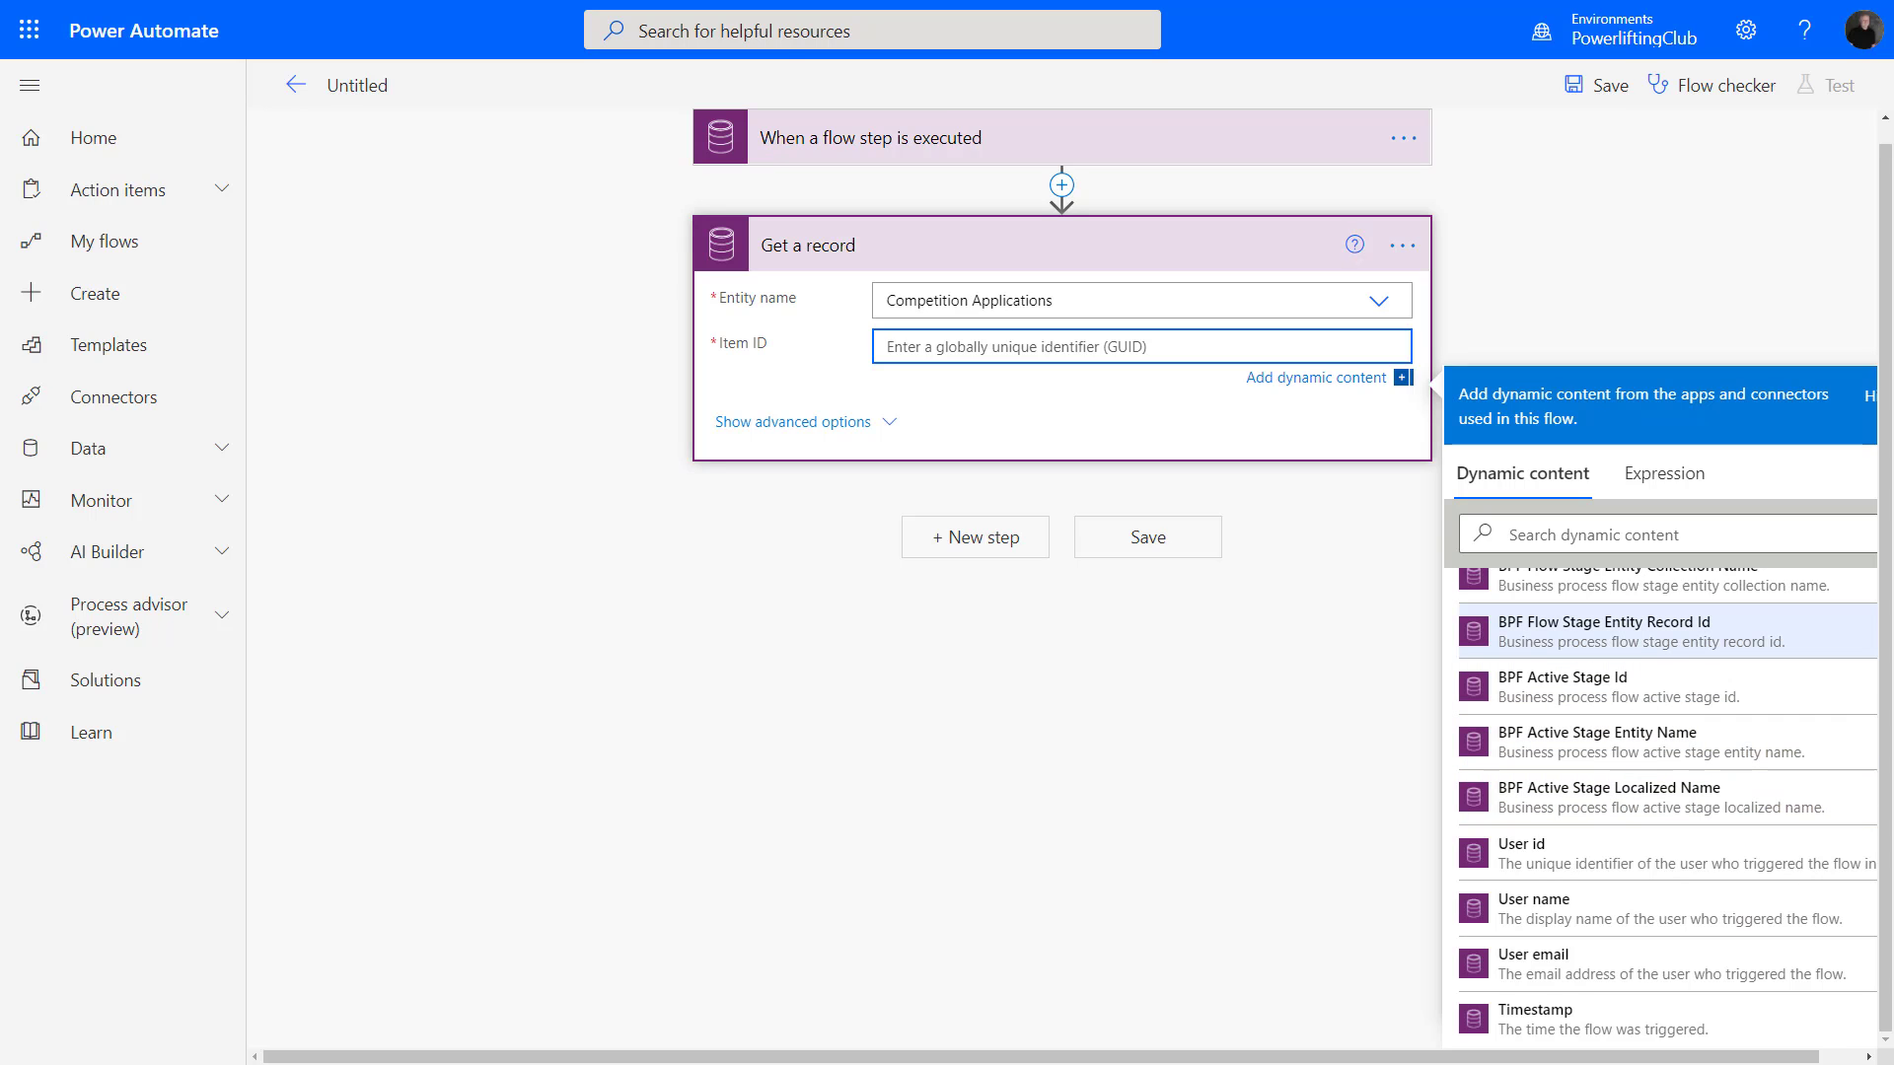
left_click(1601, 631)
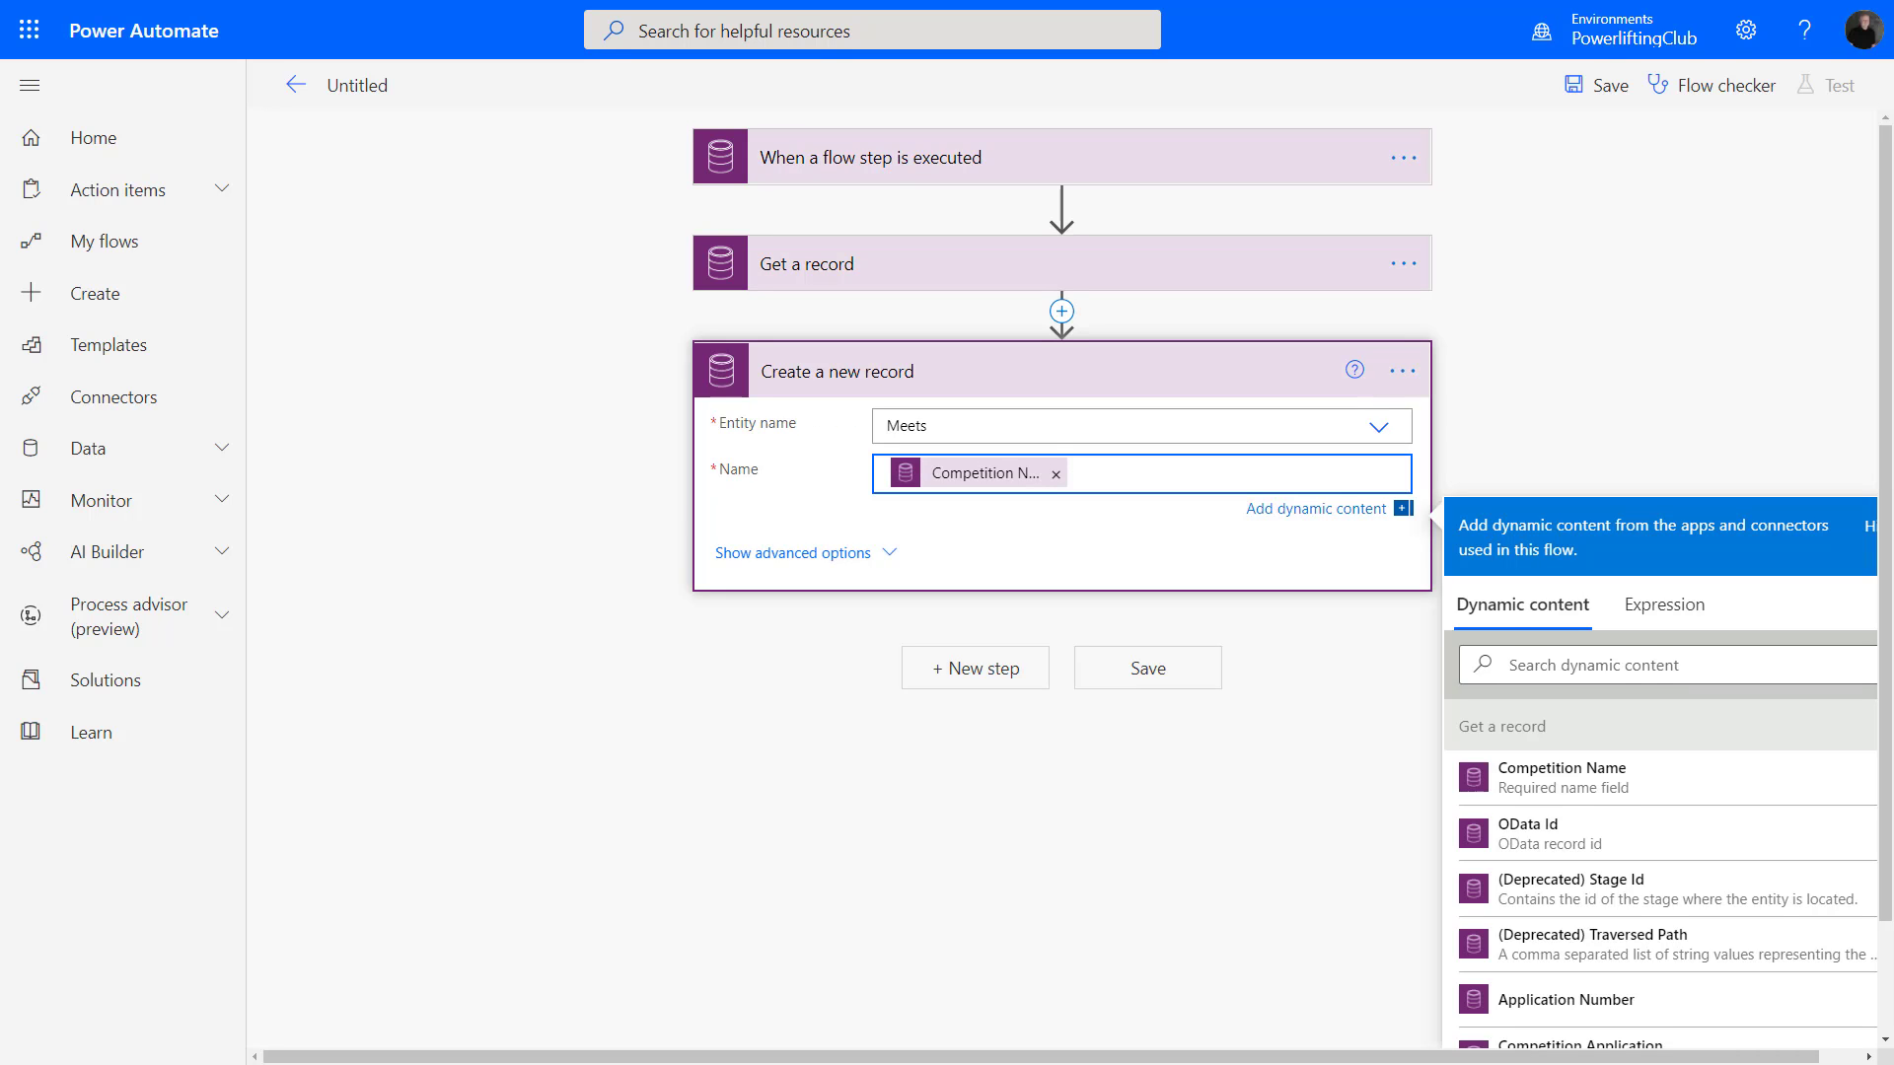
Set up the 'Create a new record' action for Meets named with Competition Name.
left_click(791, 552)
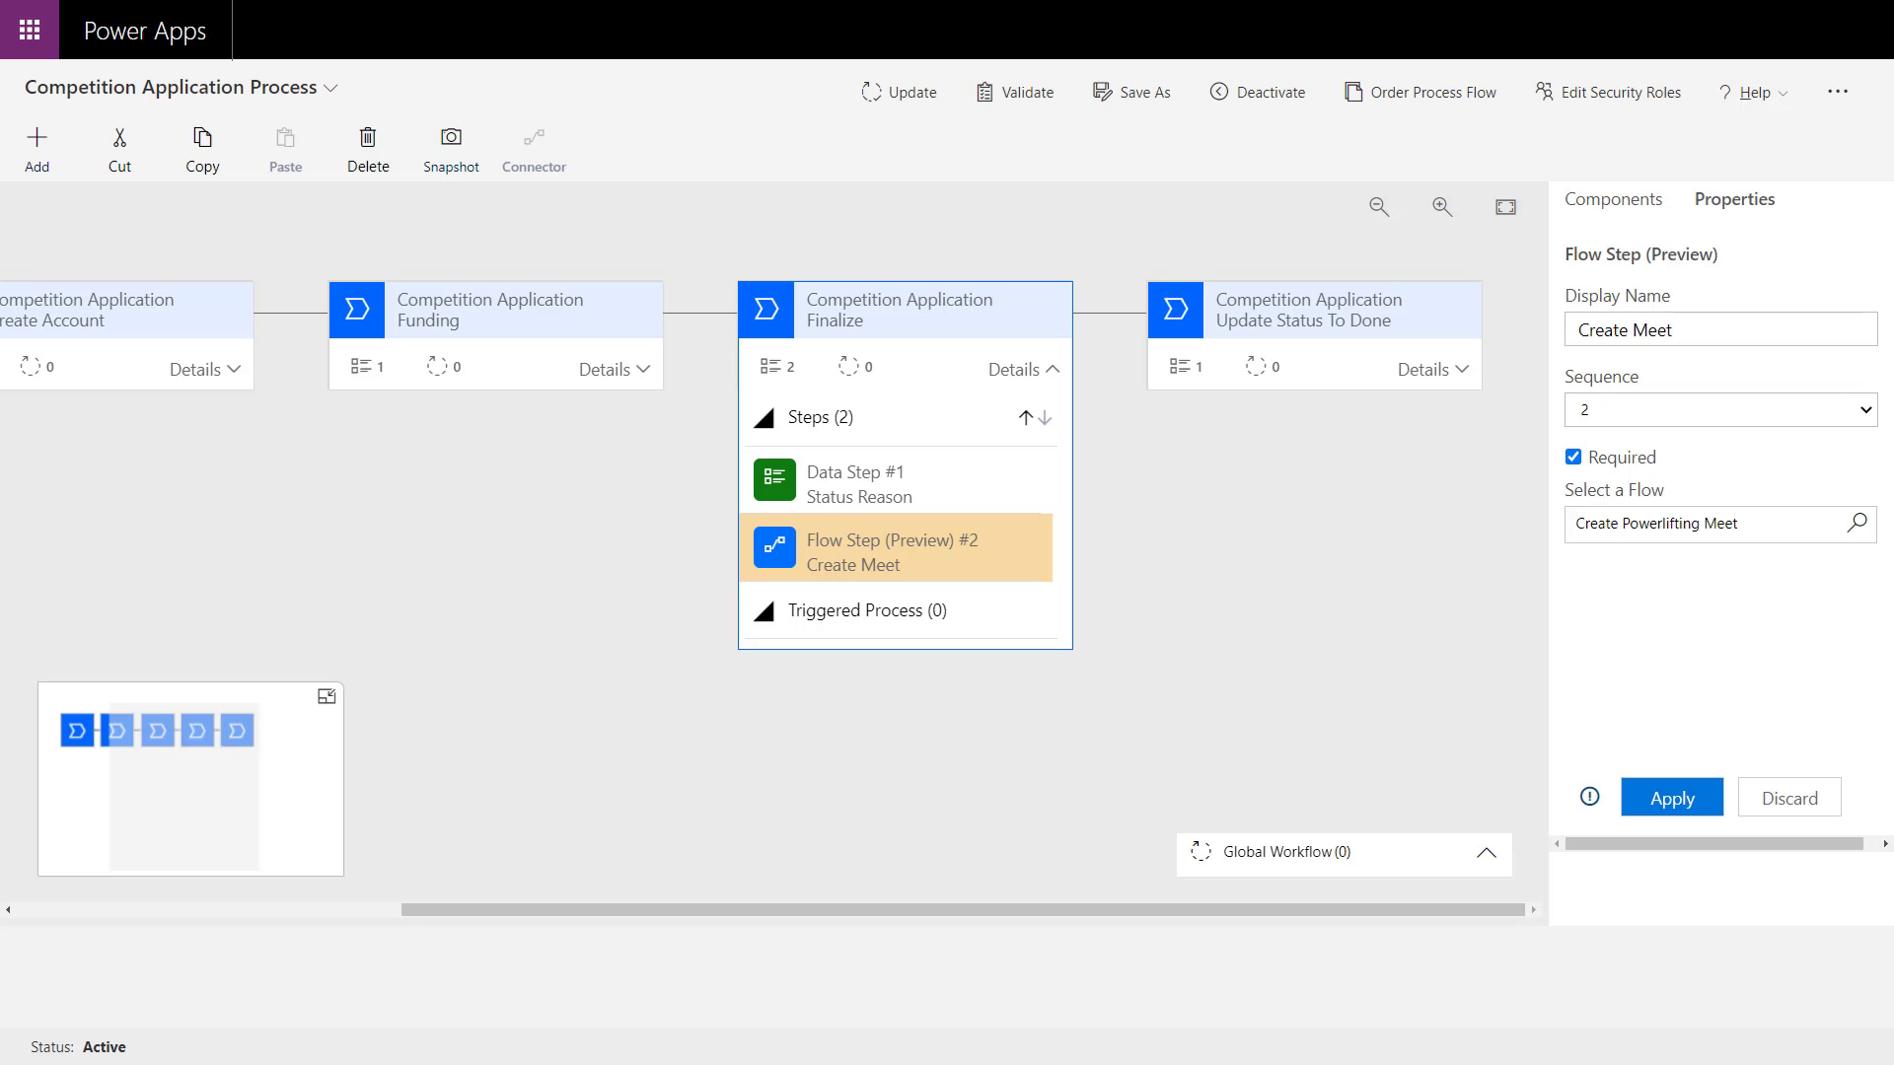
Select Flow Step #2 Create Meet, confirm Create Powerlifting Meet as its flow and apply.
left_click(1614, 201)
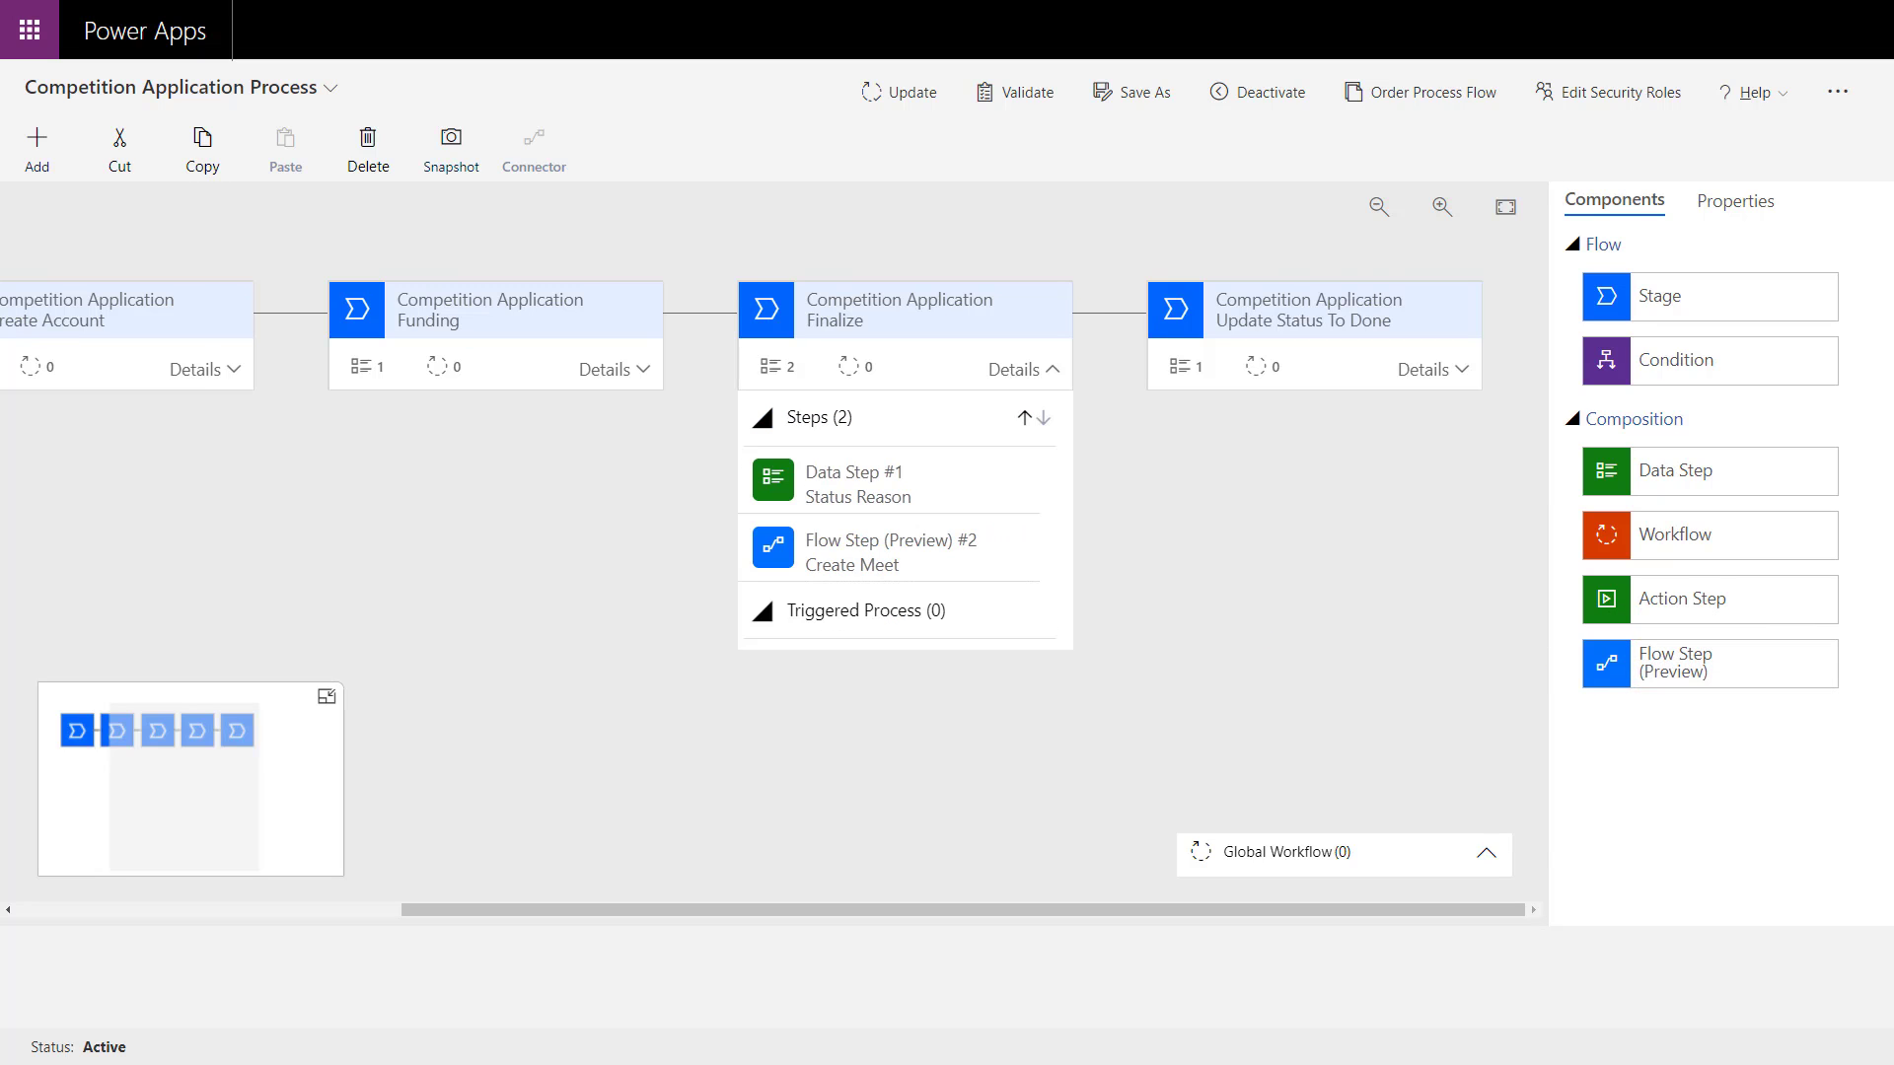
left_click(890, 553)
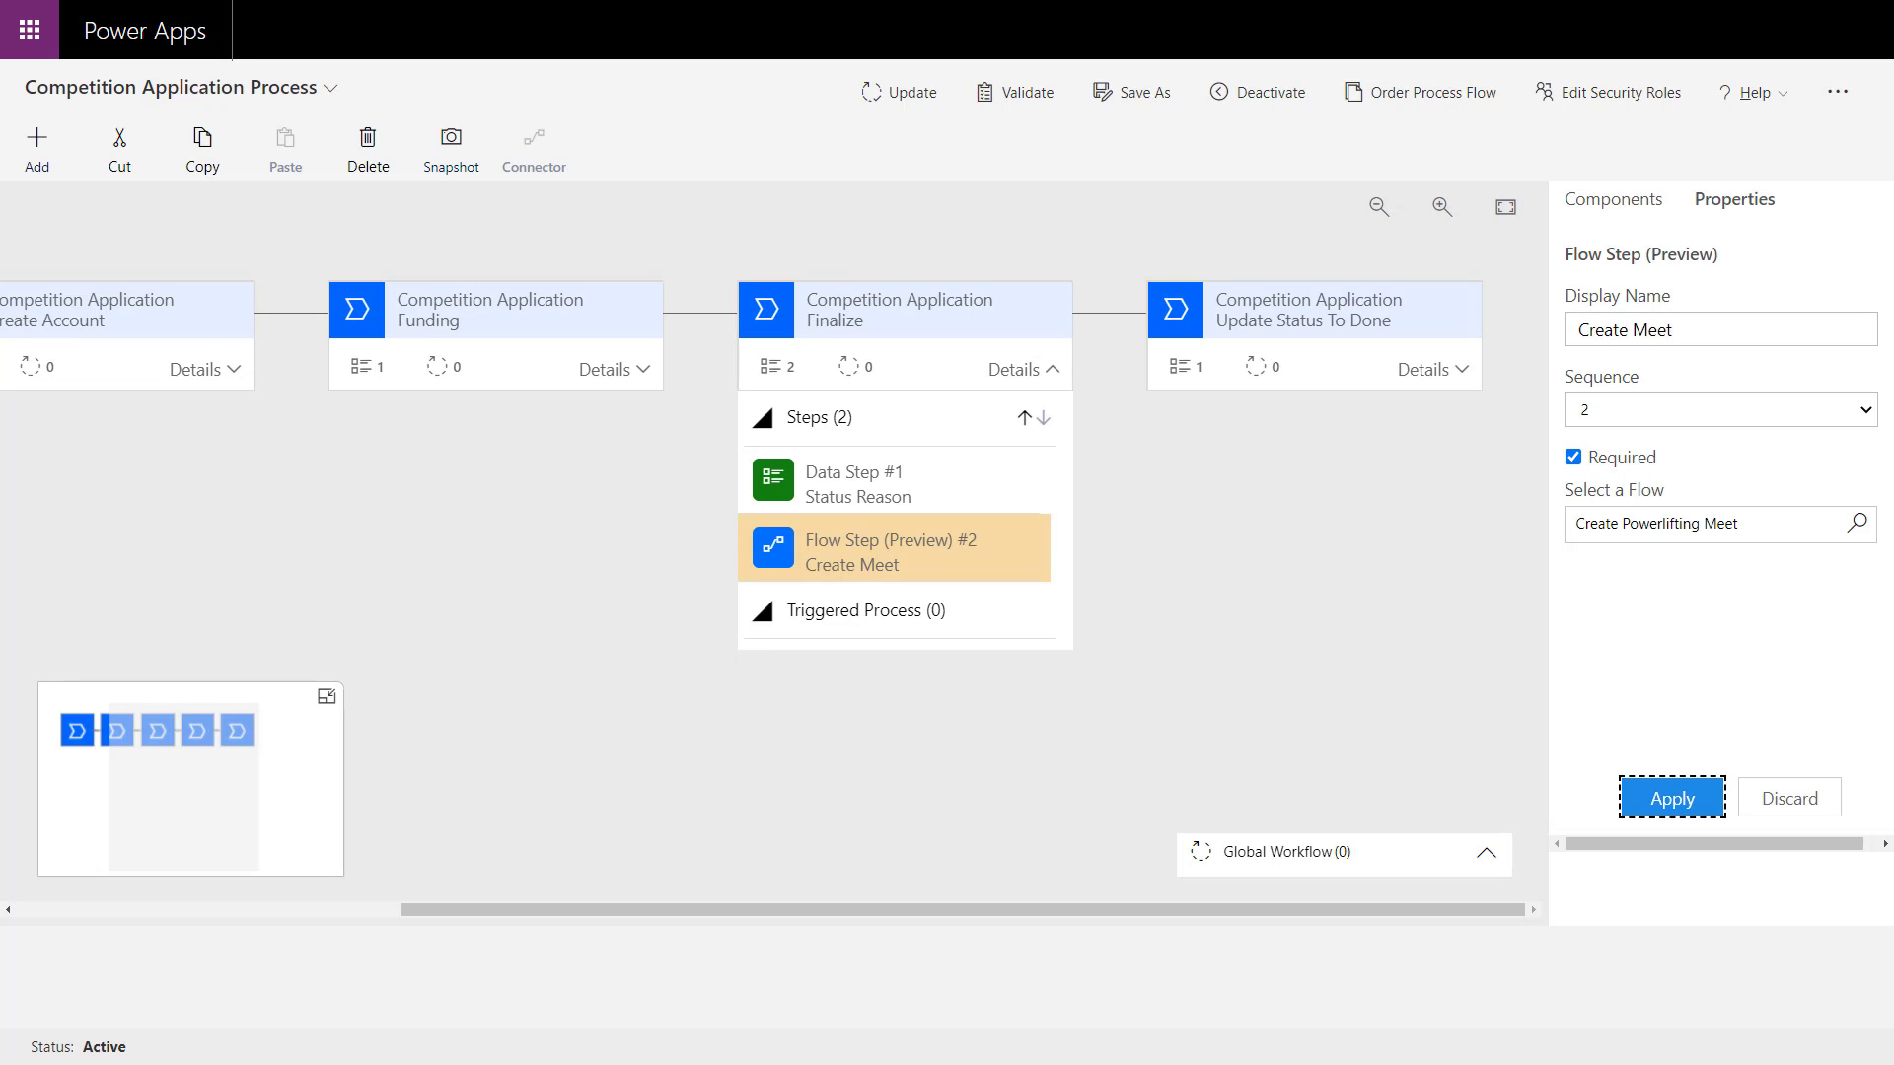
left_click(899, 91)
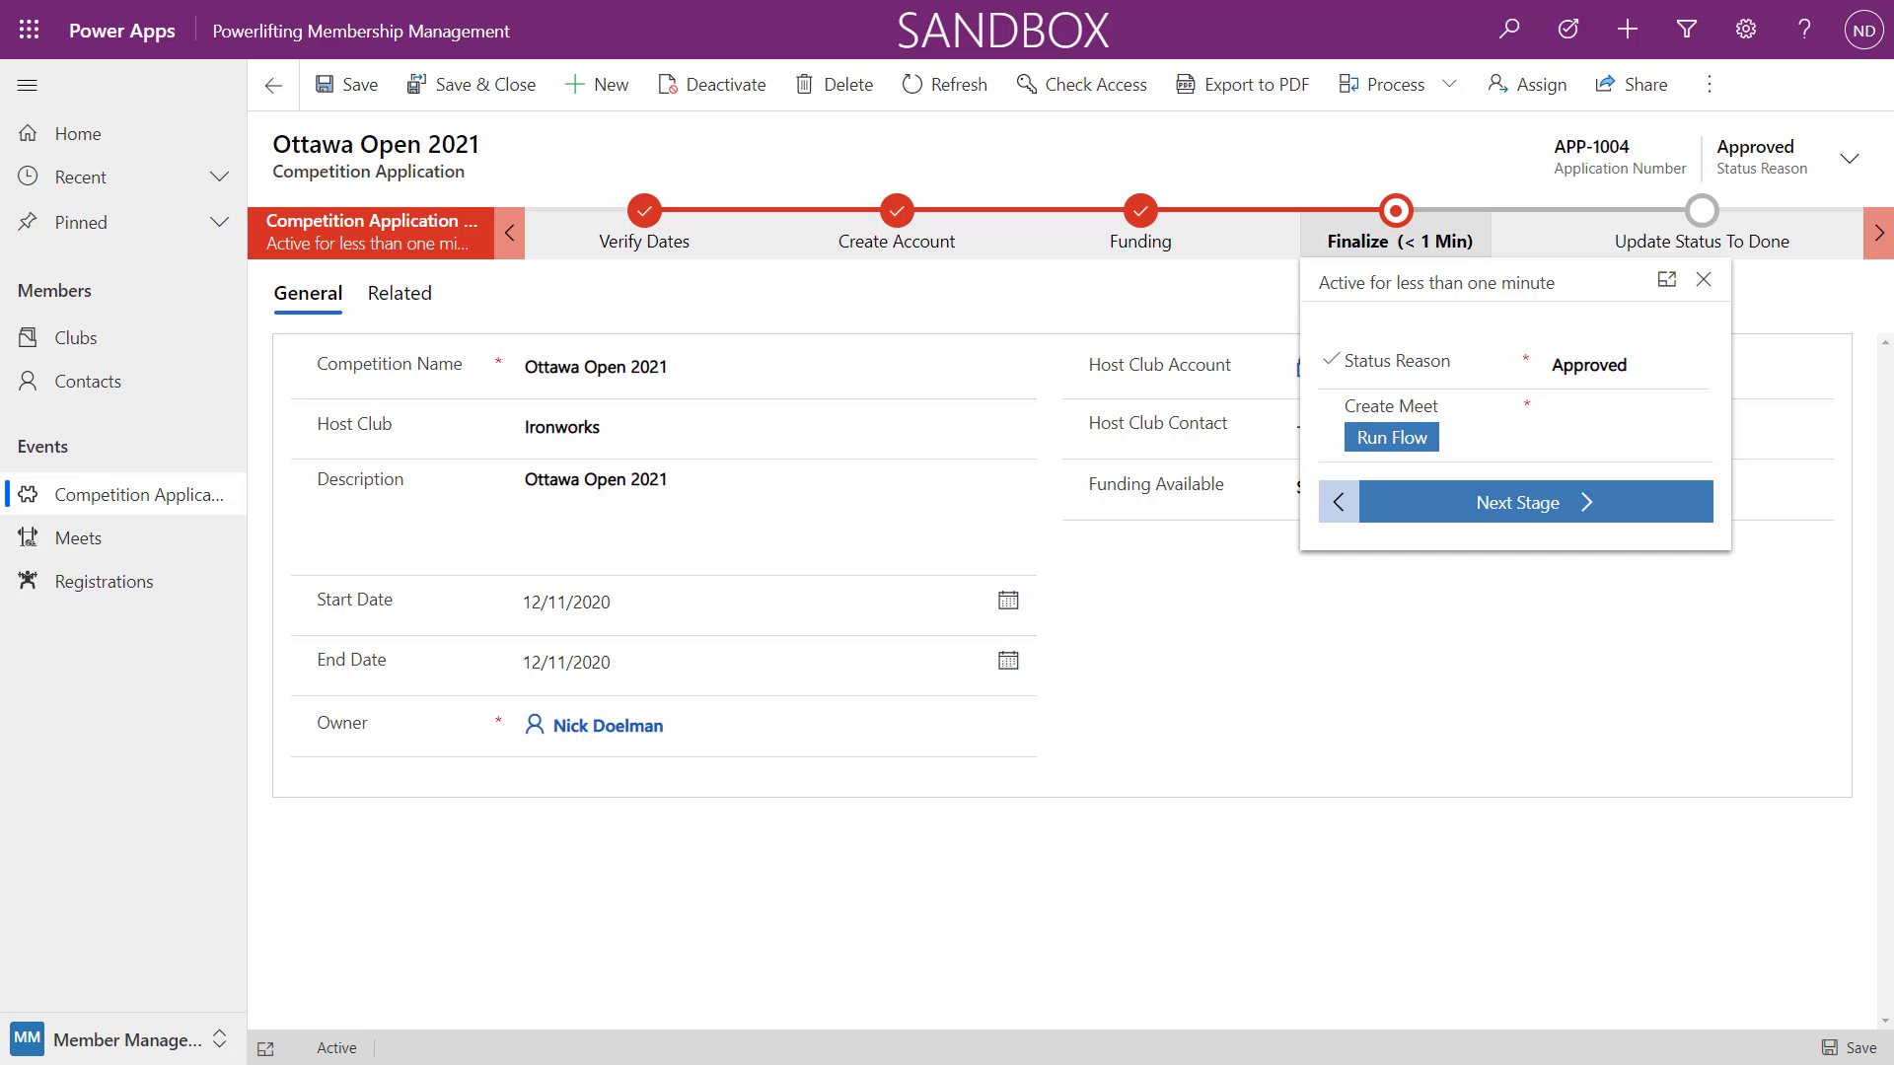
Run the Create Powerlifting Meet flow from Ottawa Open 2021's Finalize stage Create Meet step.
left_click(1391, 436)
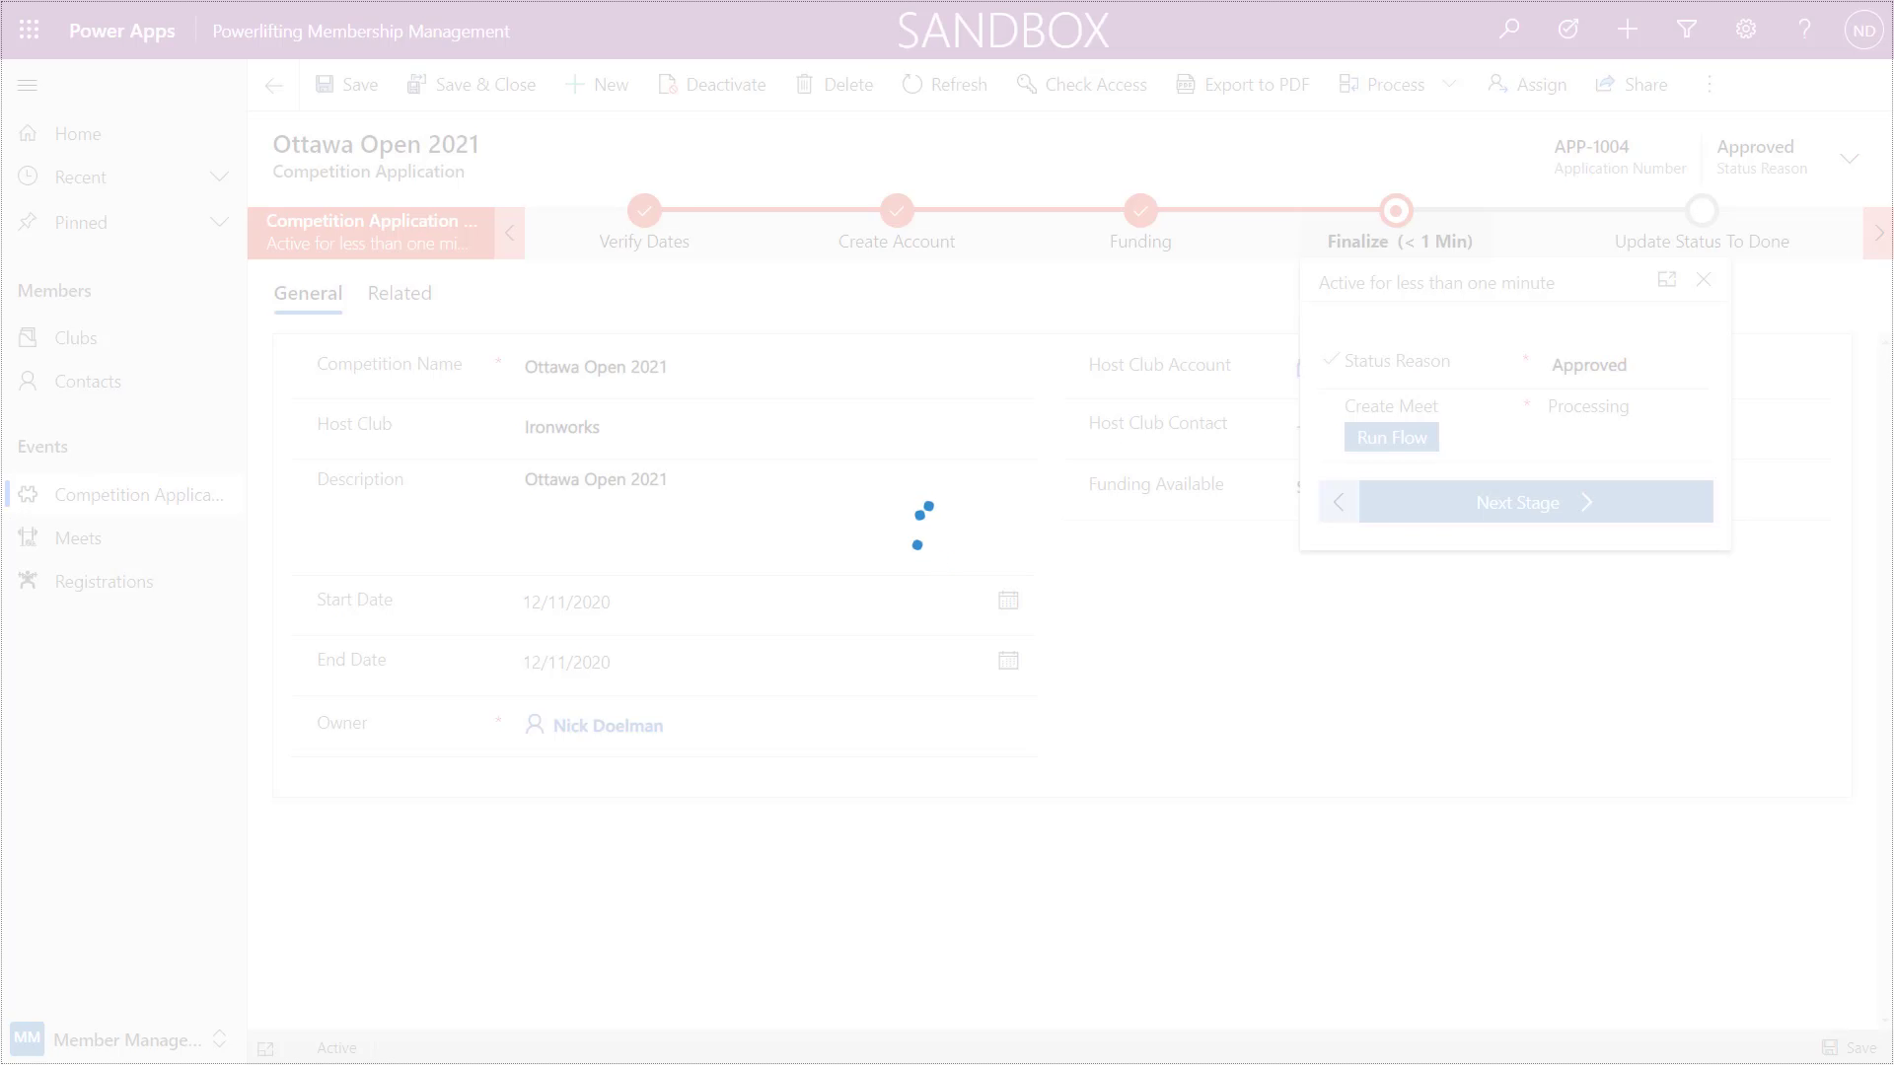
left_click(1391, 435)
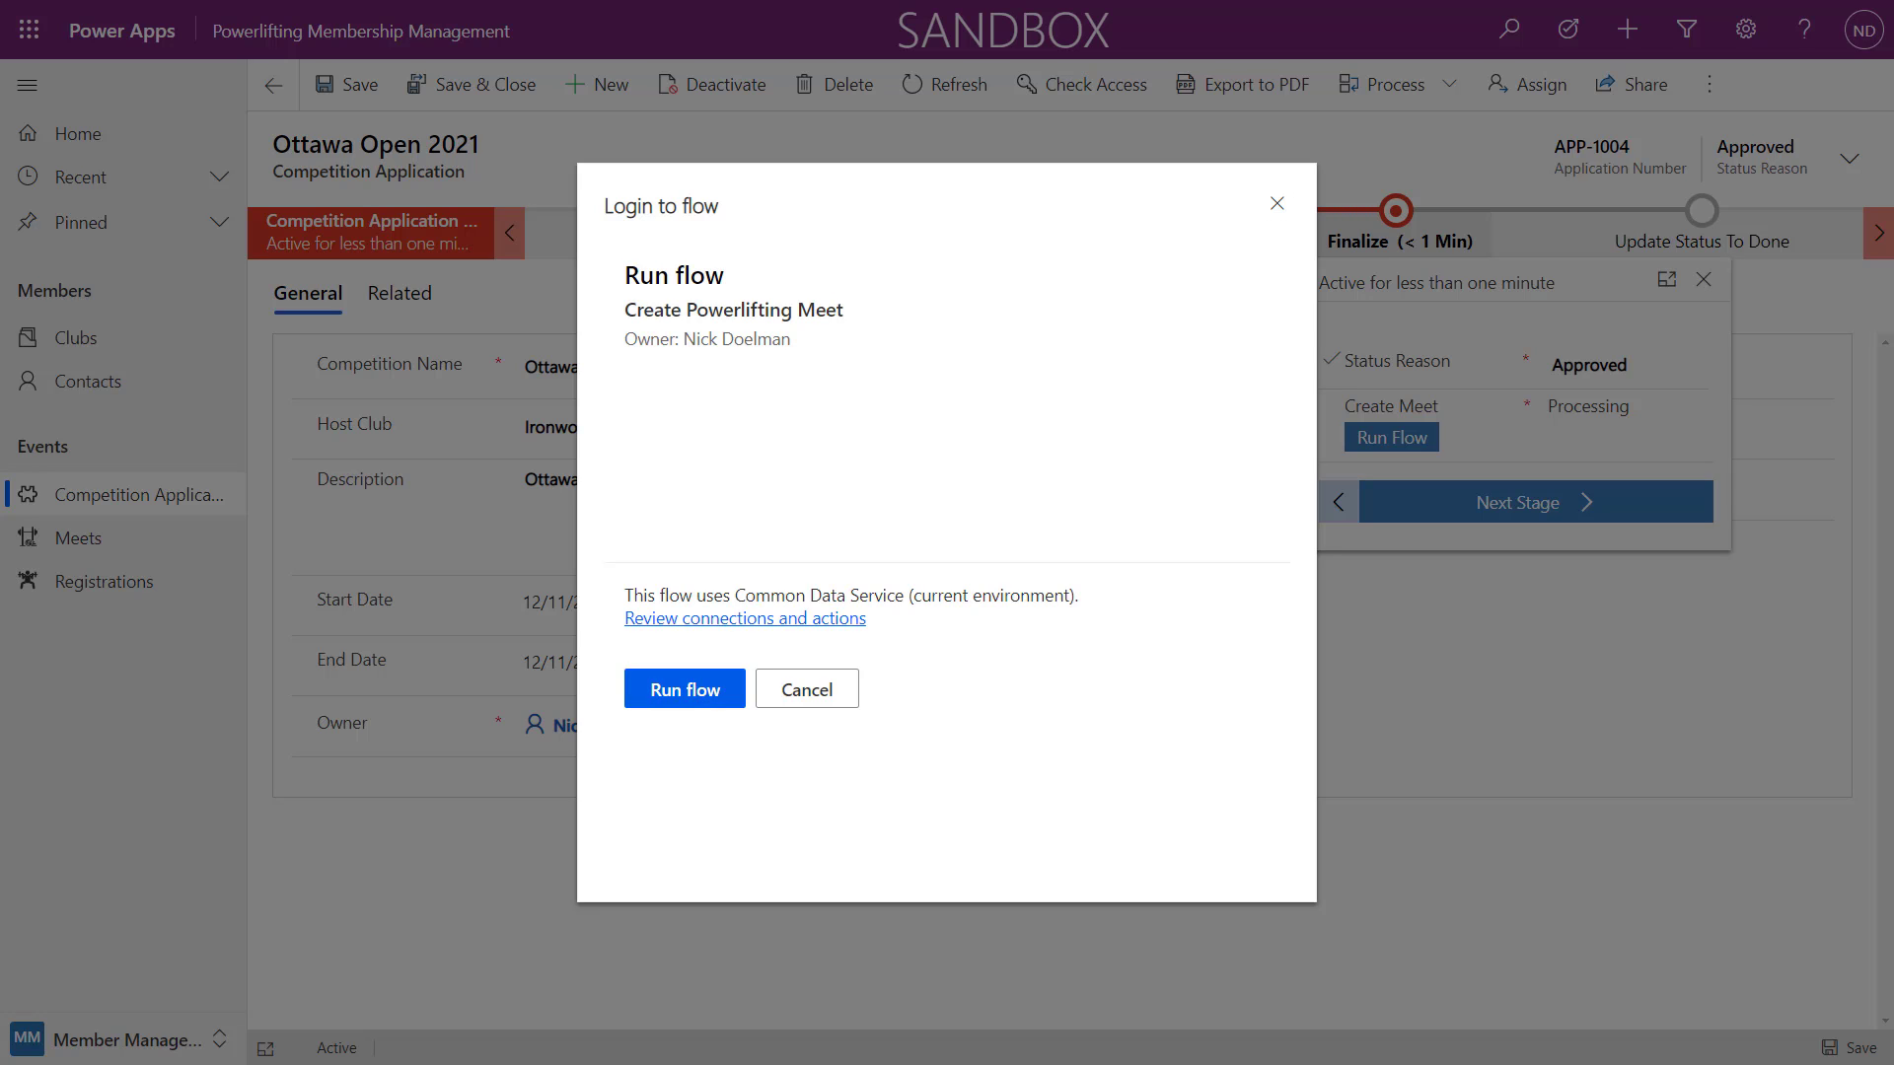
left_click(682, 688)
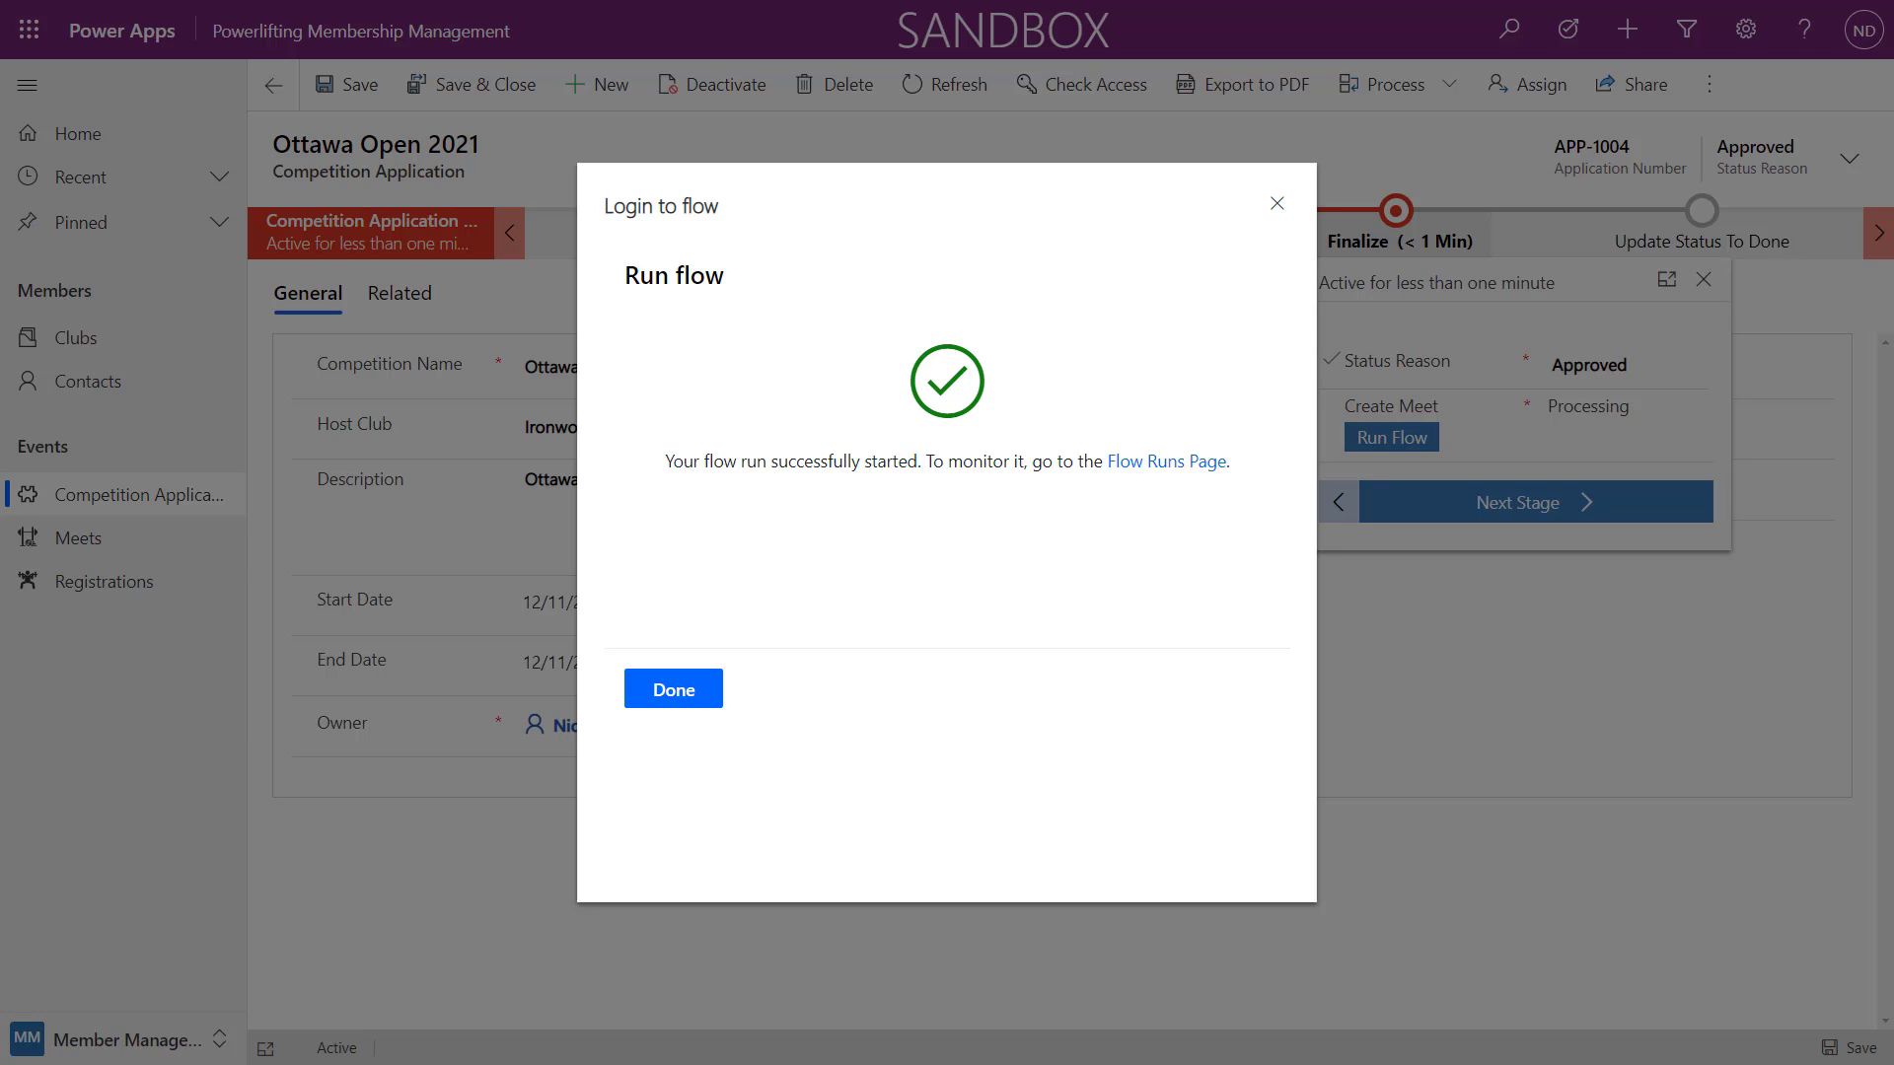
mouse_move(1166, 462)
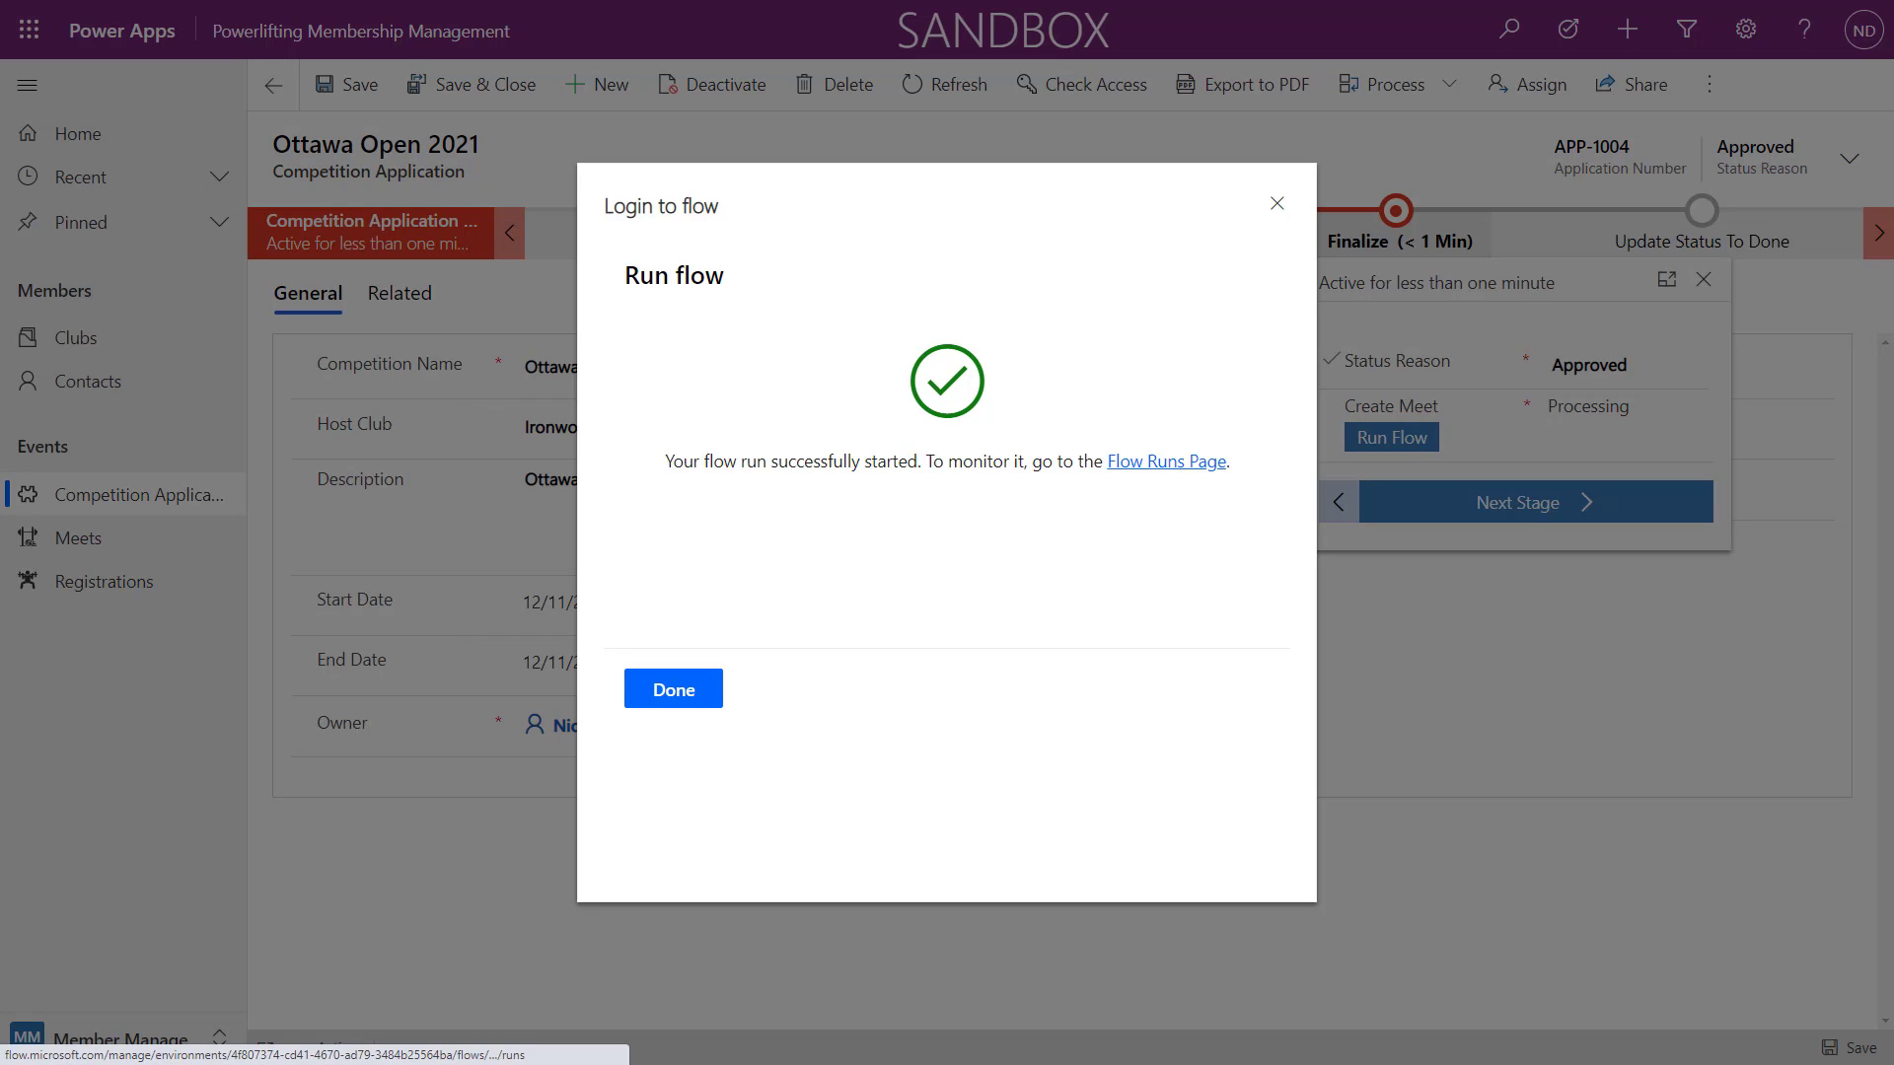
Review the flow's run history, then return to editing the Create Powerlifting Meet flow.
left_click(1166, 462)
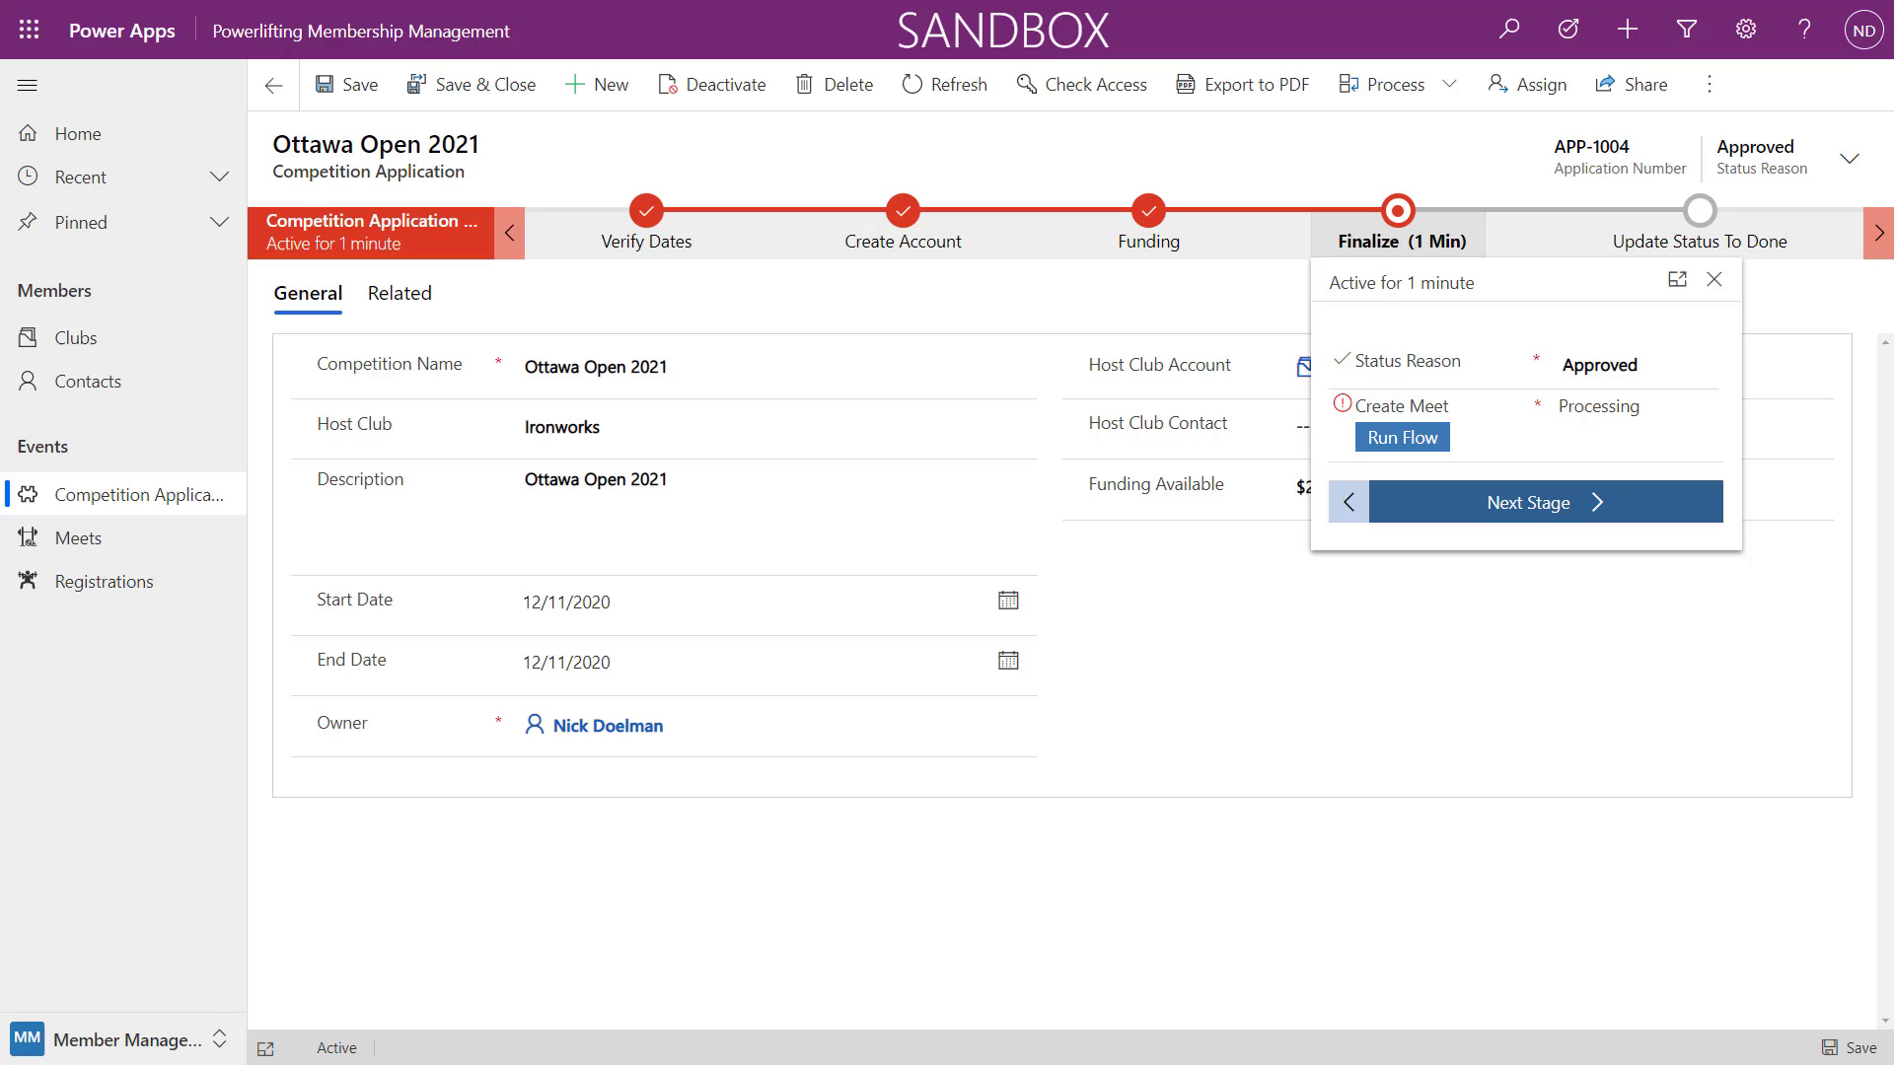
left_click(1401, 436)
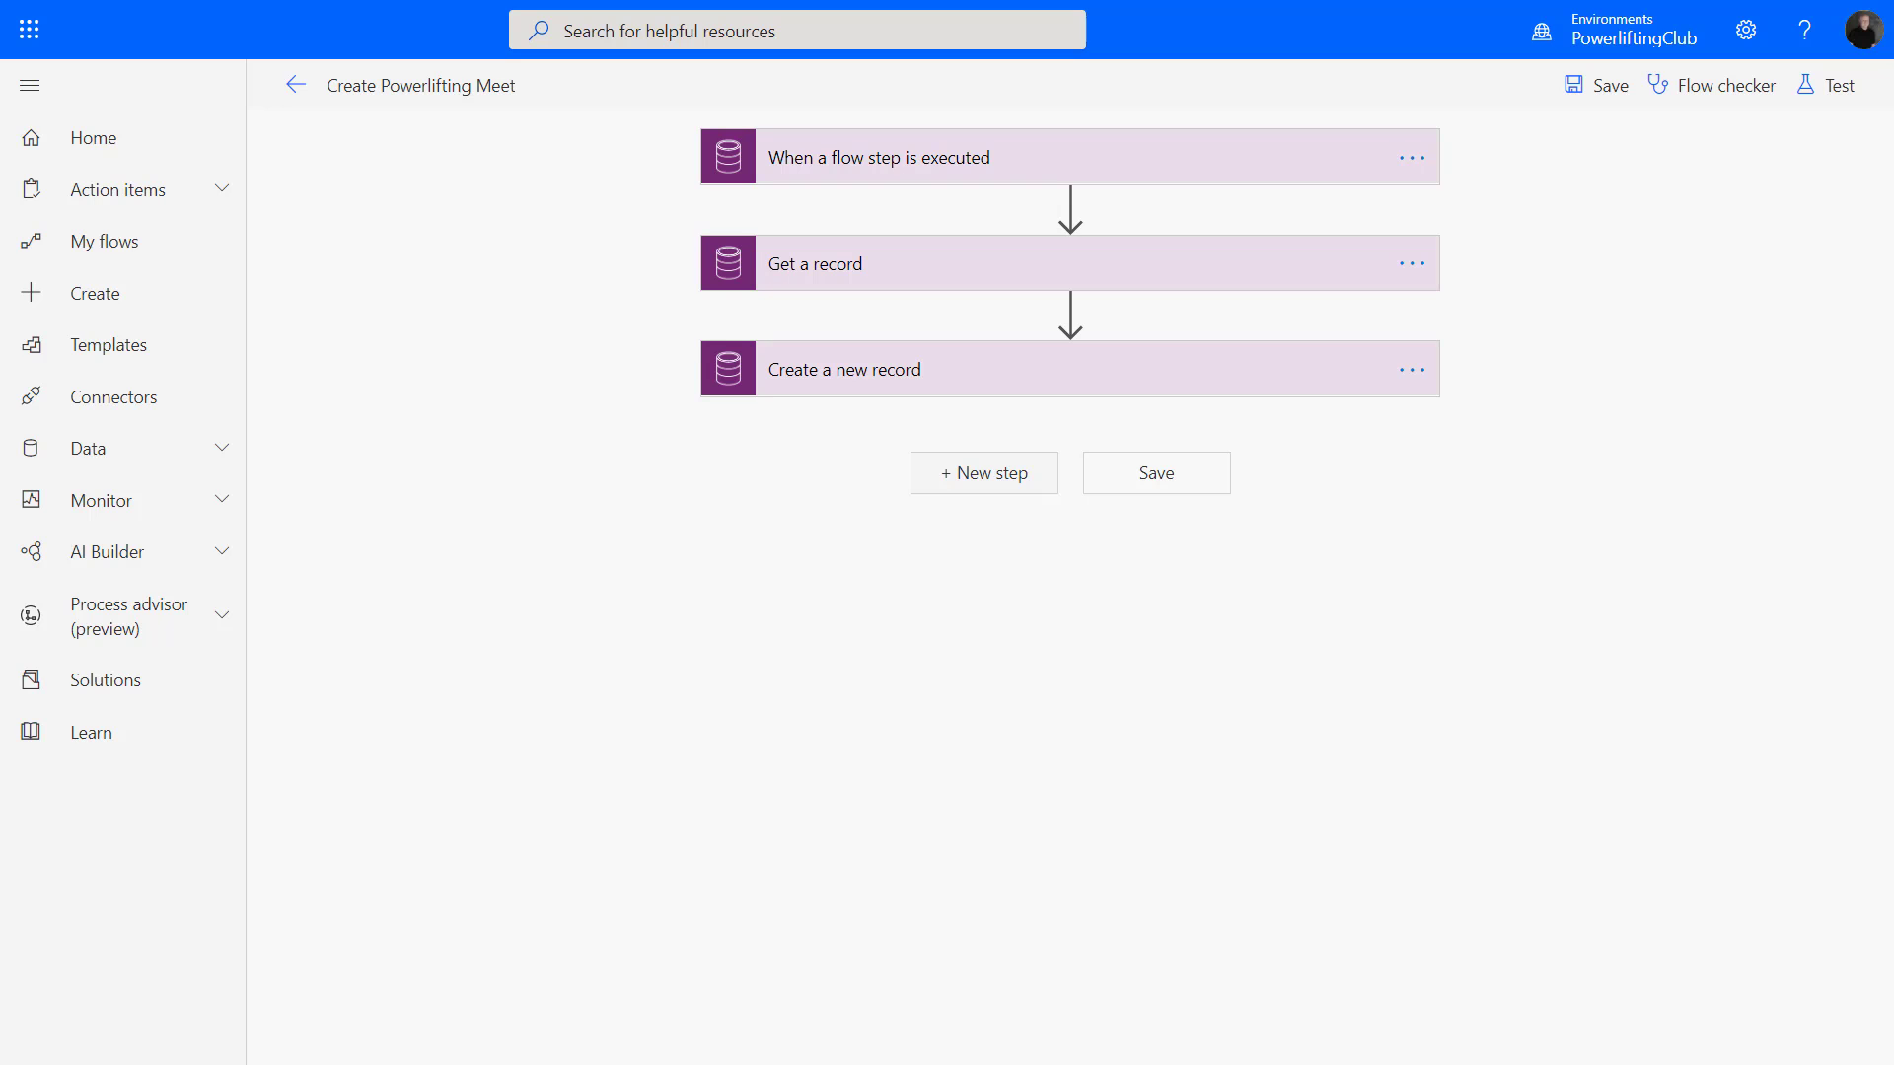
Add a Common Data Service 'Update a record' step on the Process Logs entity.
left_click(982, 473)
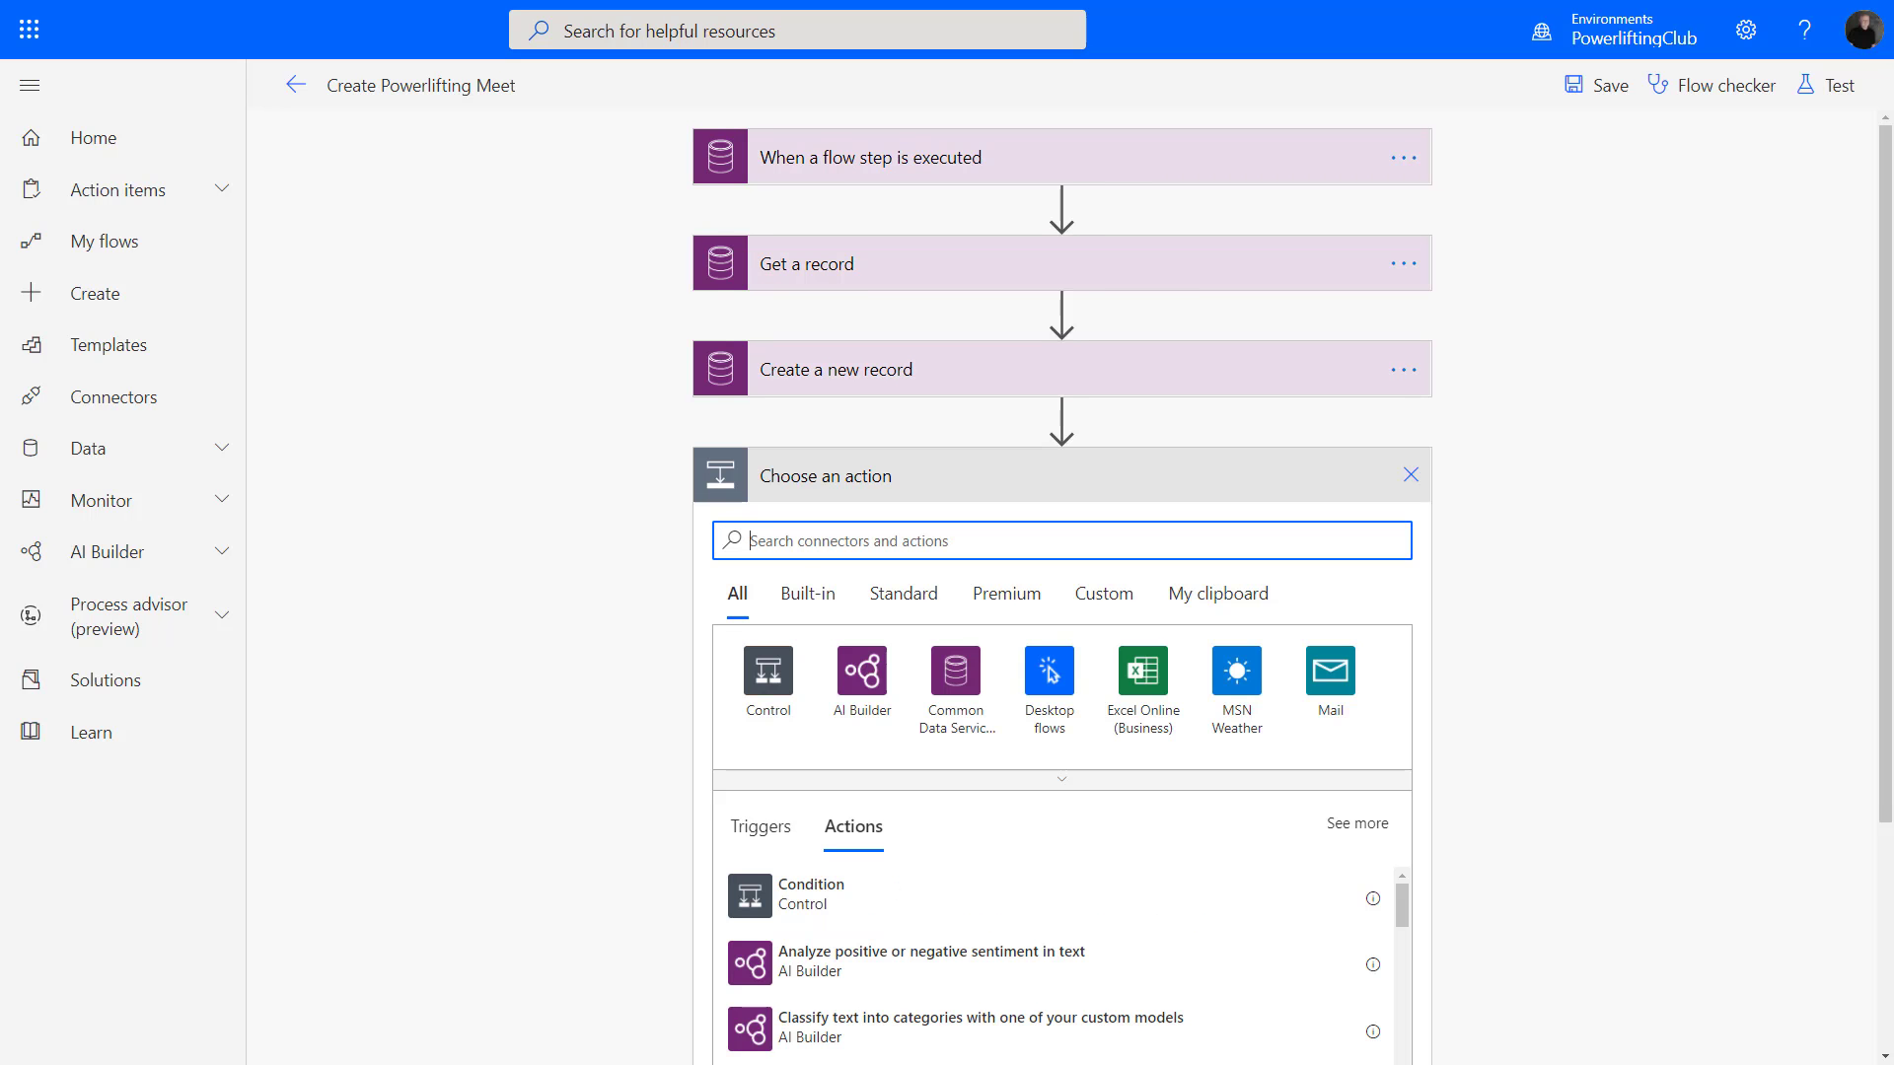
left_click(955, 671)
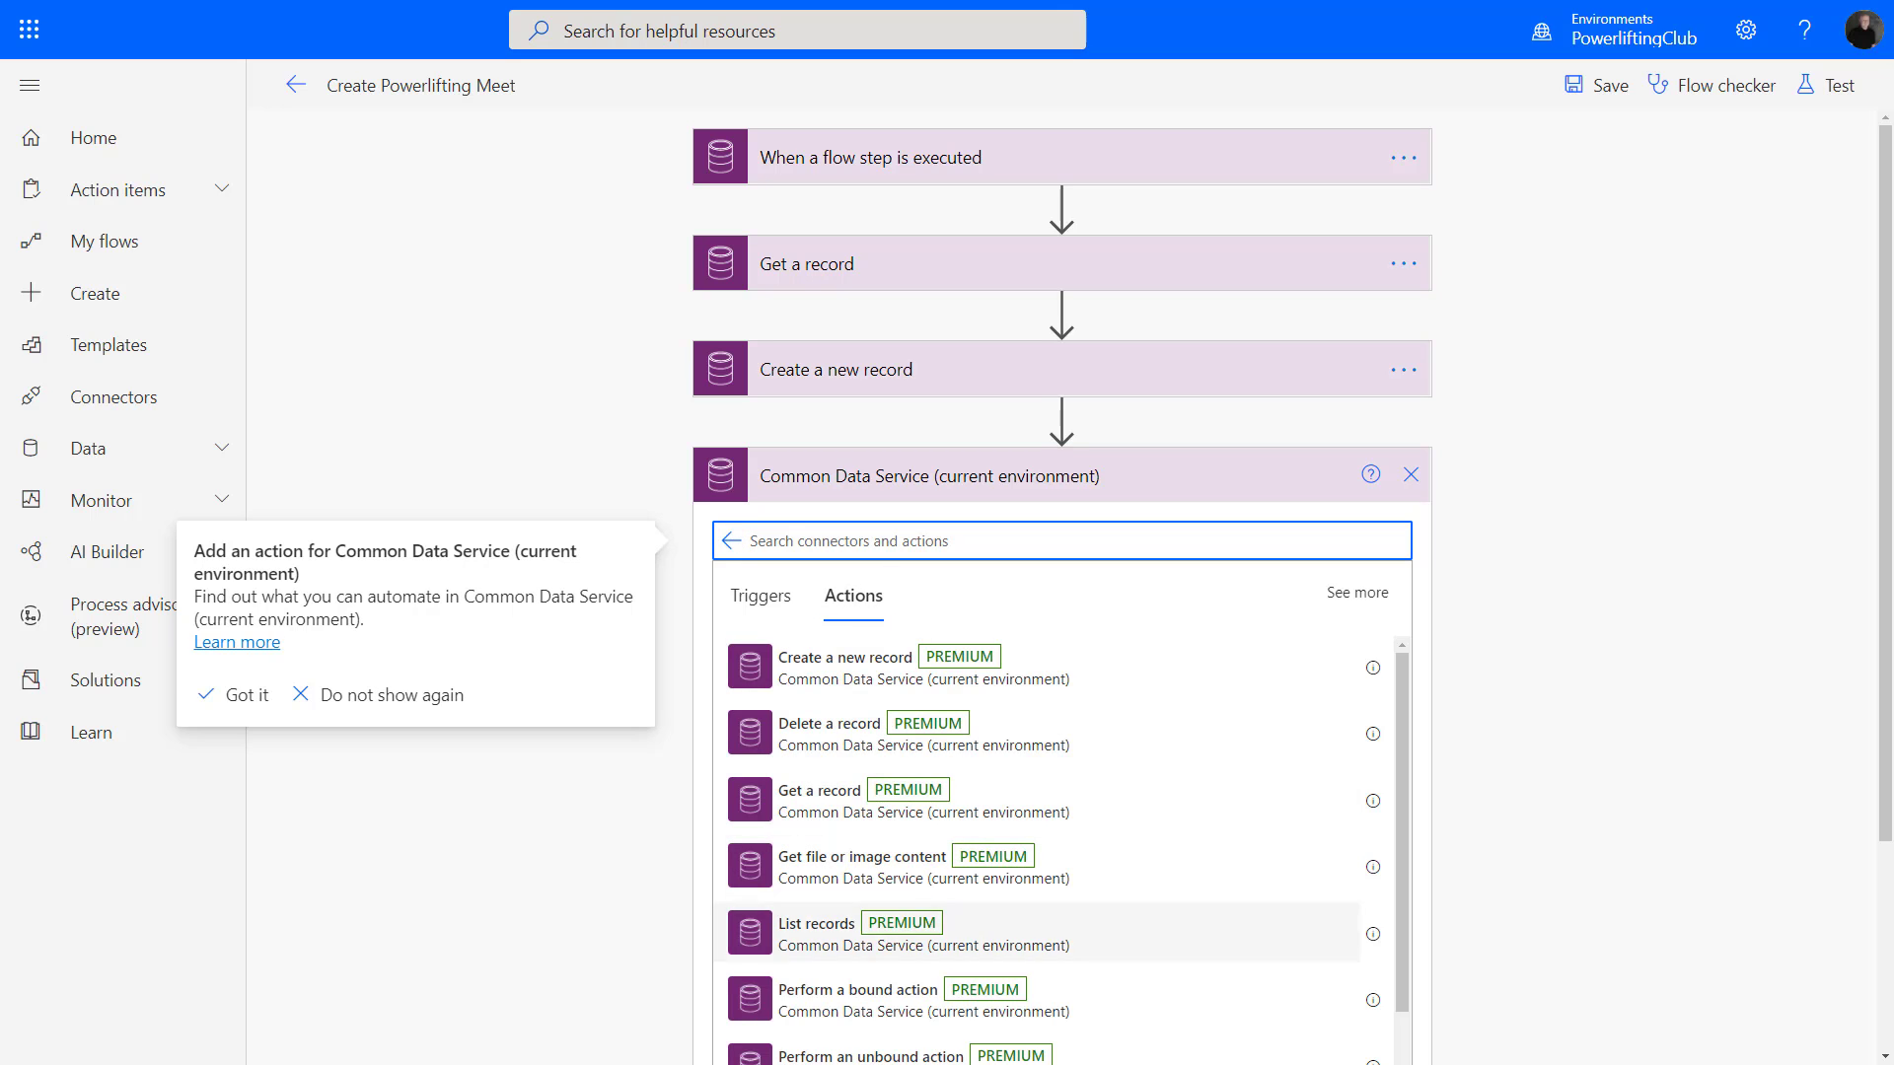
scroll("down", 3)
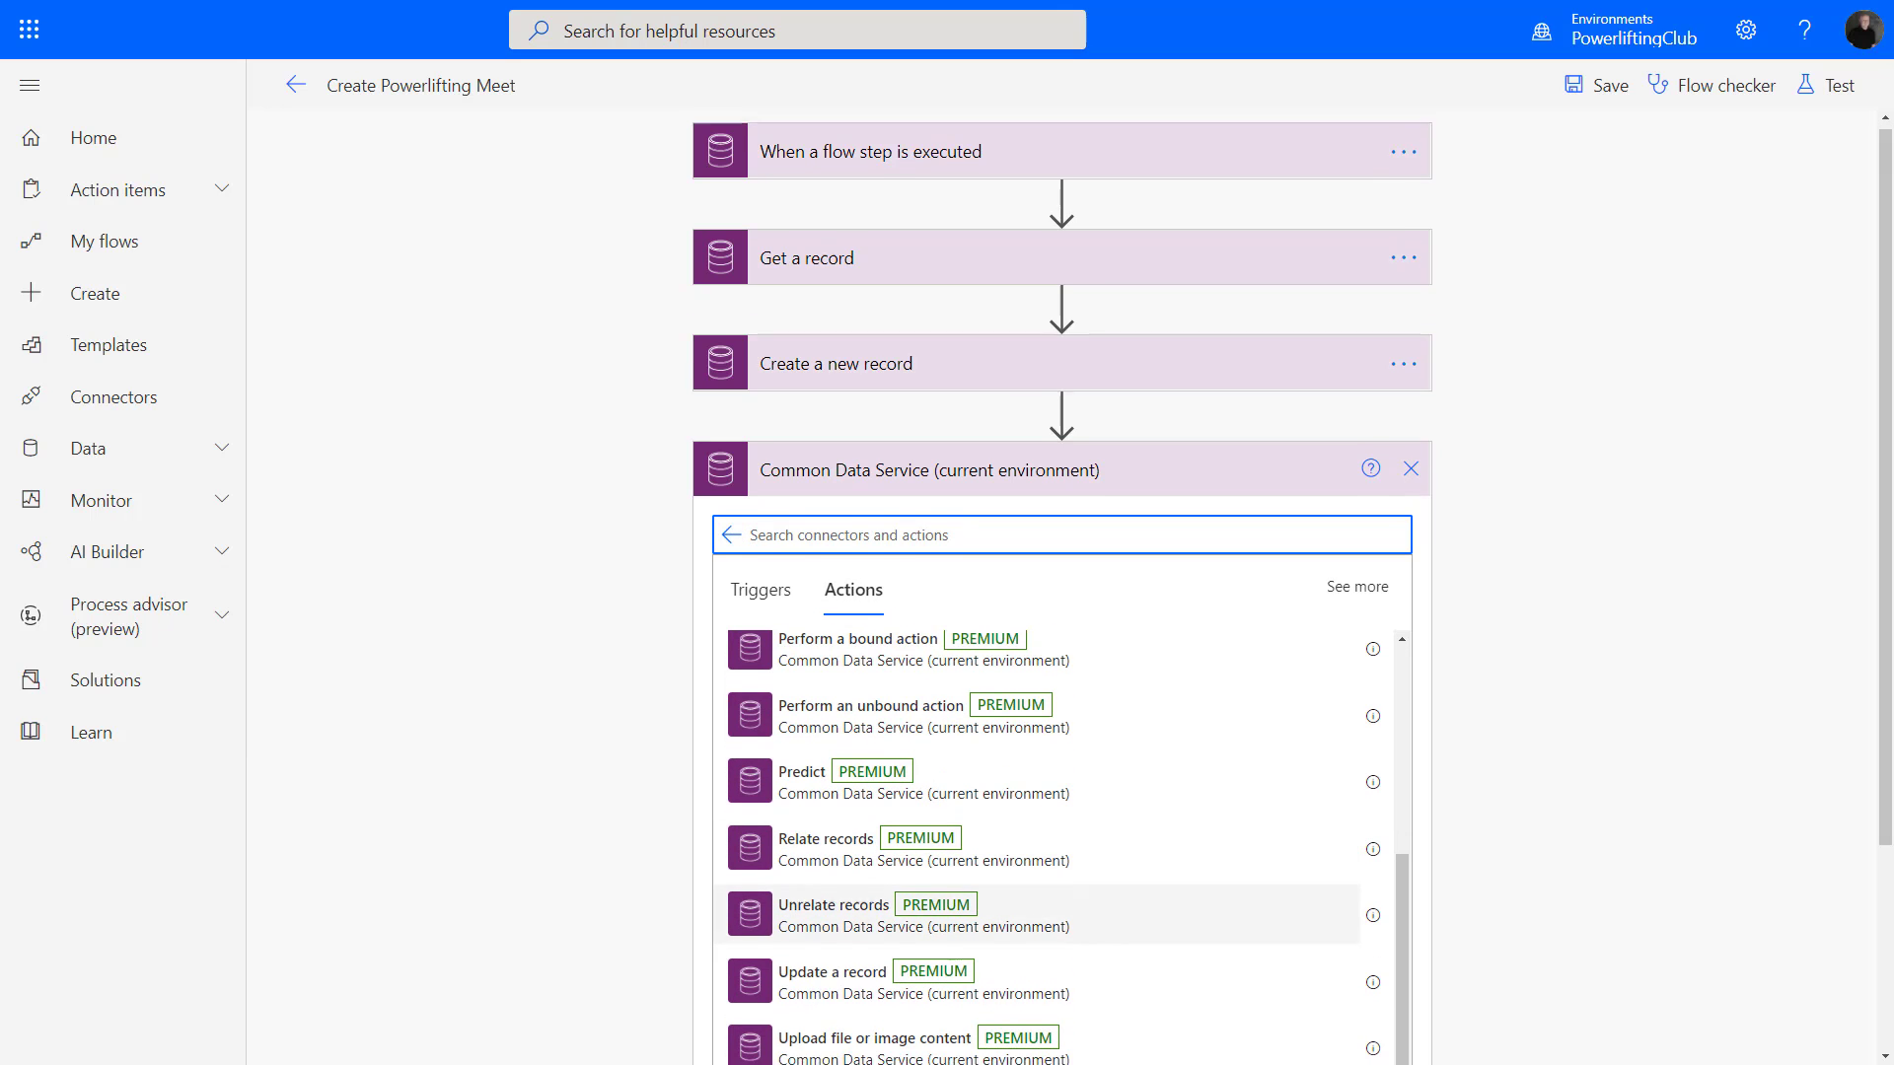
left_click(830, 970)
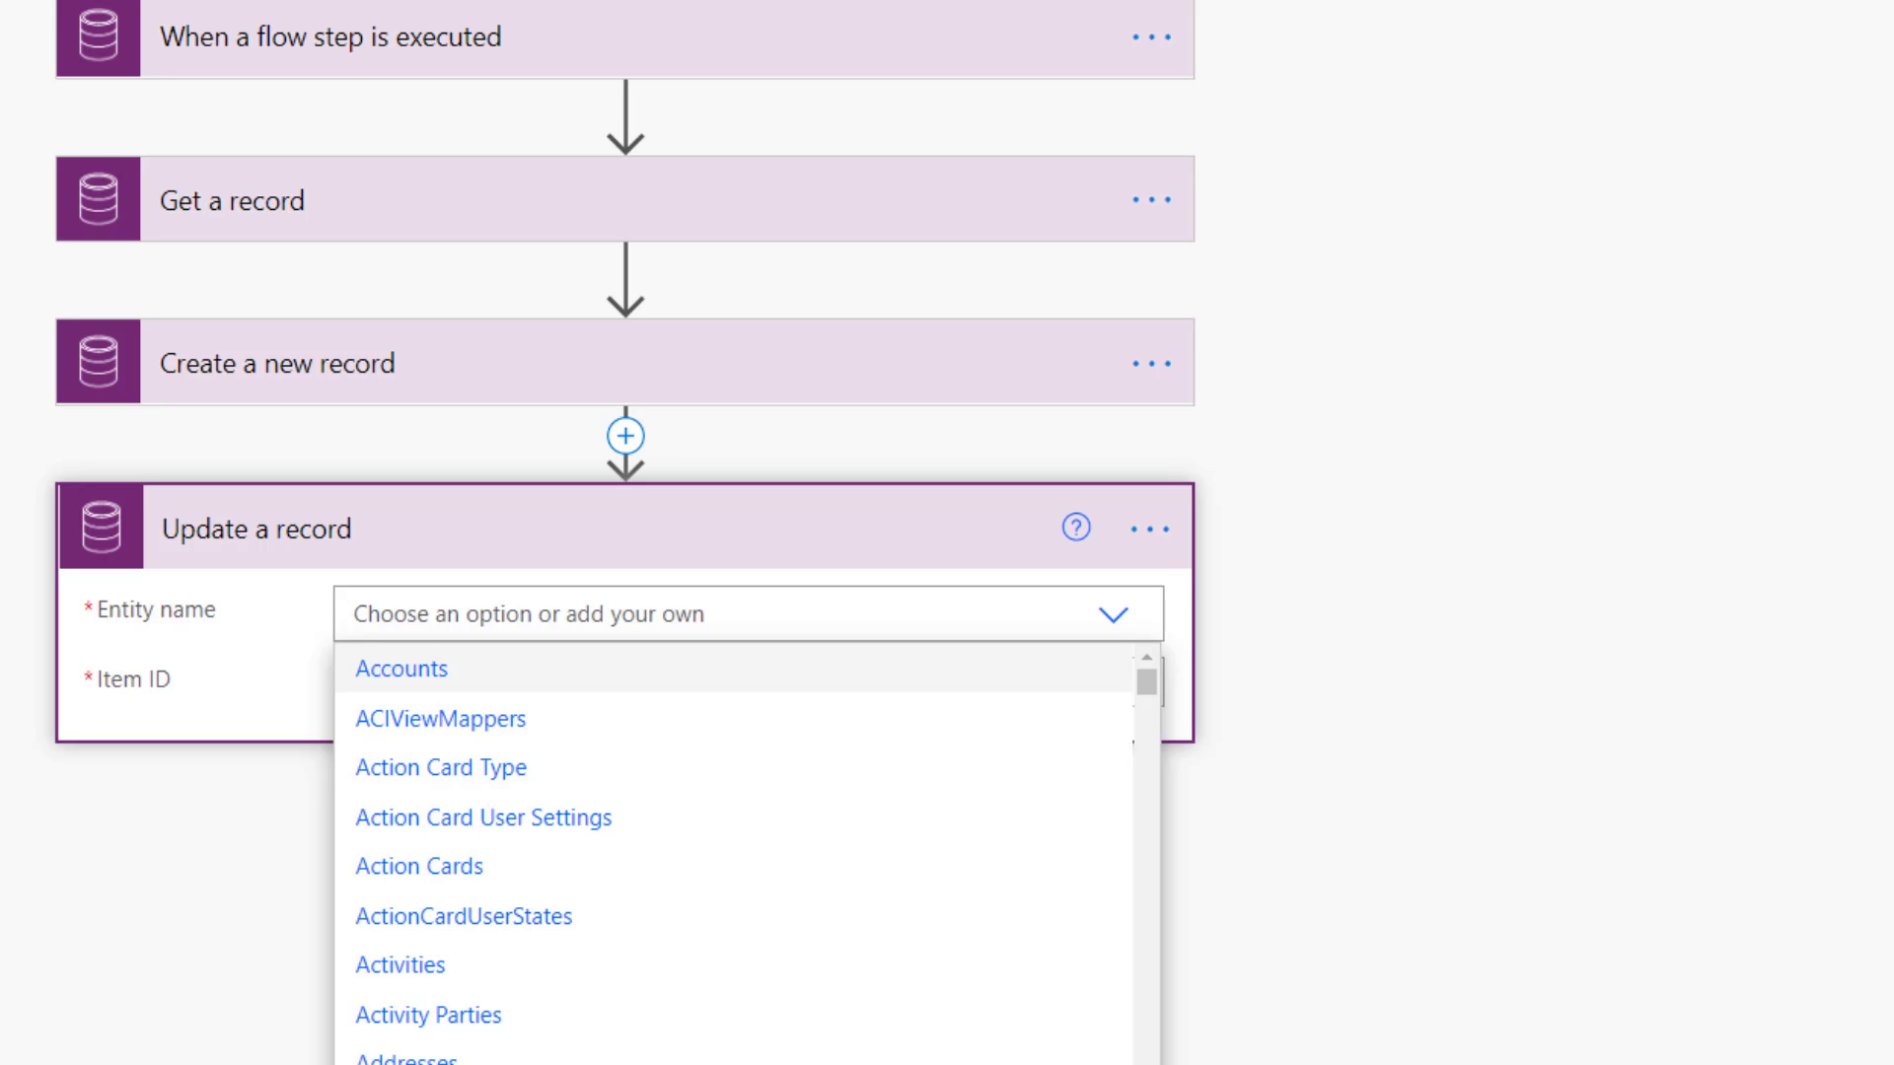
type("process Logs")
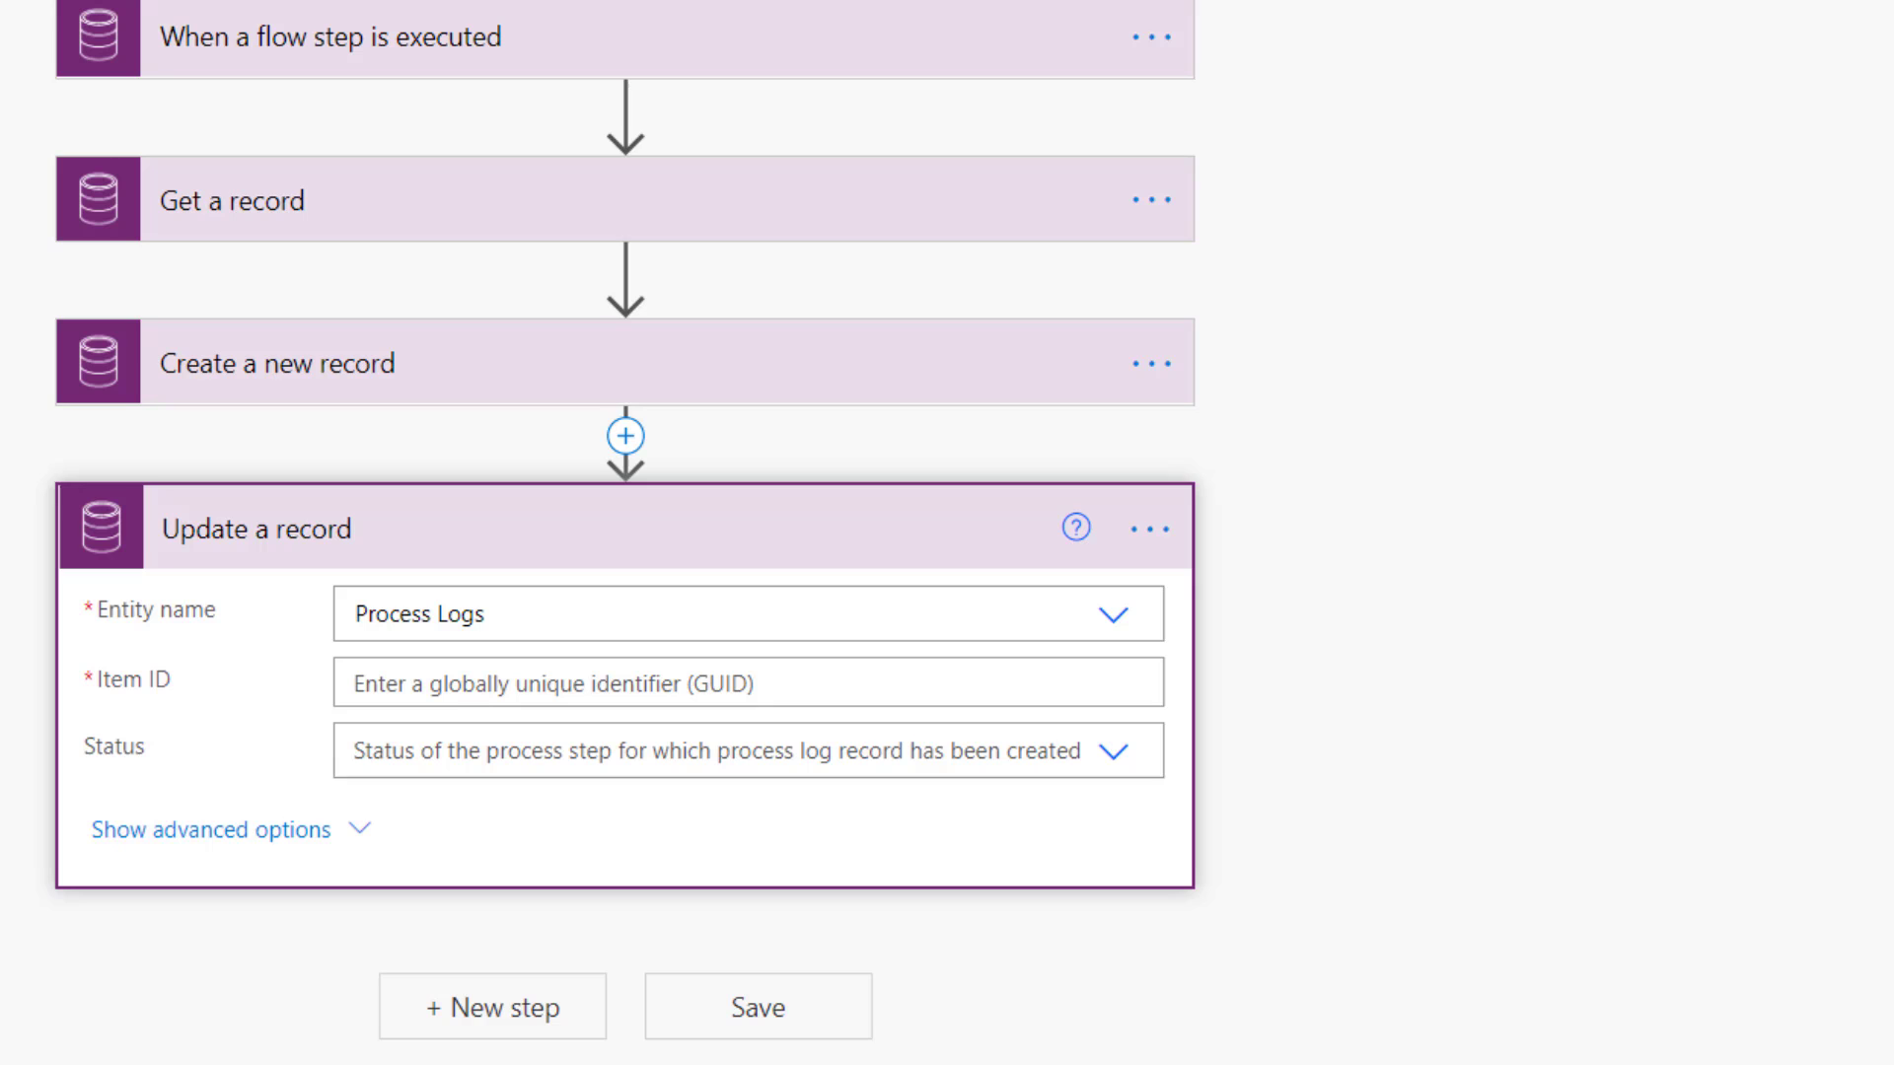
Set Item ID to Flows Workflow Log Id and Status to Succeeded, then save the flow.
left_click(734, 685)
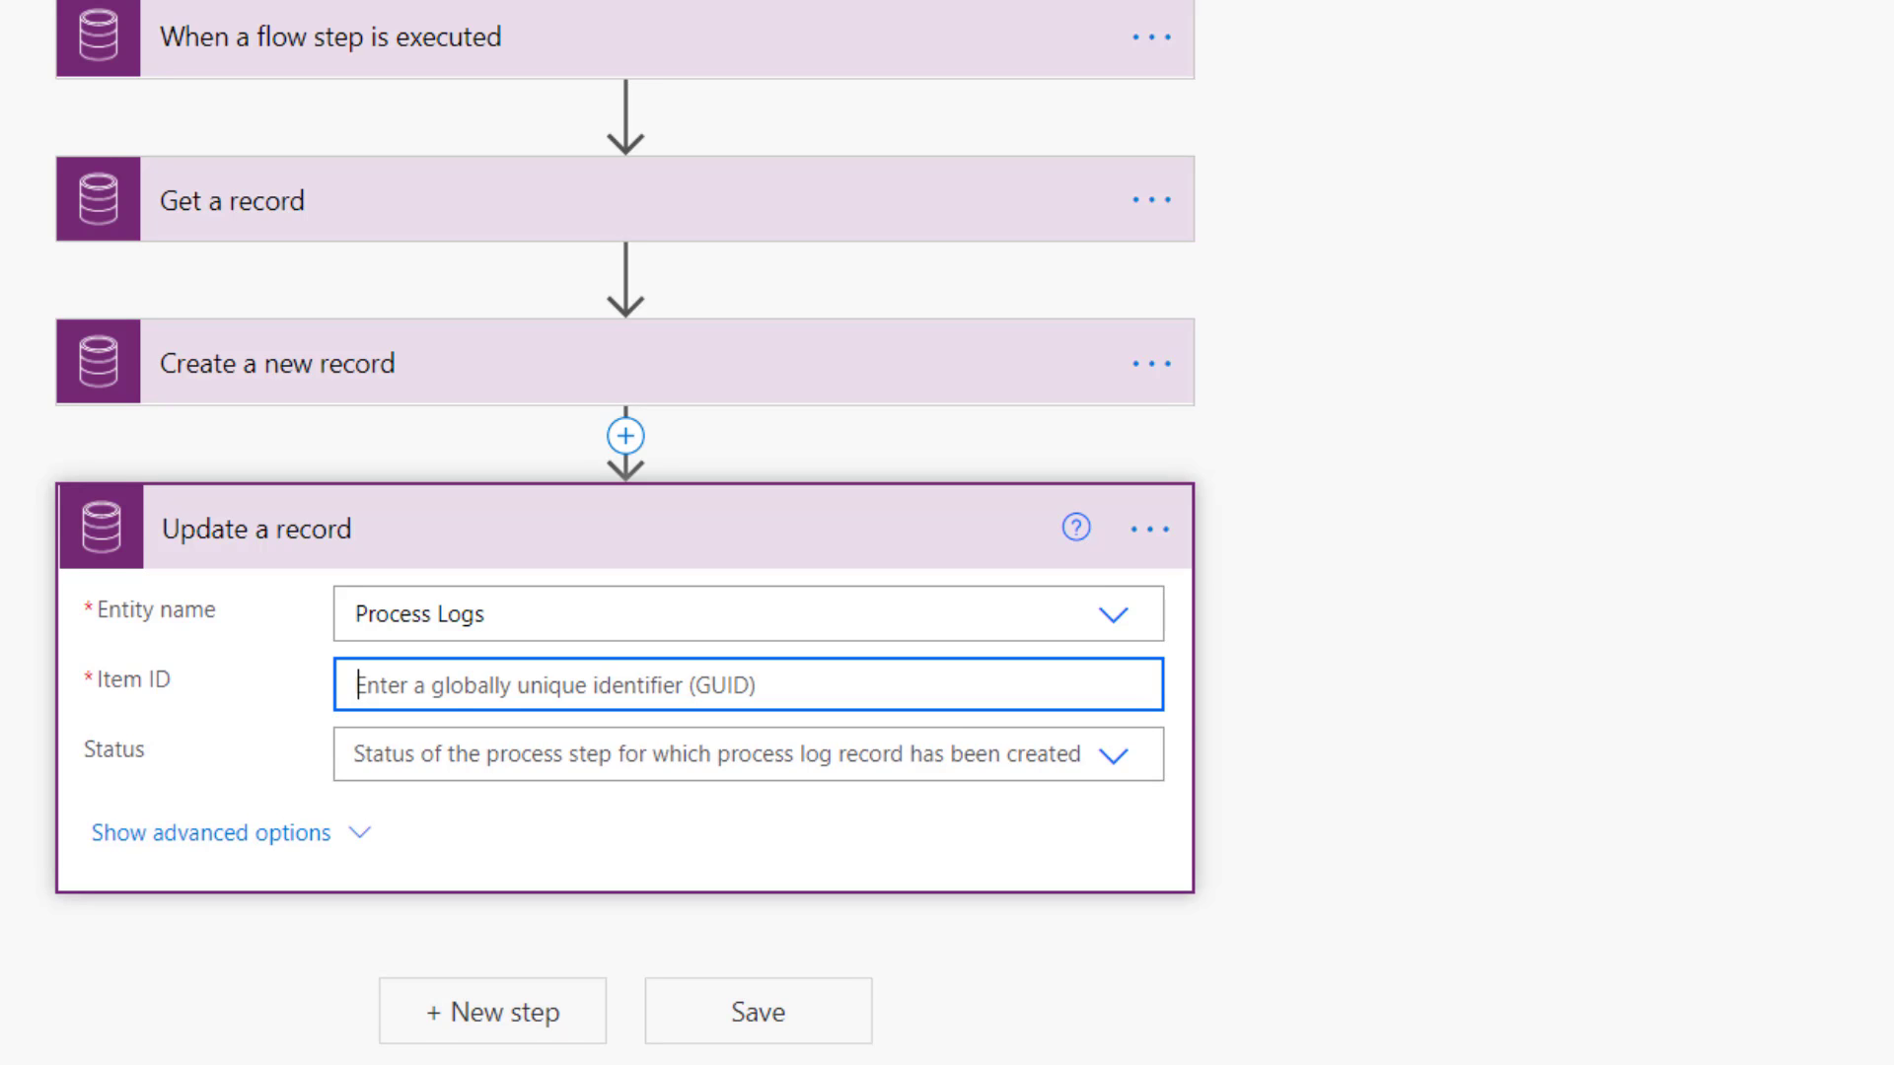
left_click(726, 687)
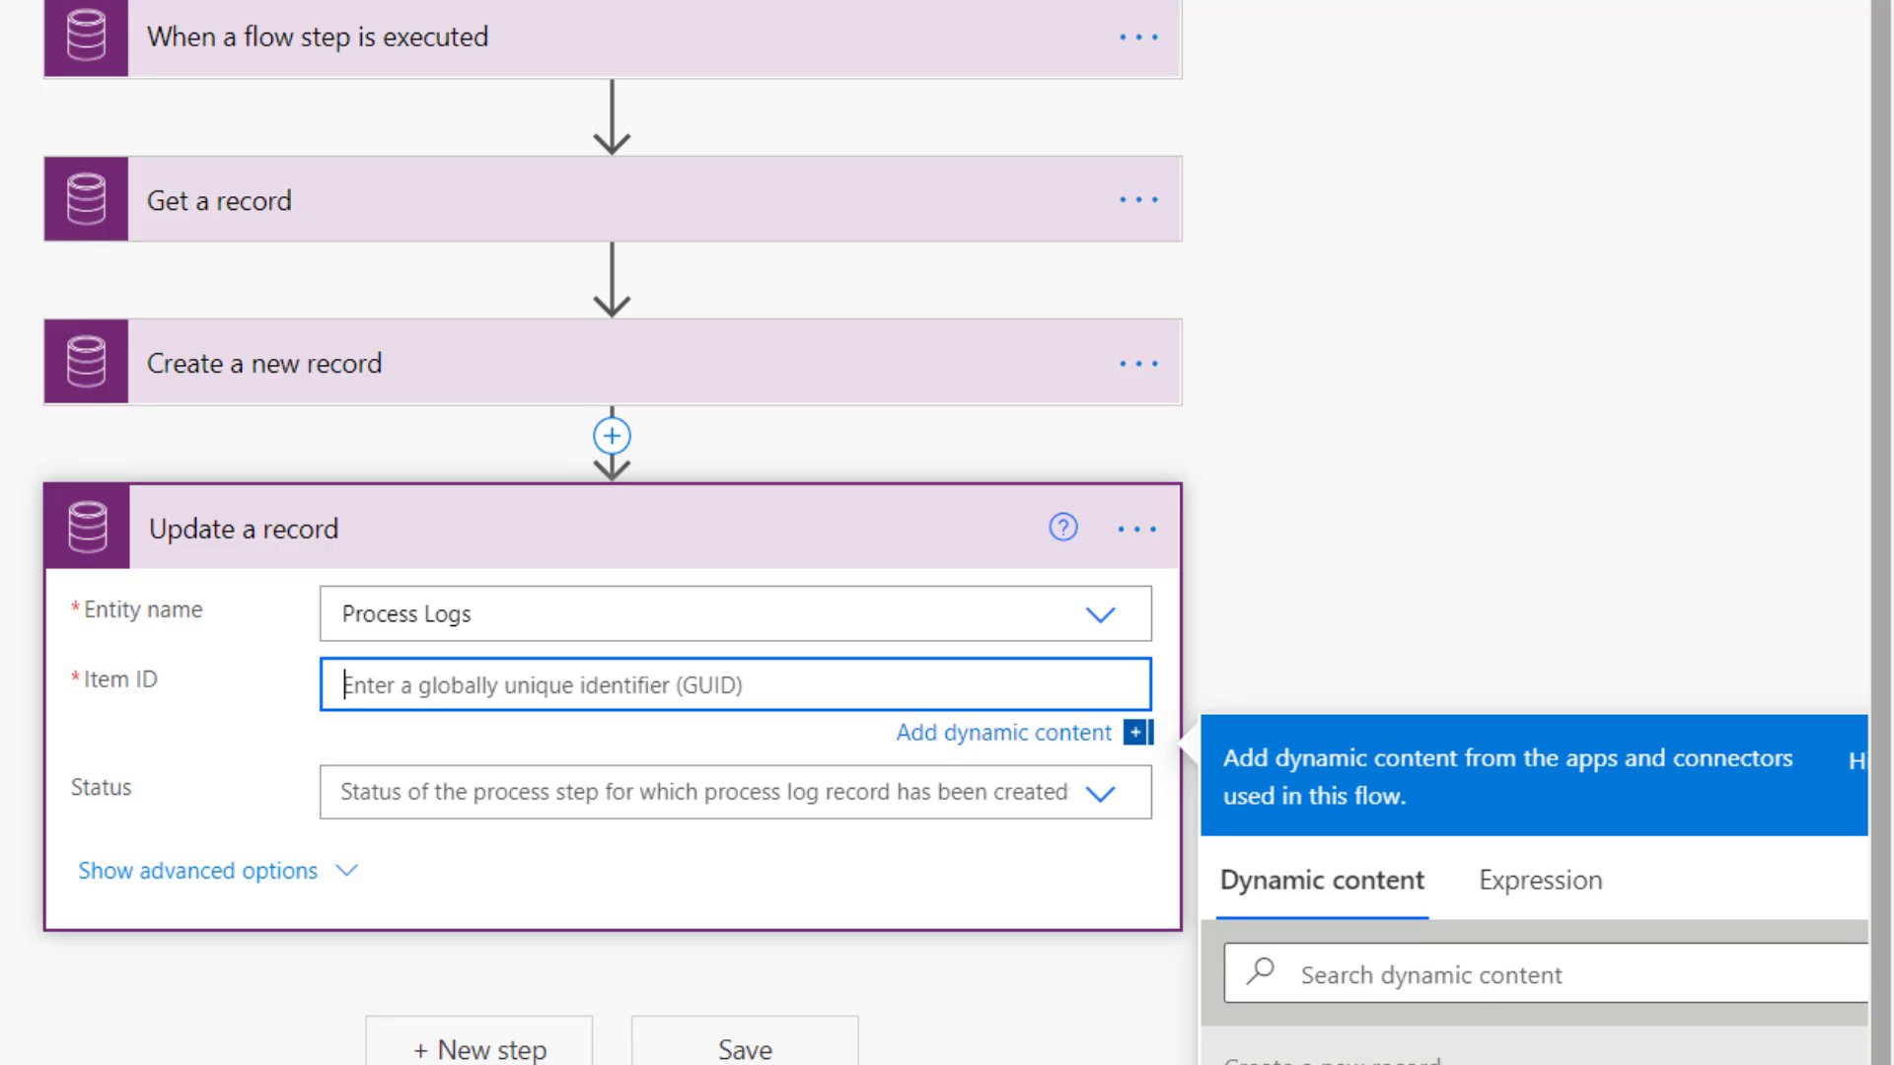
scroll("down", 3)
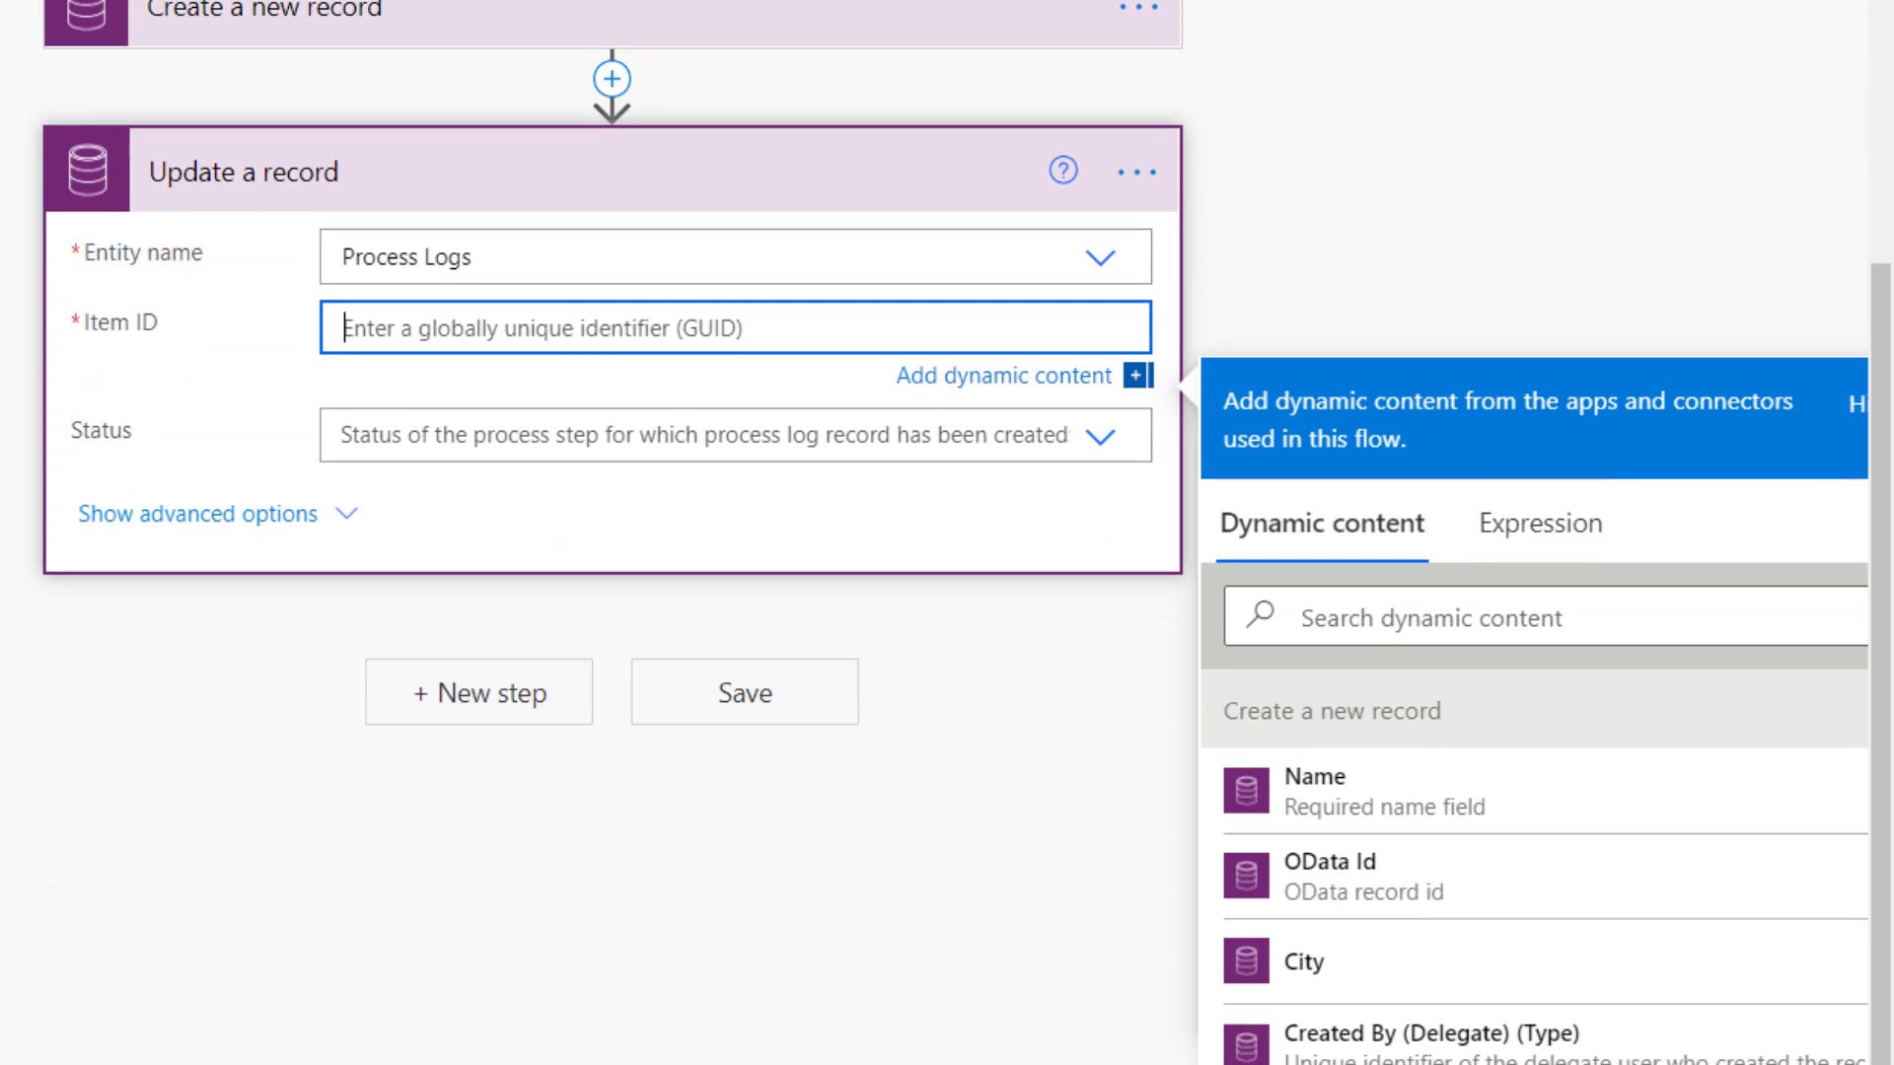
mouse_move(1331, 962)
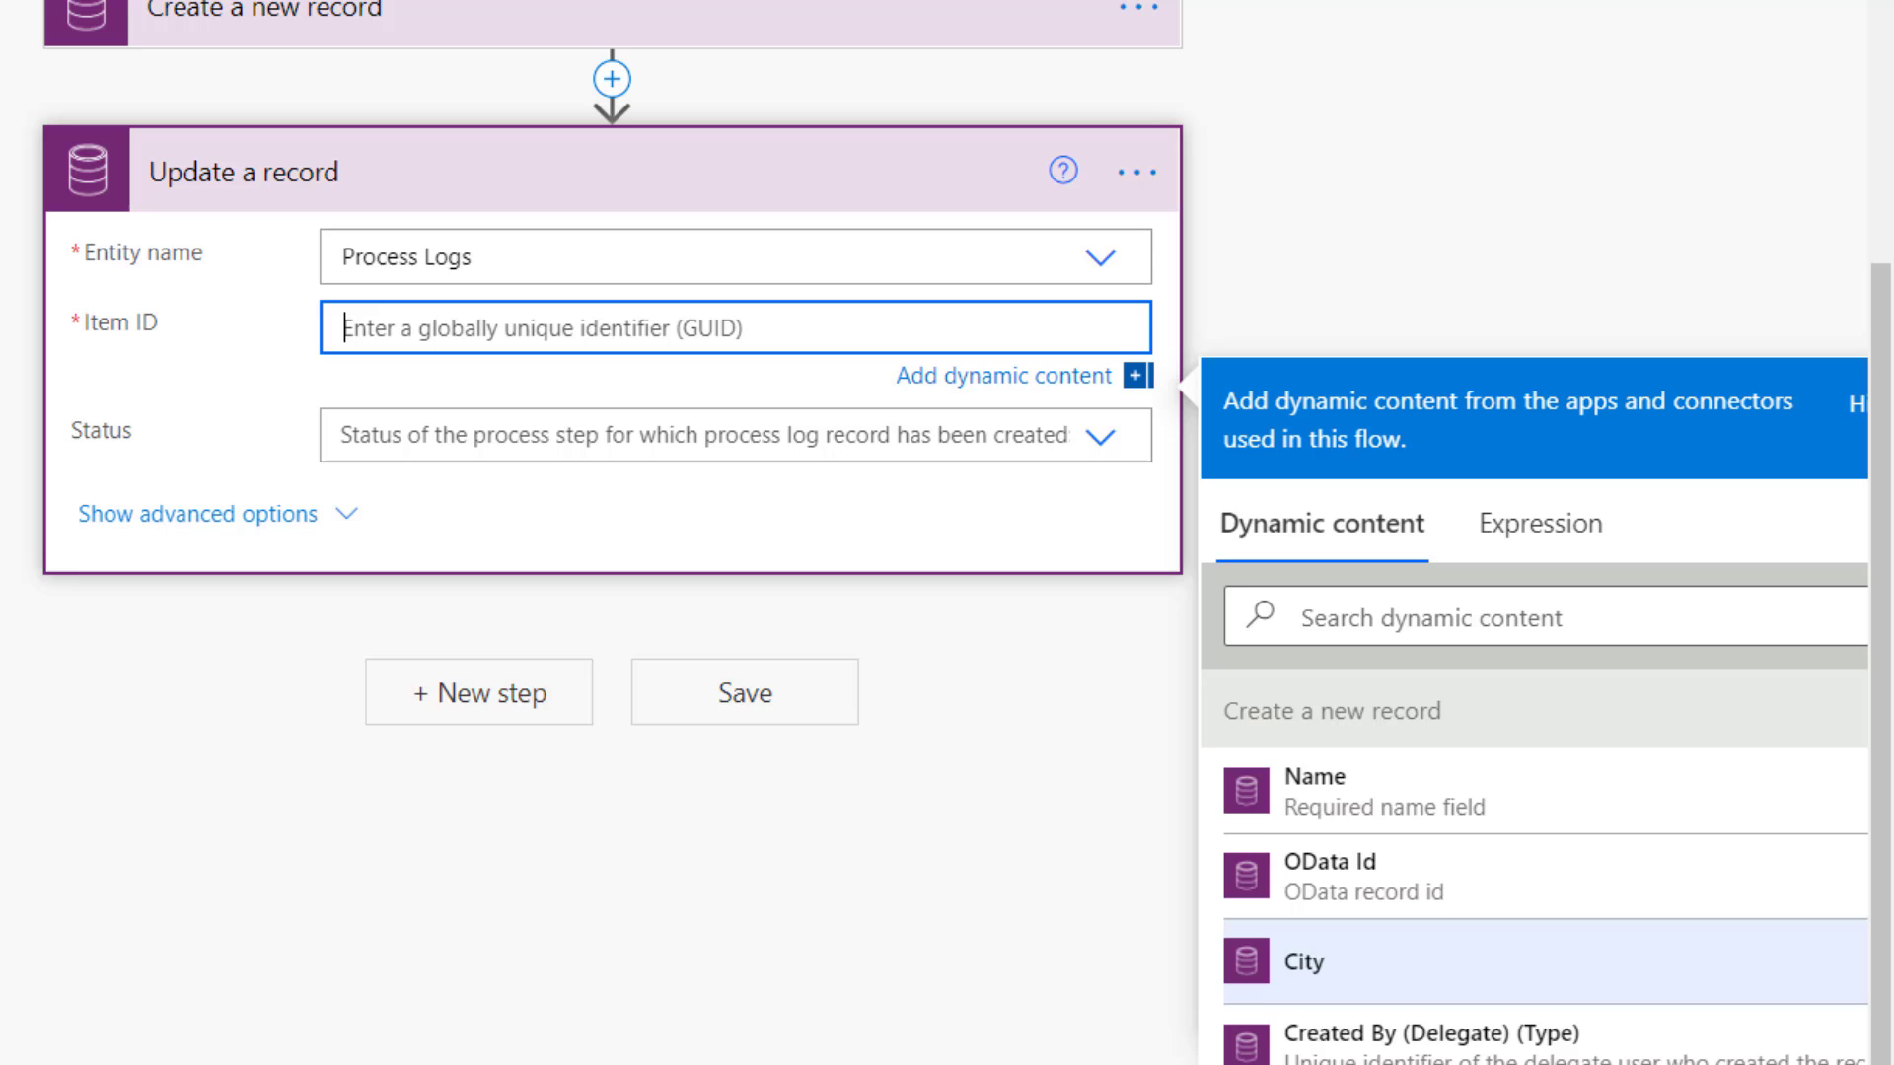
scroll("down", 3)
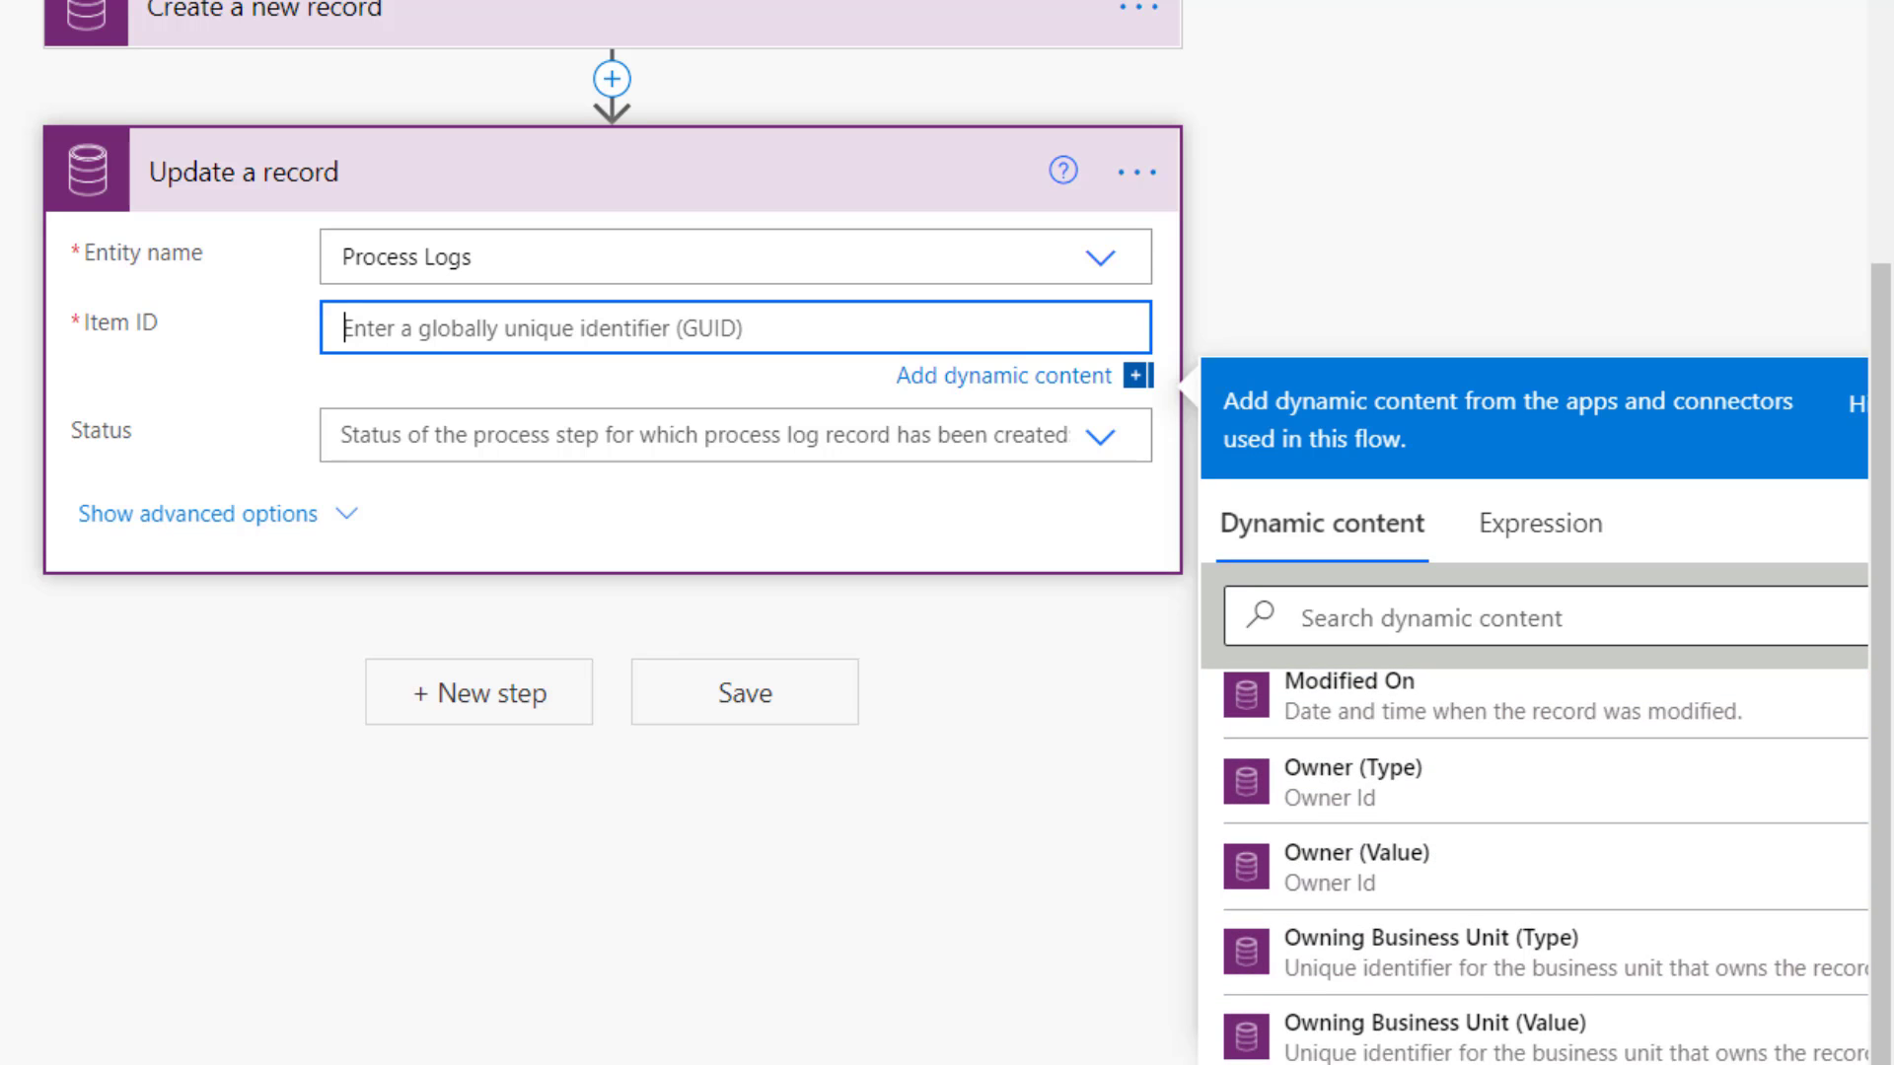
type("flows")
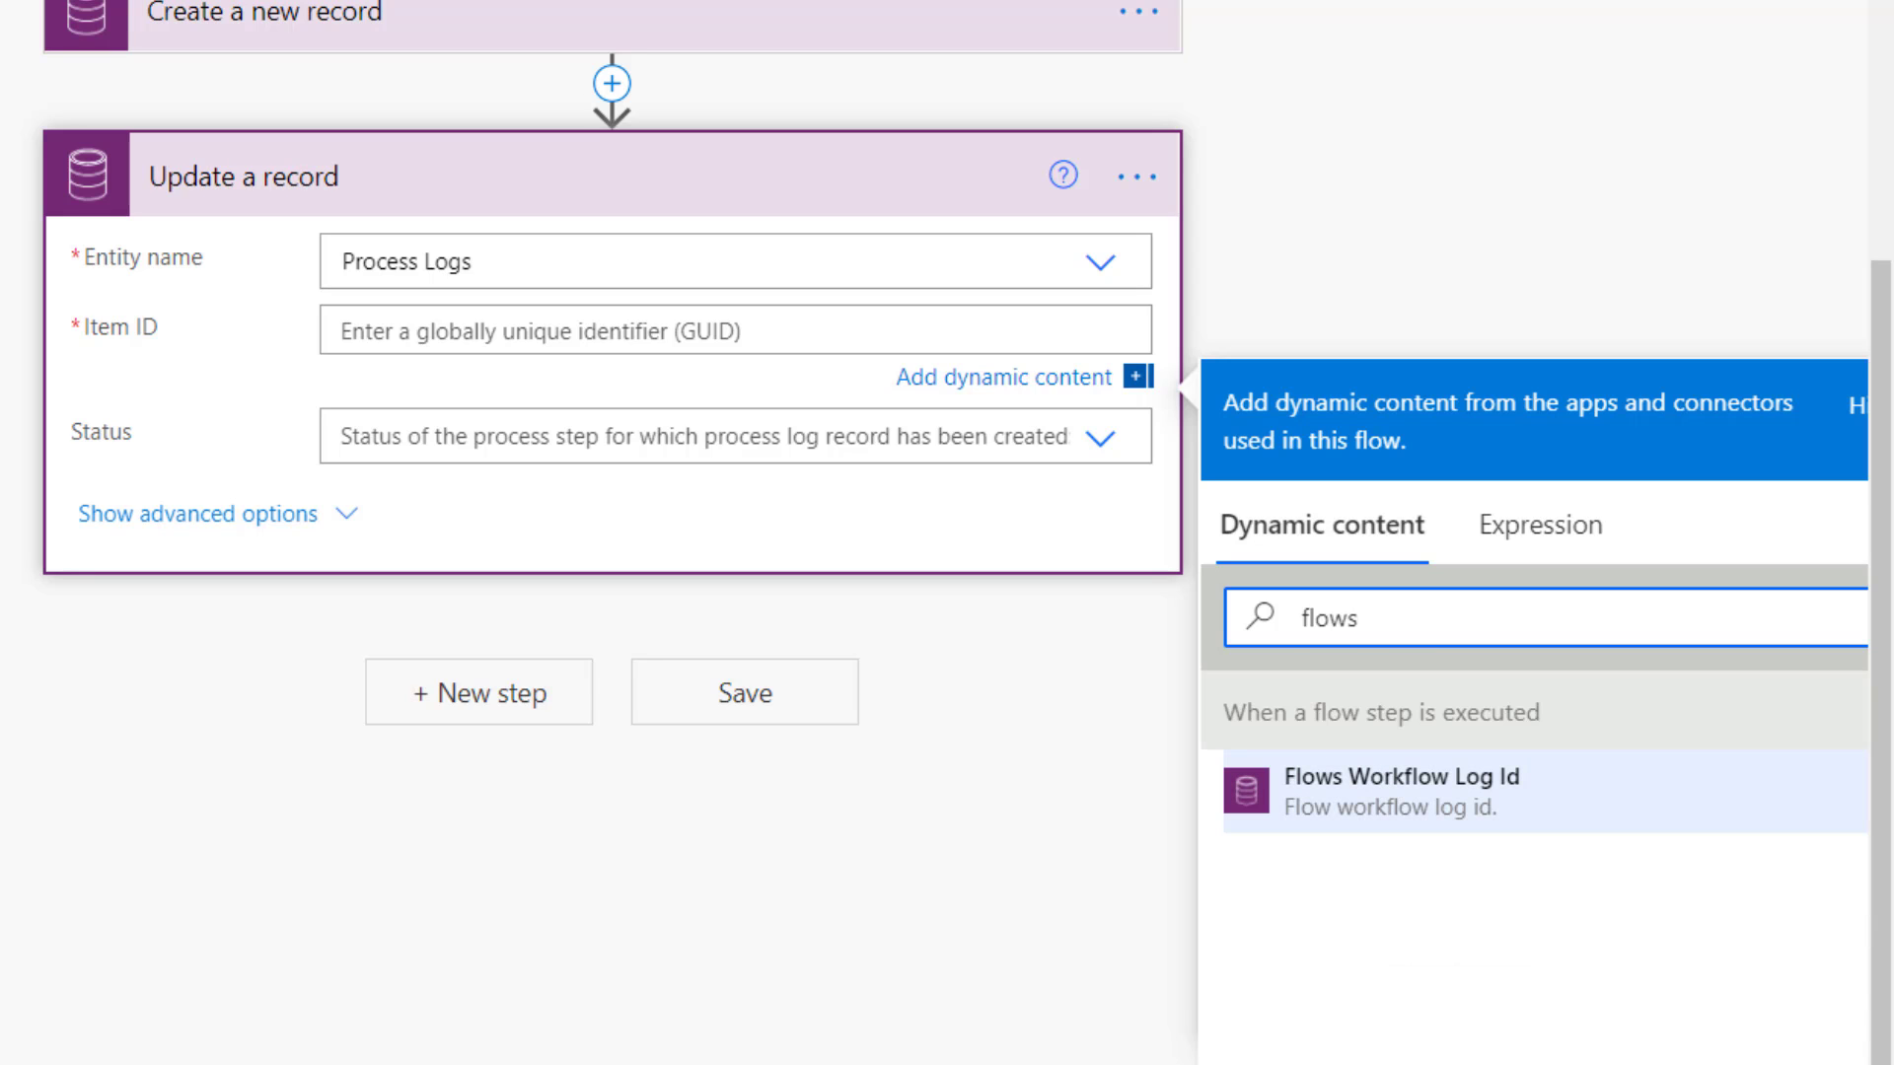
left_click(1404, 791)
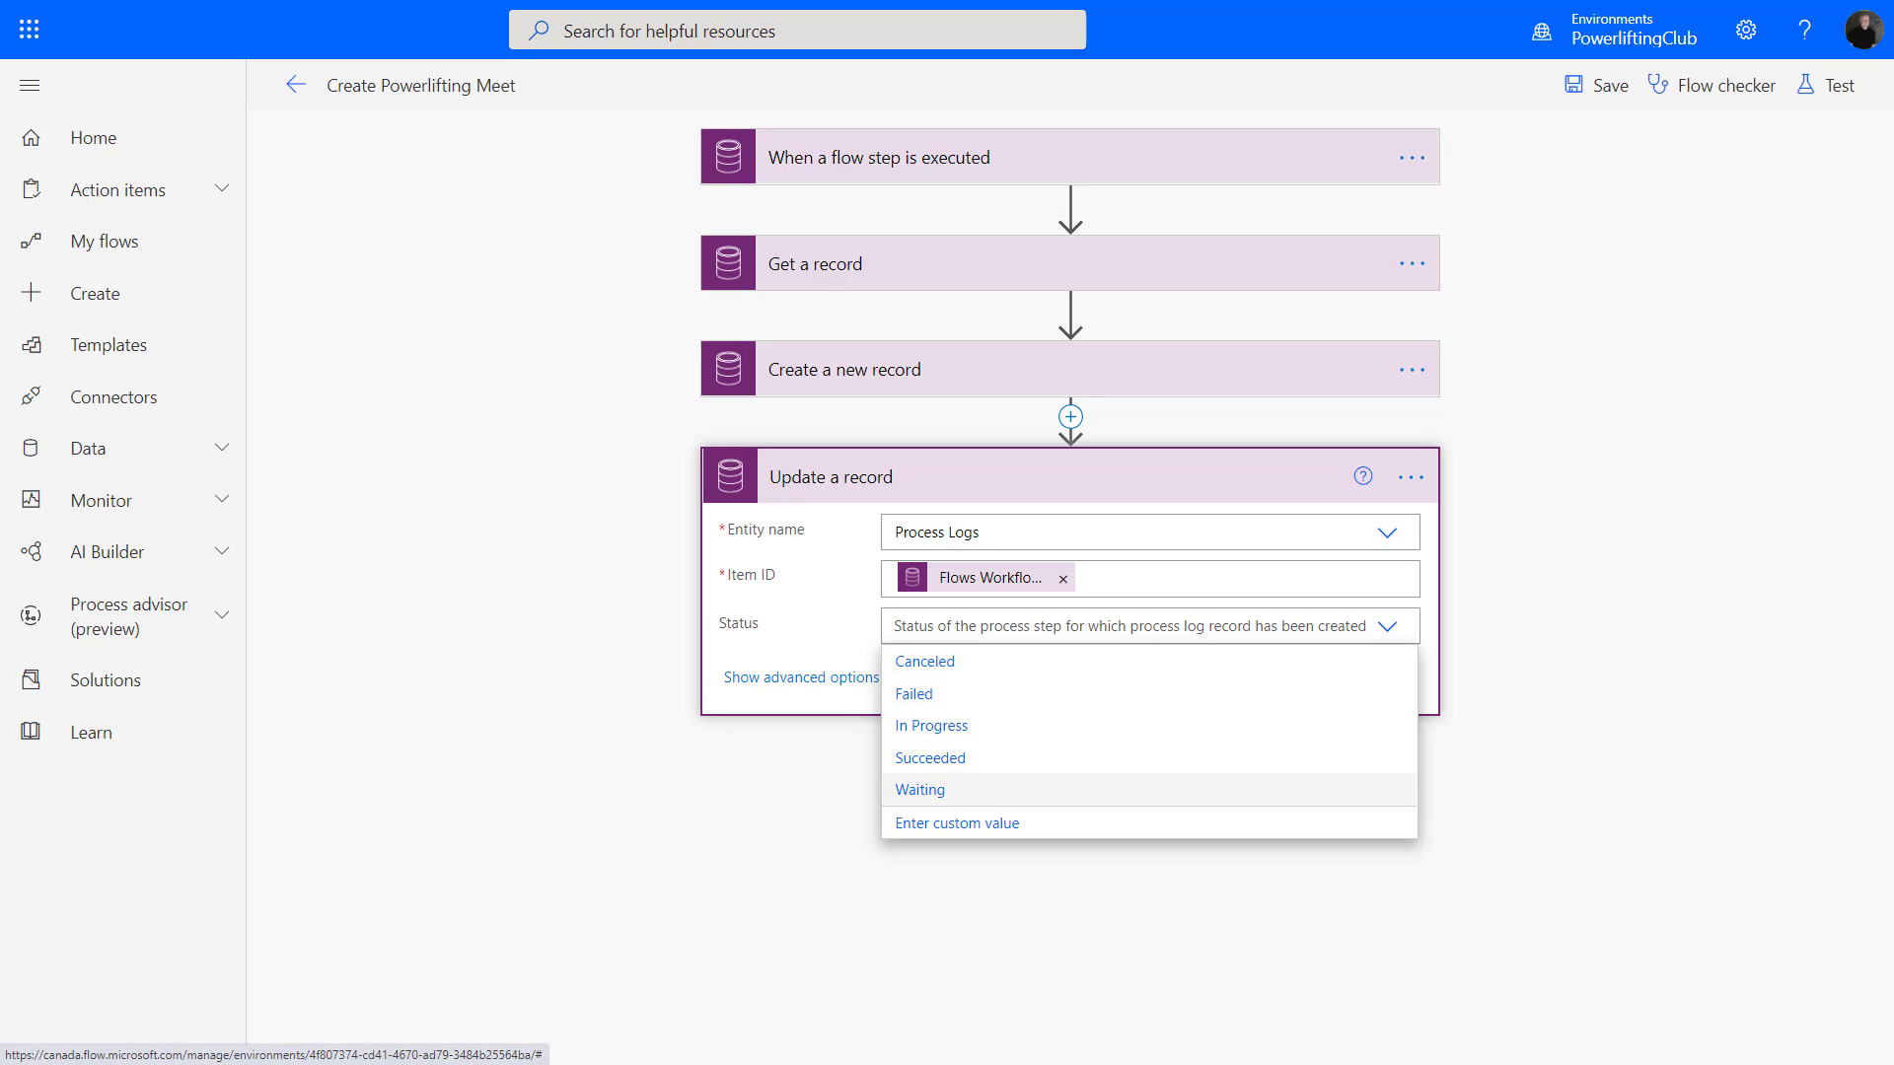
left_click(931, 757)
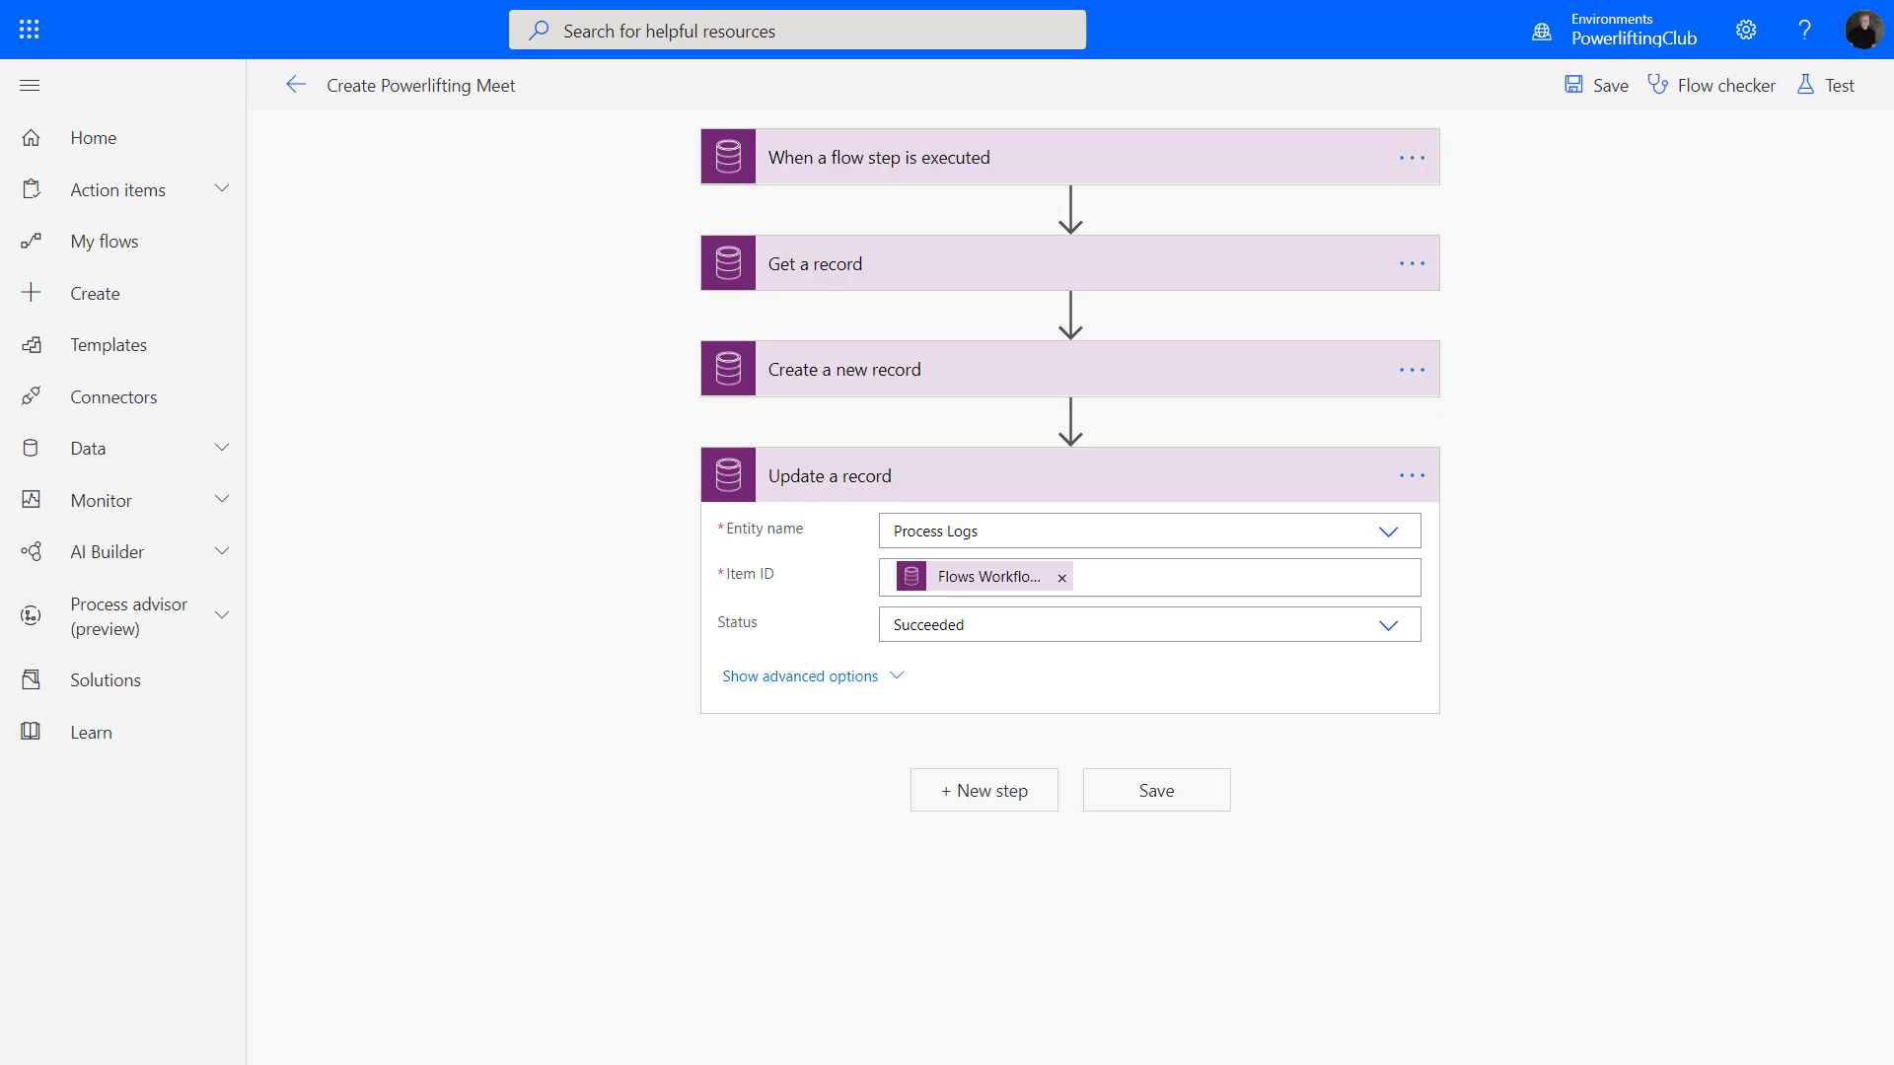
left_click(1156, 789)
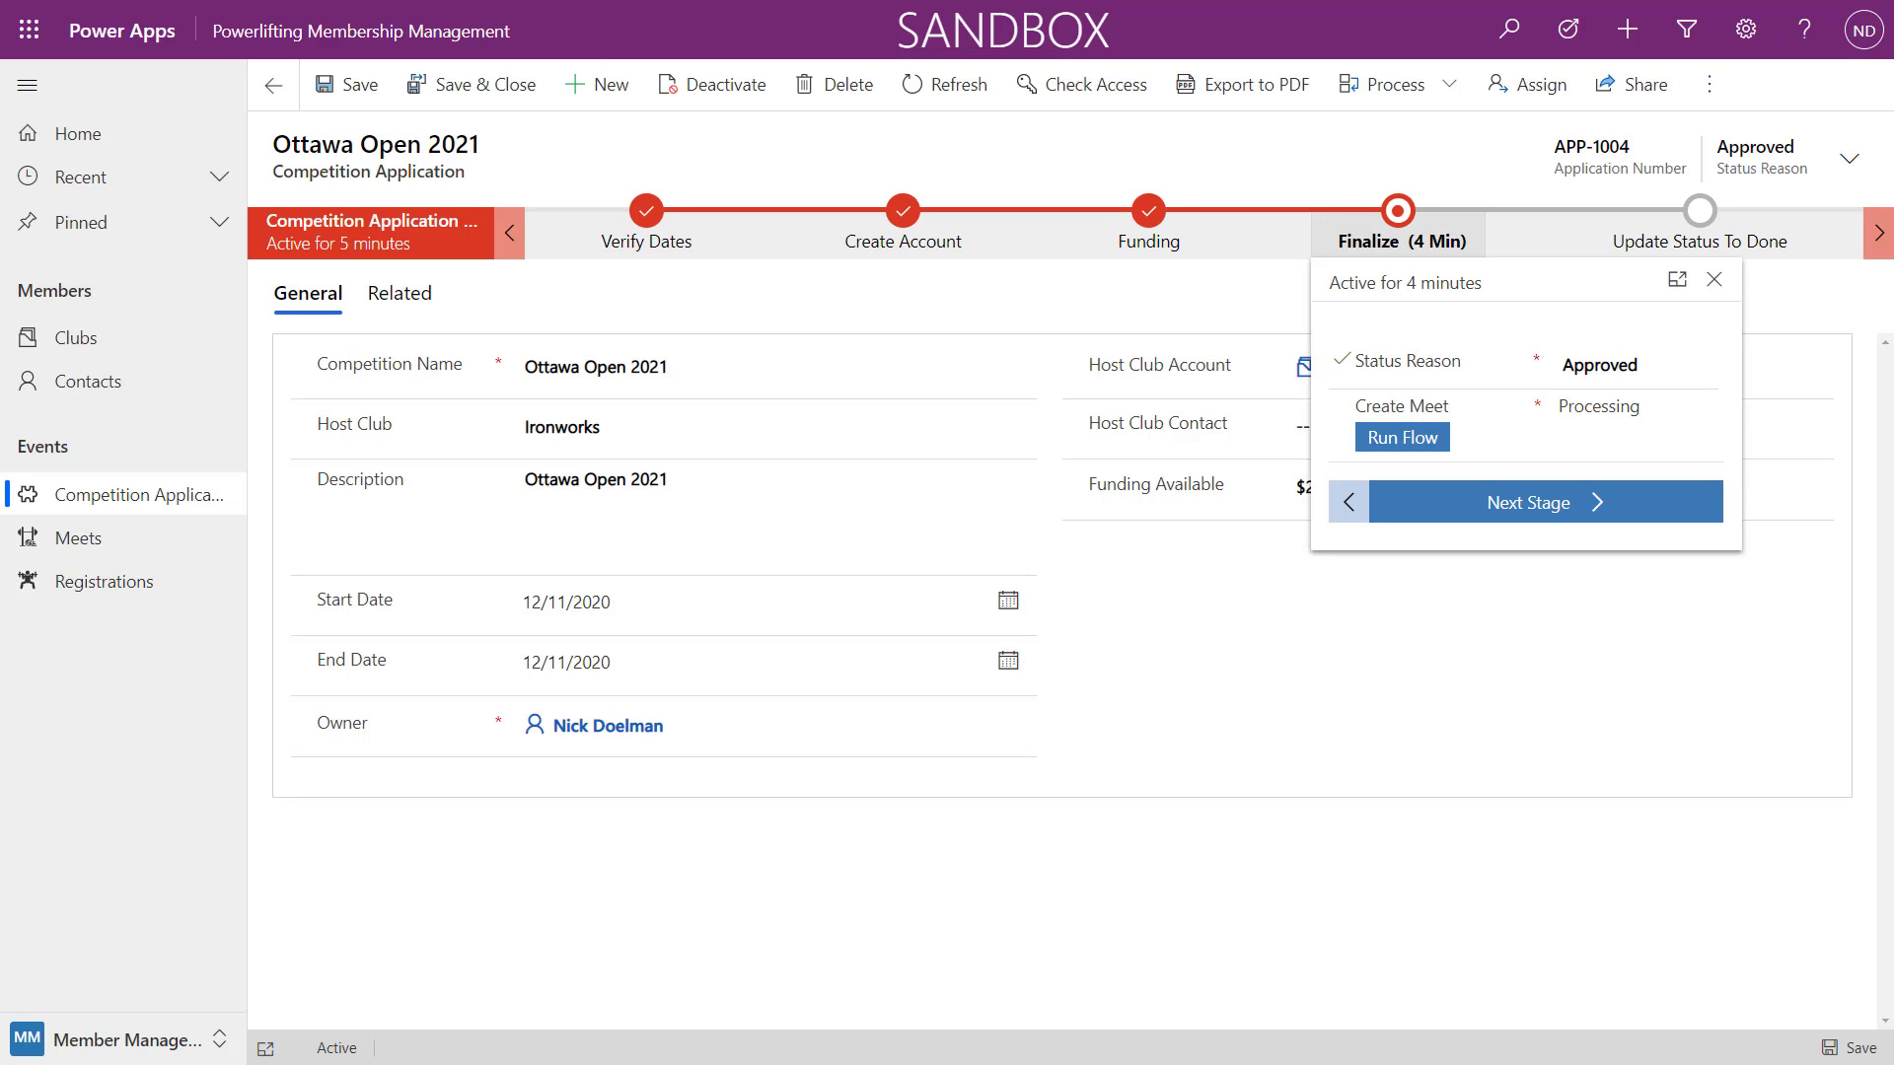
Rerun the Create Meet flow so it shows Succeeded, then advance Ottawa Open 2021 to Update Status To Done.
left_click(1400, 436)
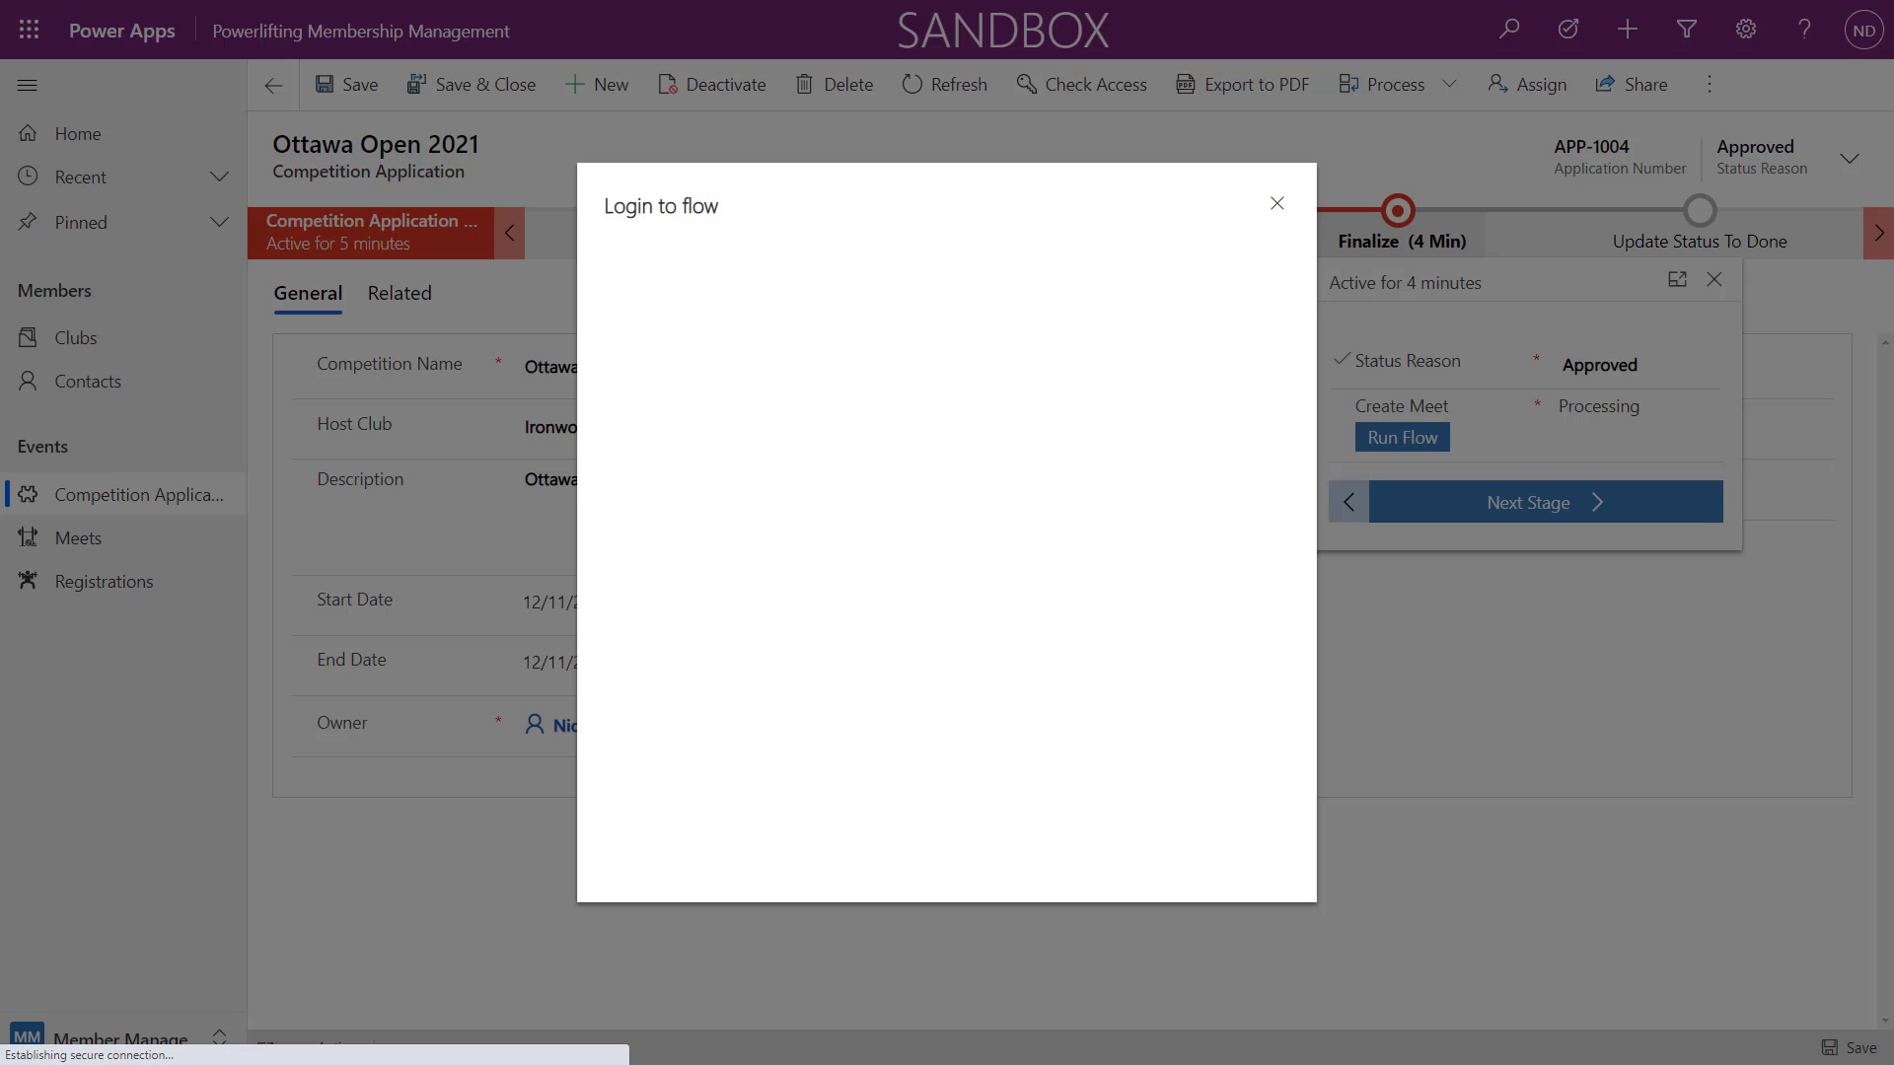
left_click(1276, 203)
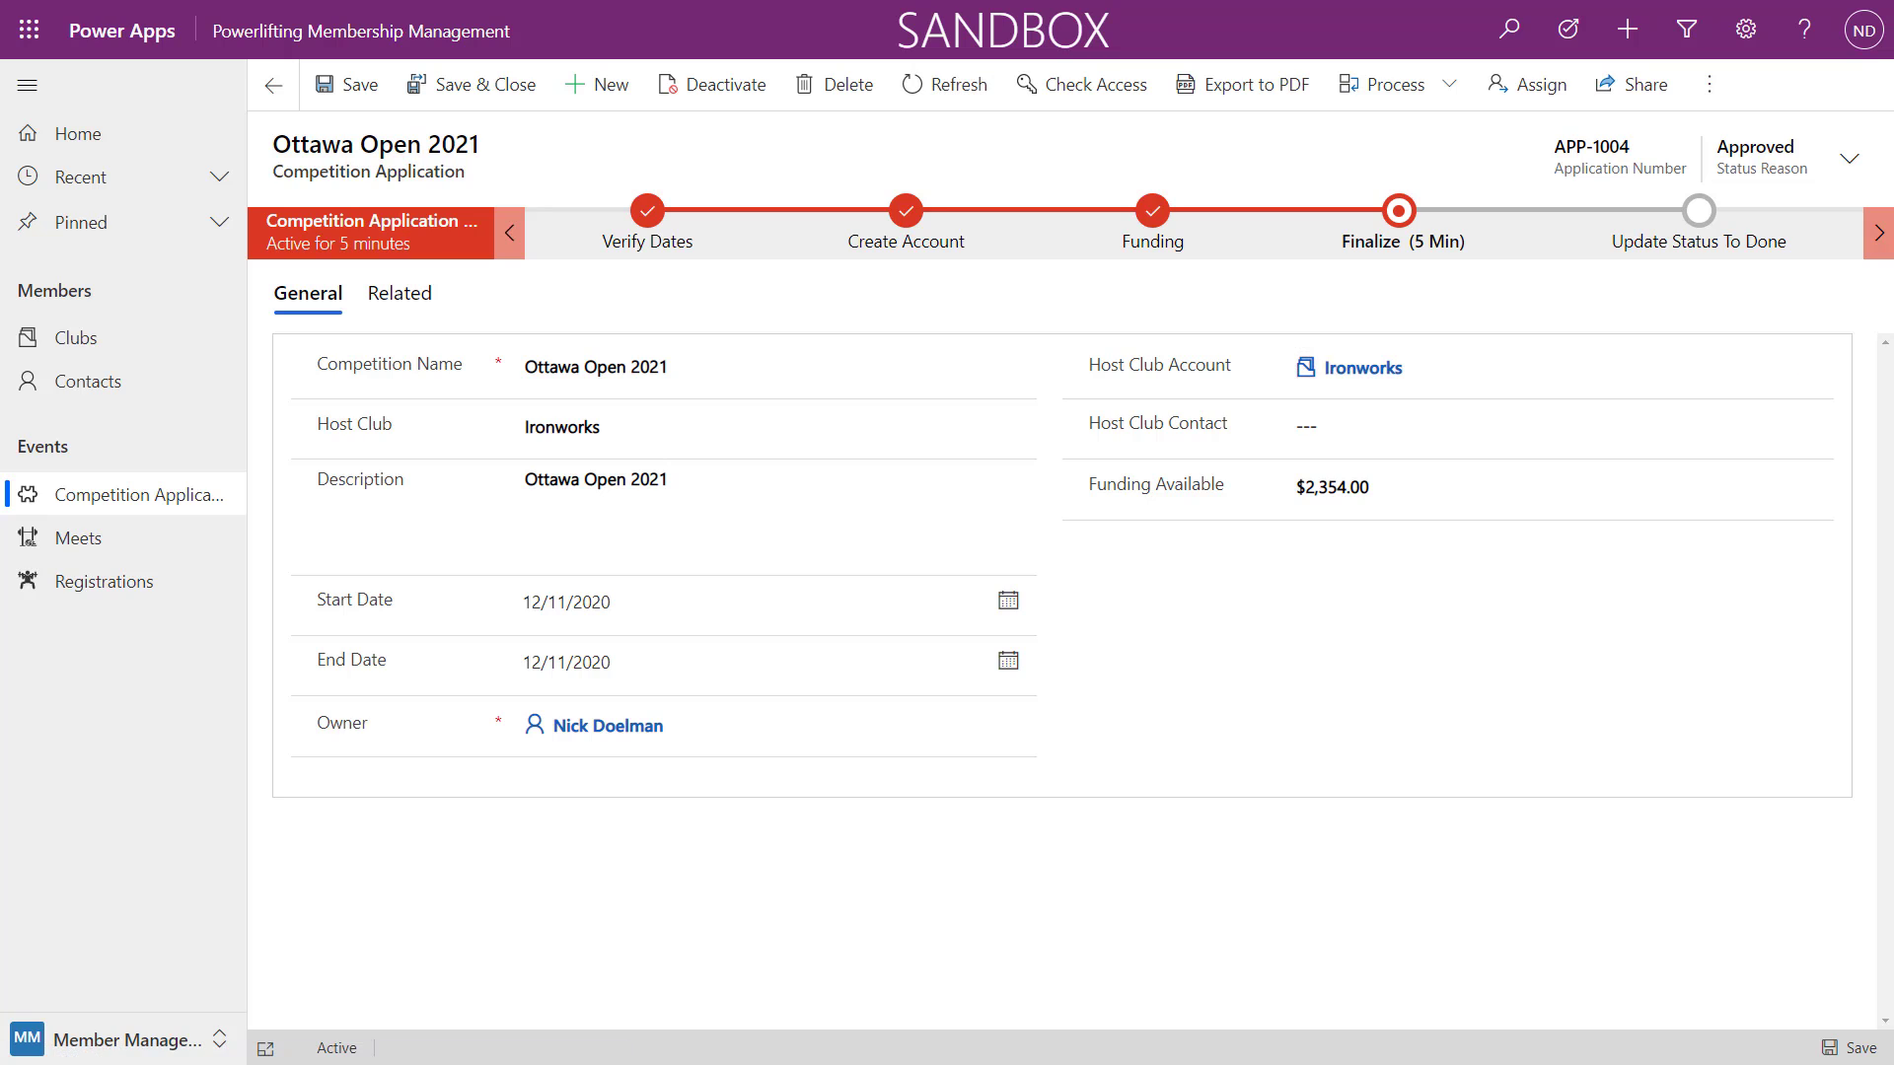
left_click(1401, 211)
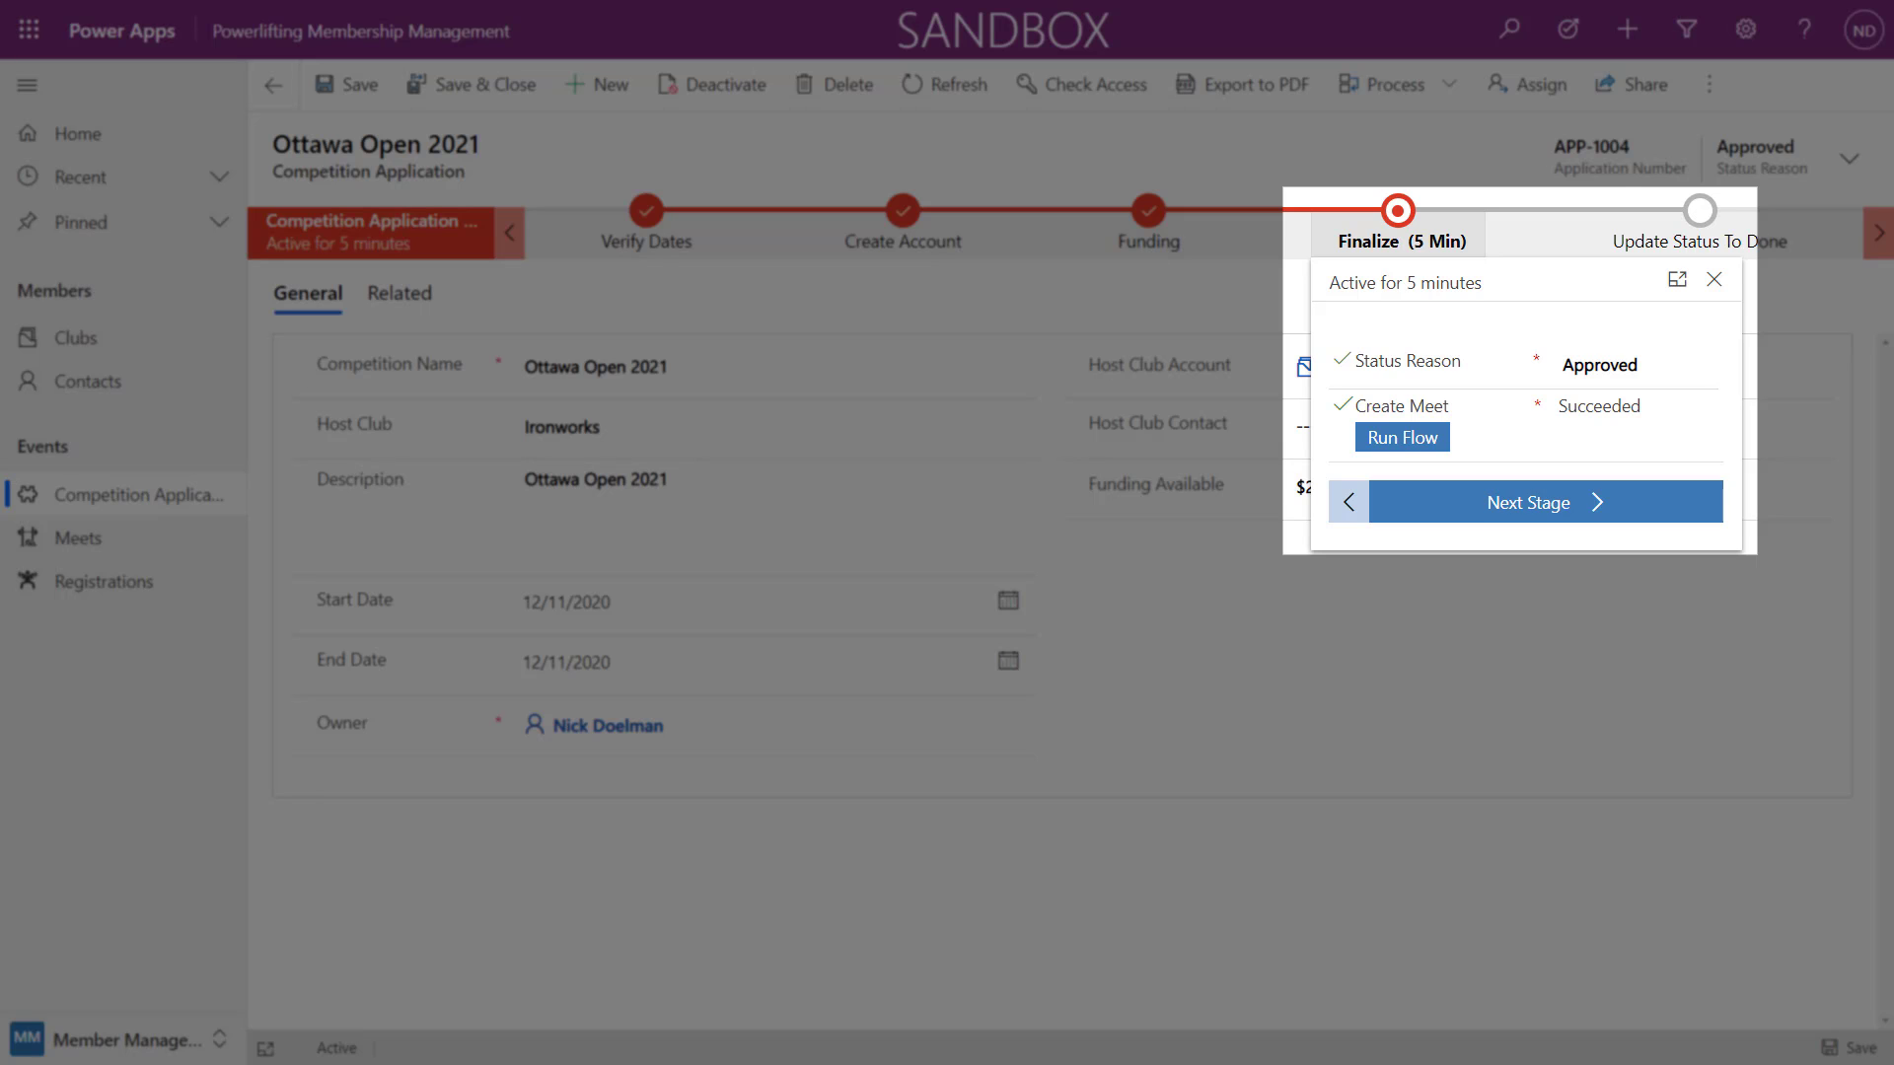
left_click(1546, 503)
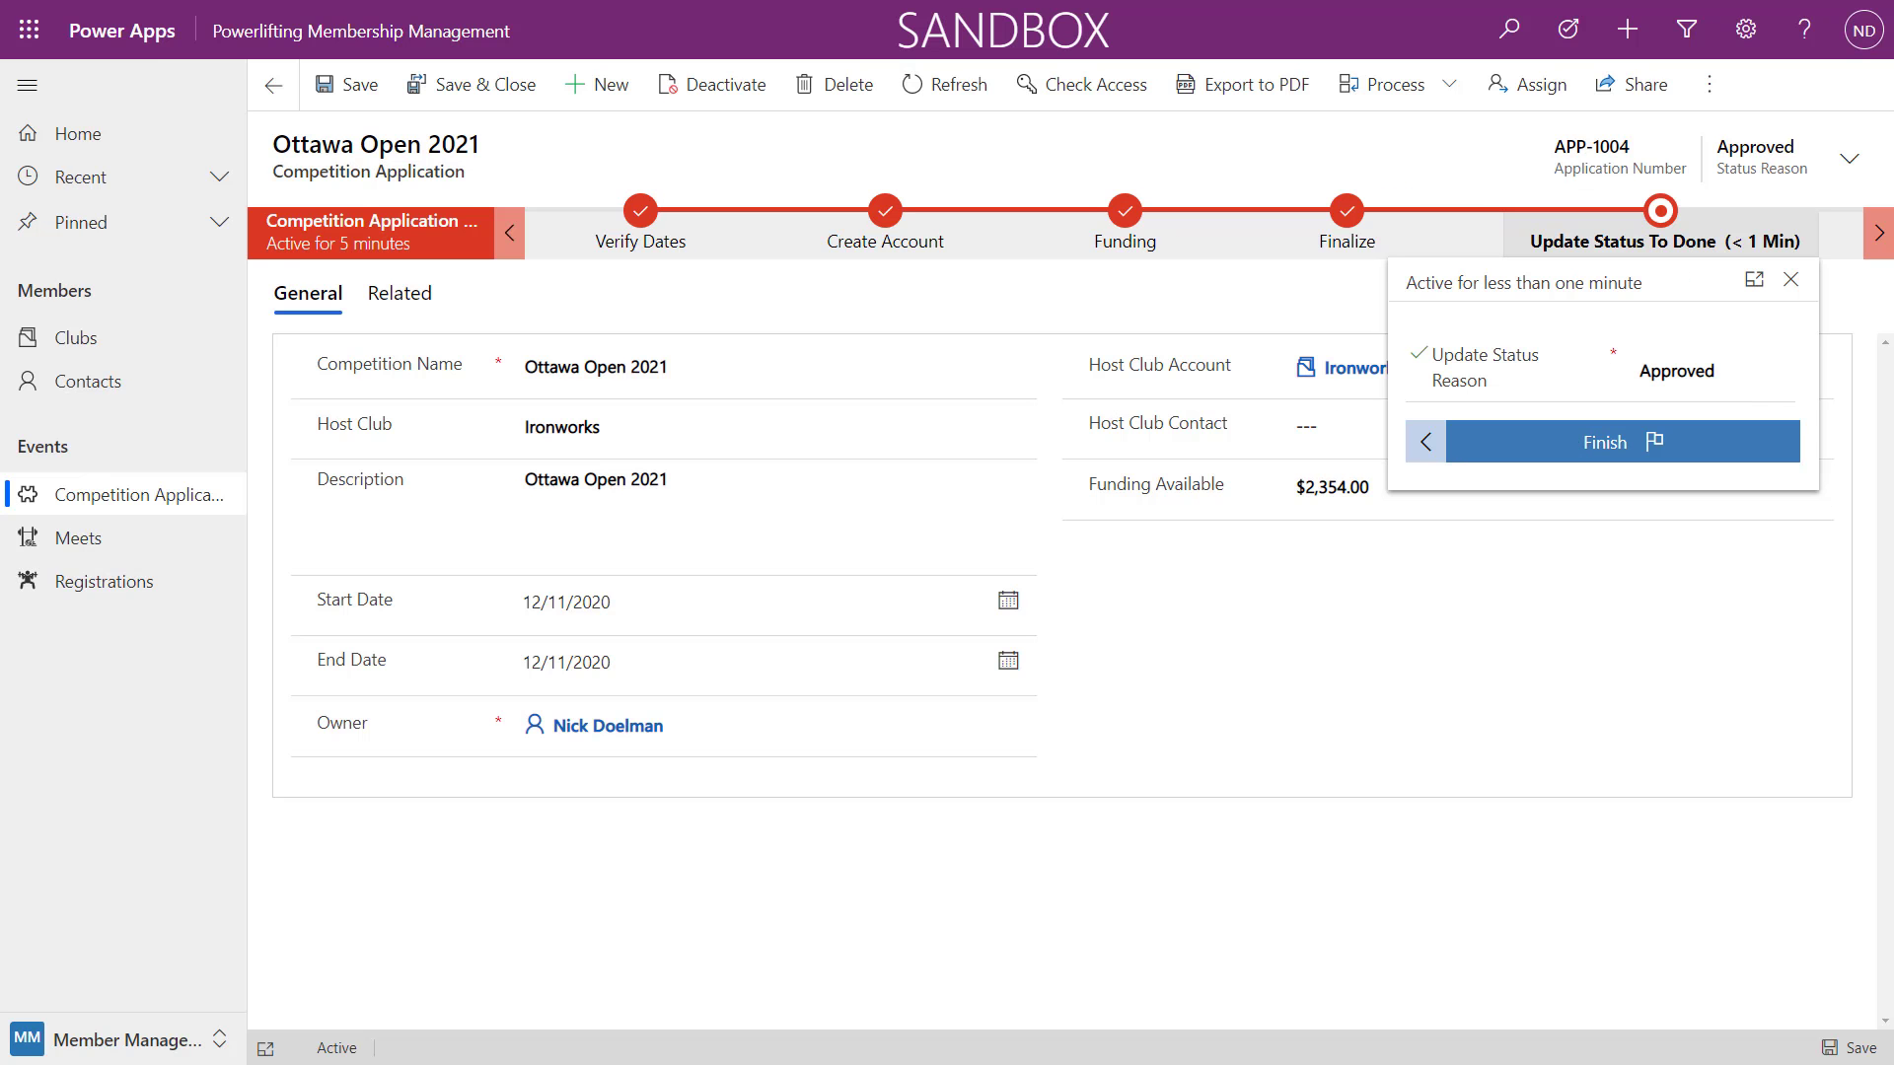